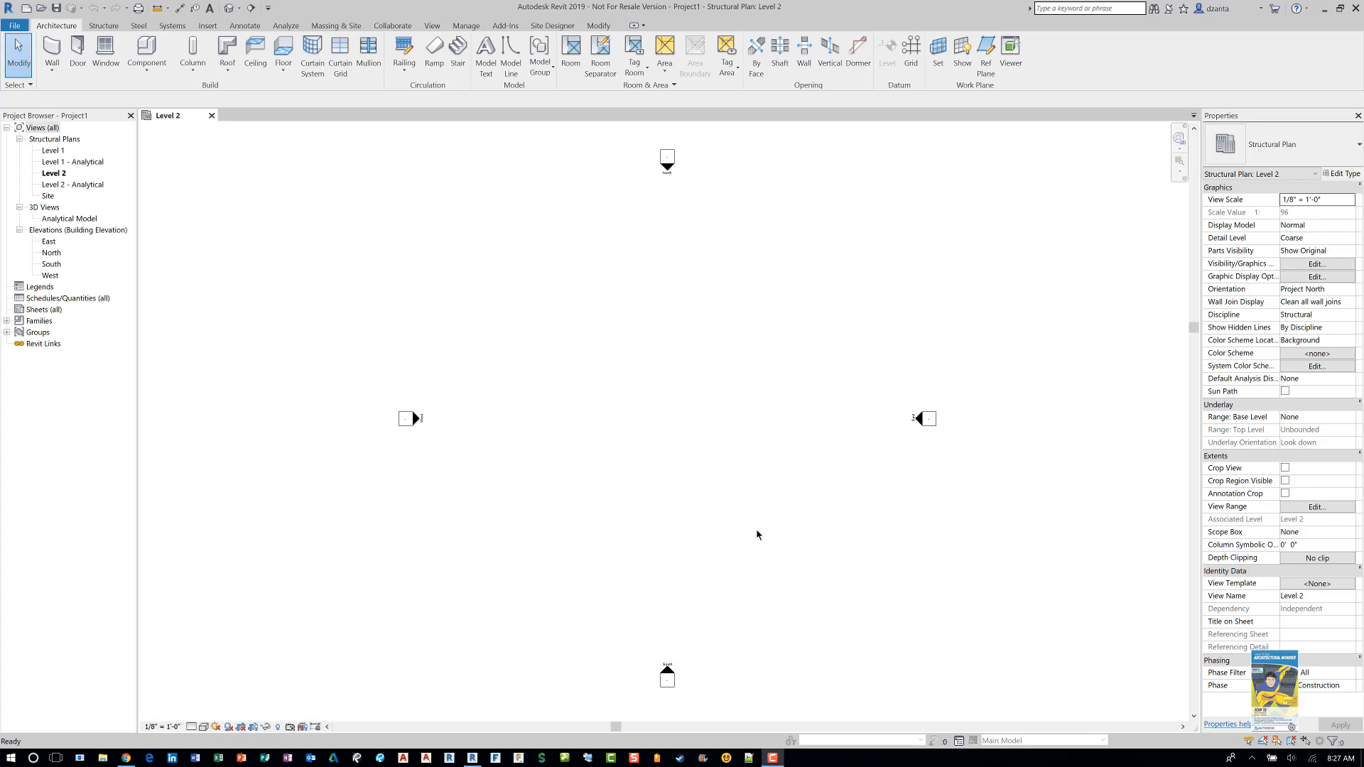
{"action": "mouse_move", "coordinate": [684, 382]}
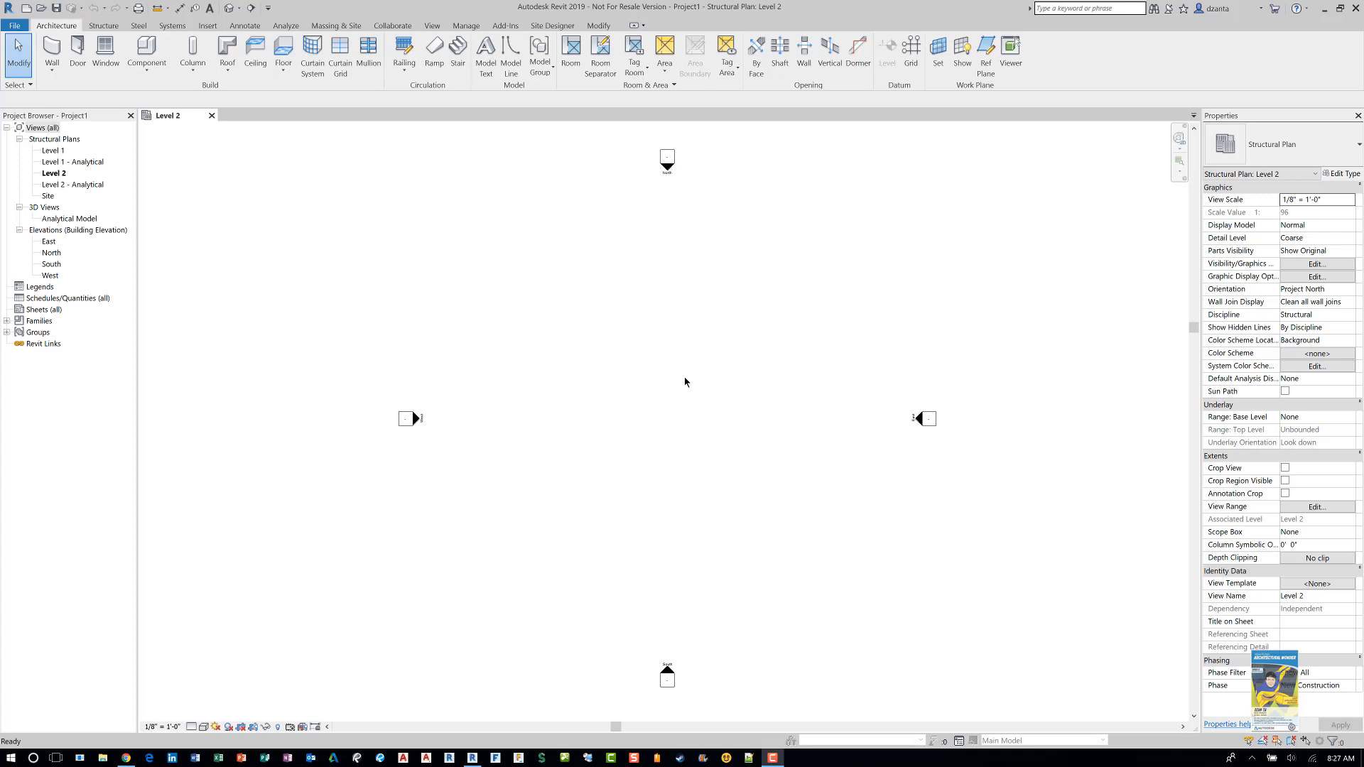
{"action": "mouse_move", "coordinate": [562, 15]}
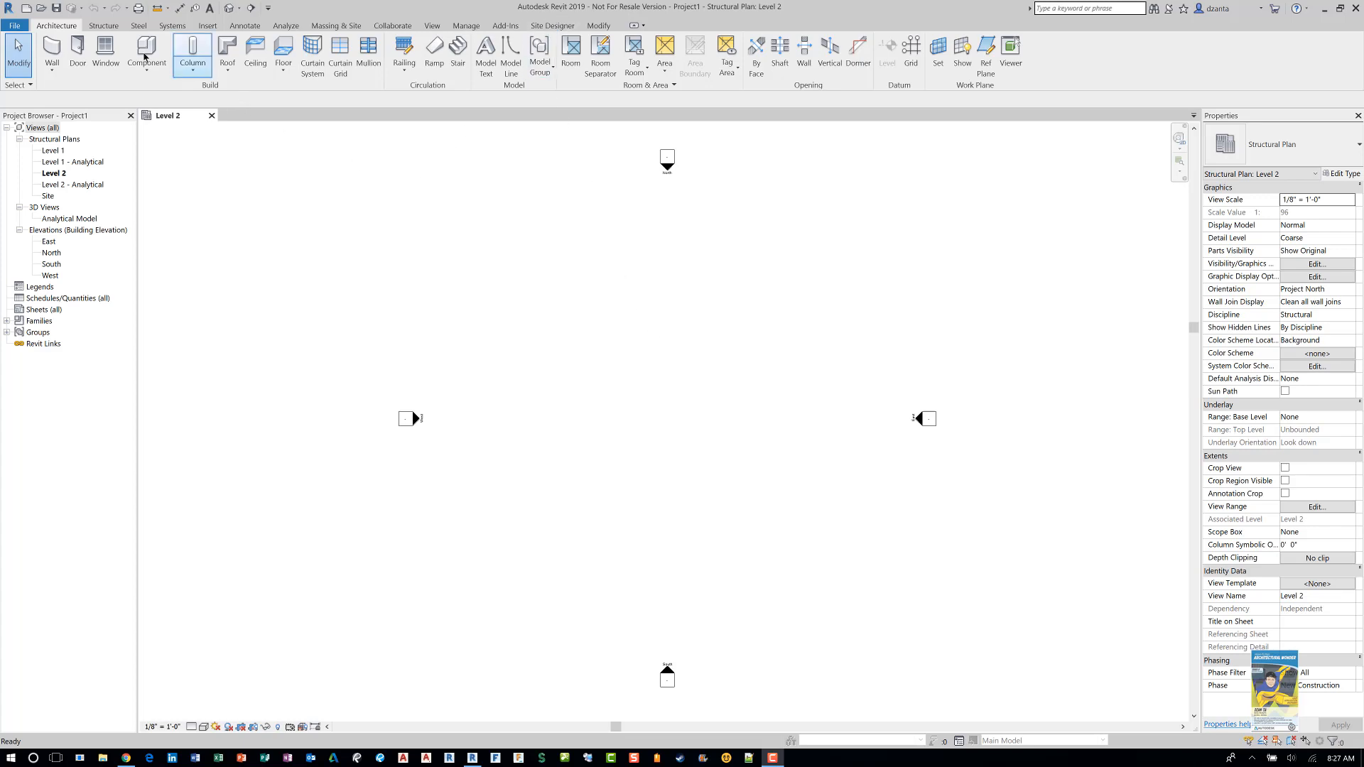
{"action": "mouse_move", "coordinate": [192, 167]}
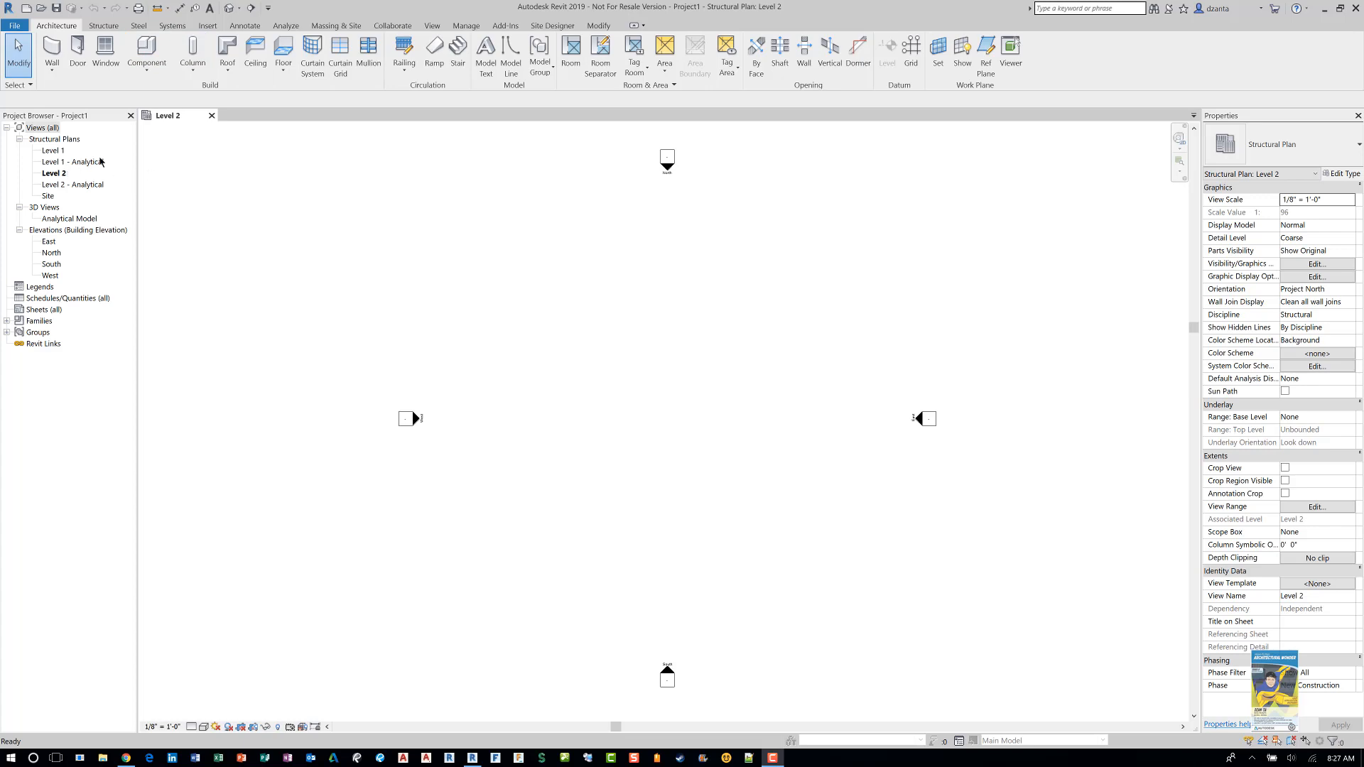
{"action": "mouse_move", "coordinate": [103, 25]}
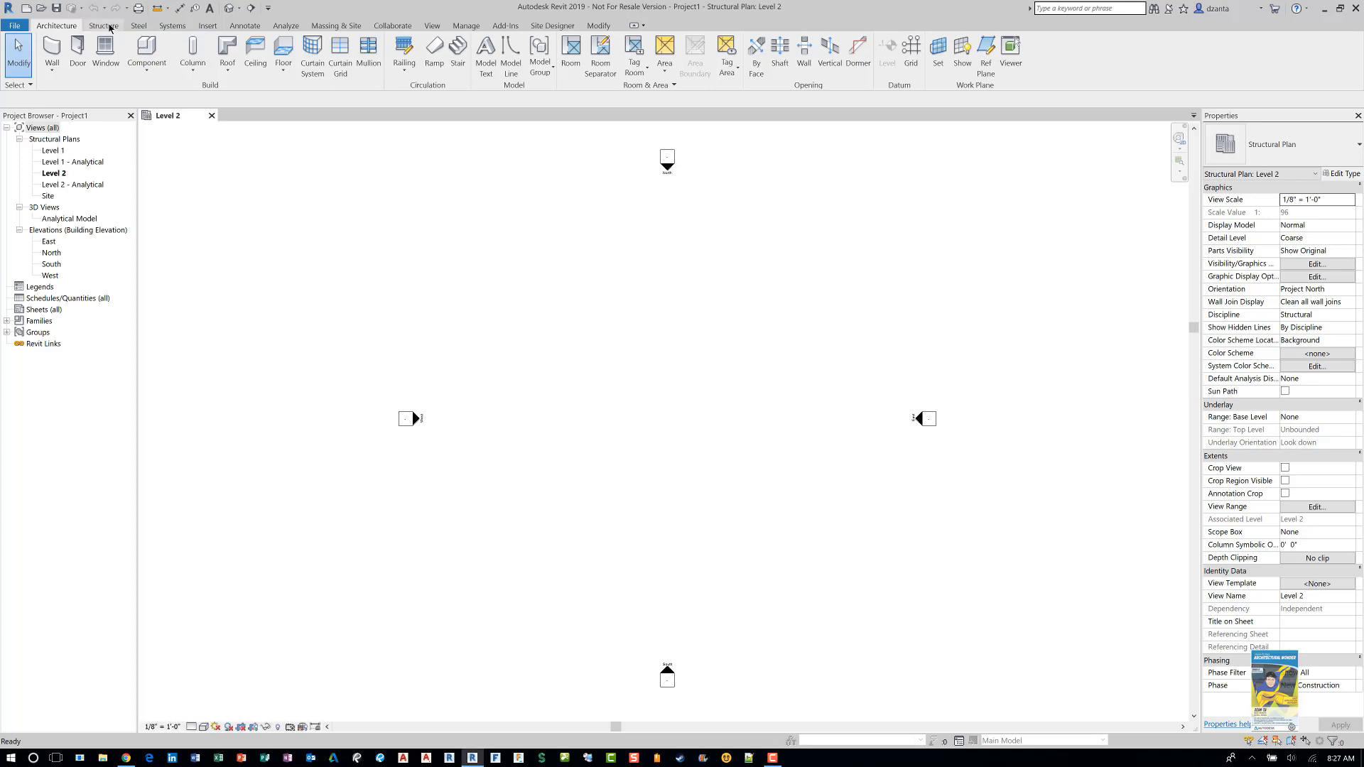
- Place two W Shapes steel columns in the Level 2 plan and show them at Fine detail
{"action": "left_click", "coordinate": [102, 26]}
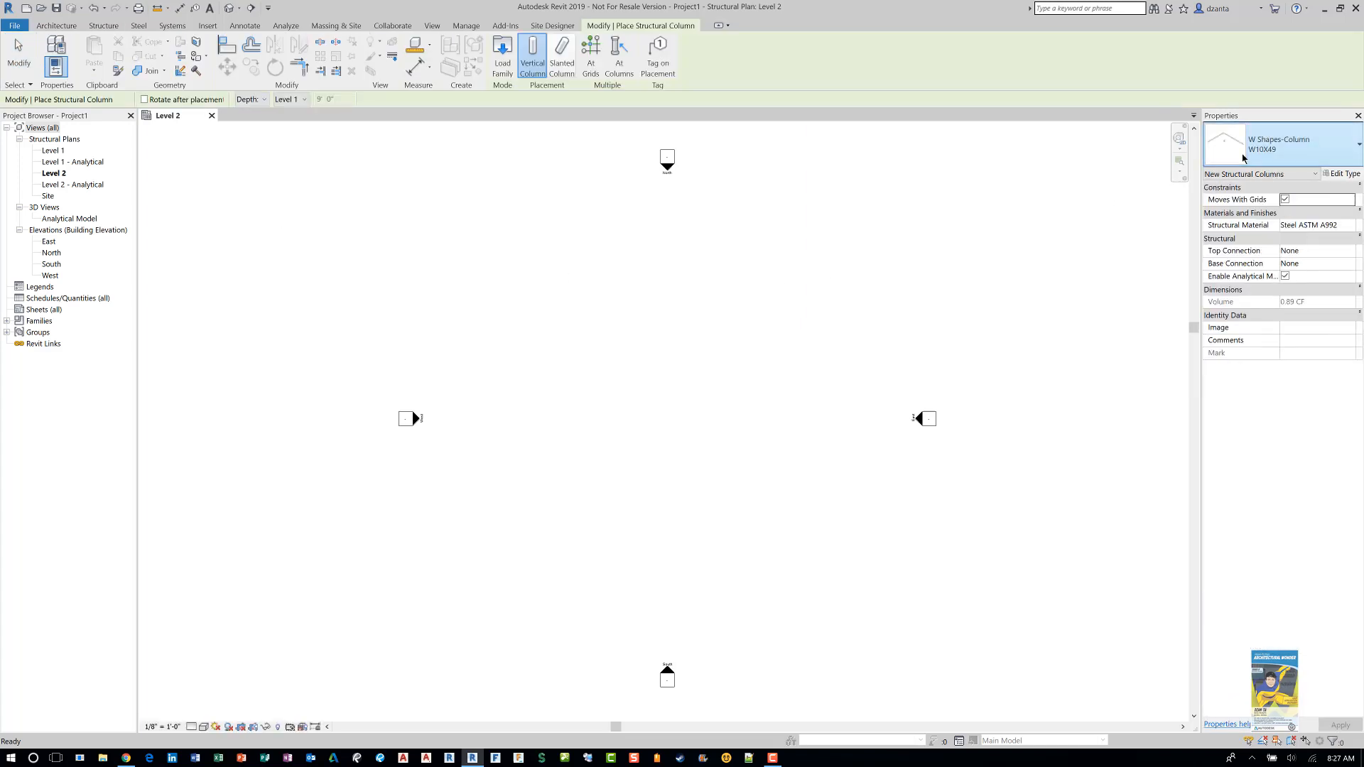
{"action": "left_click", "coordinate": [1357, 144]}
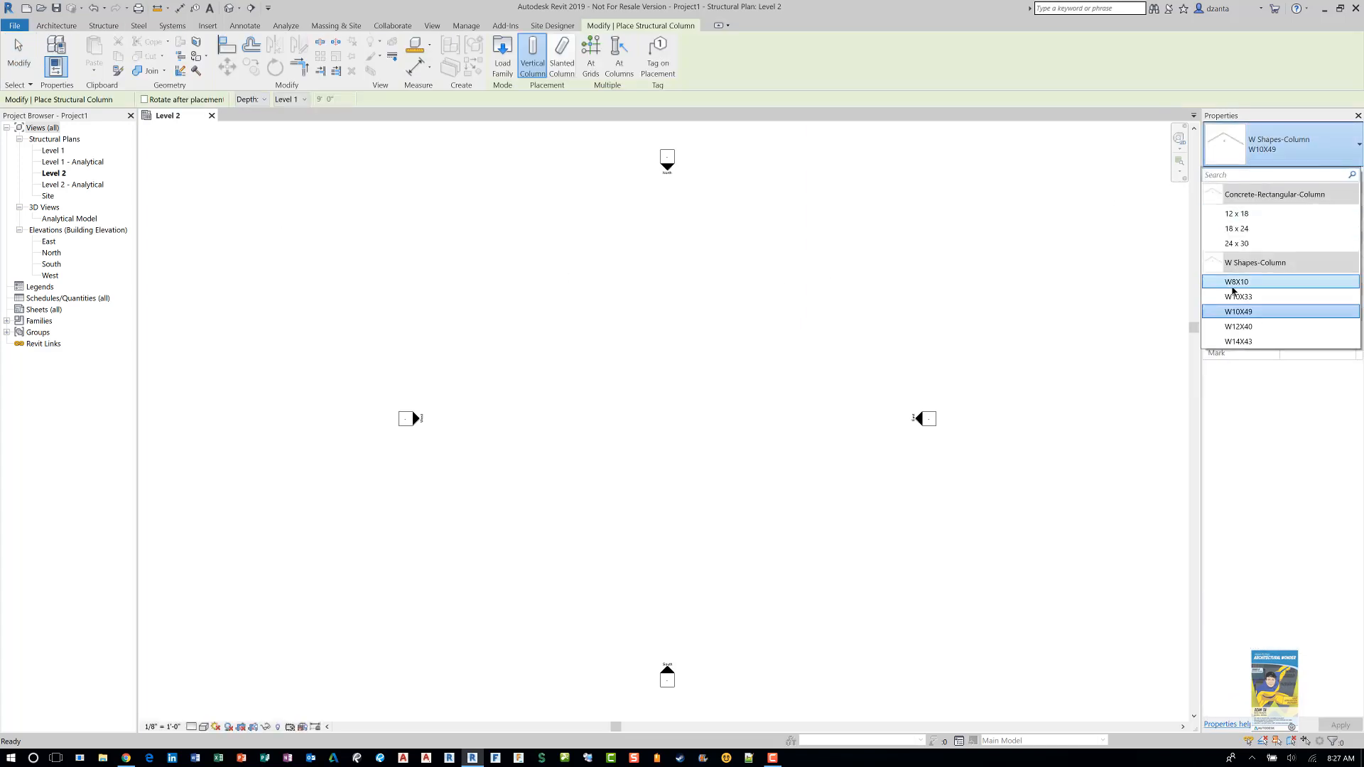
{"action": "left_click", "coordinate": [1236, 281]}
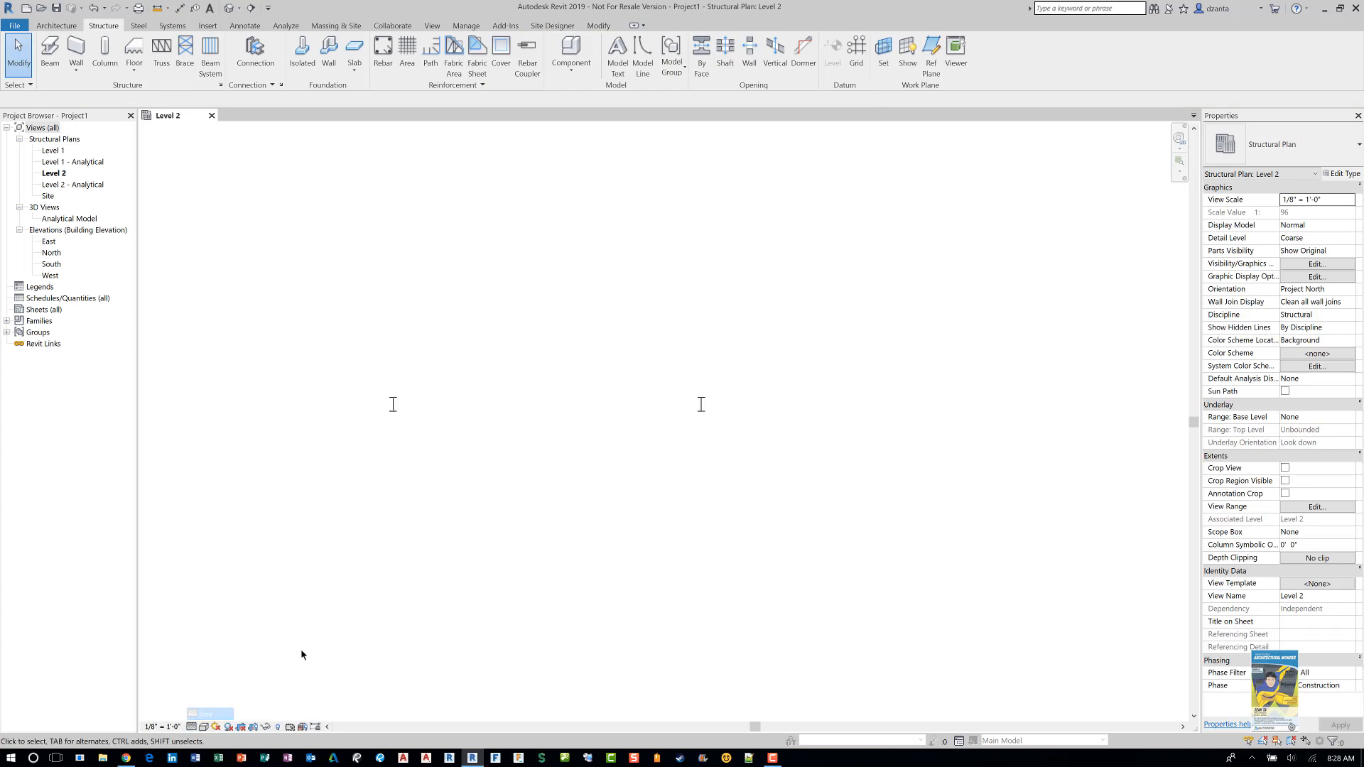
{"action": "left_click", "coordinate": [201, 726]}
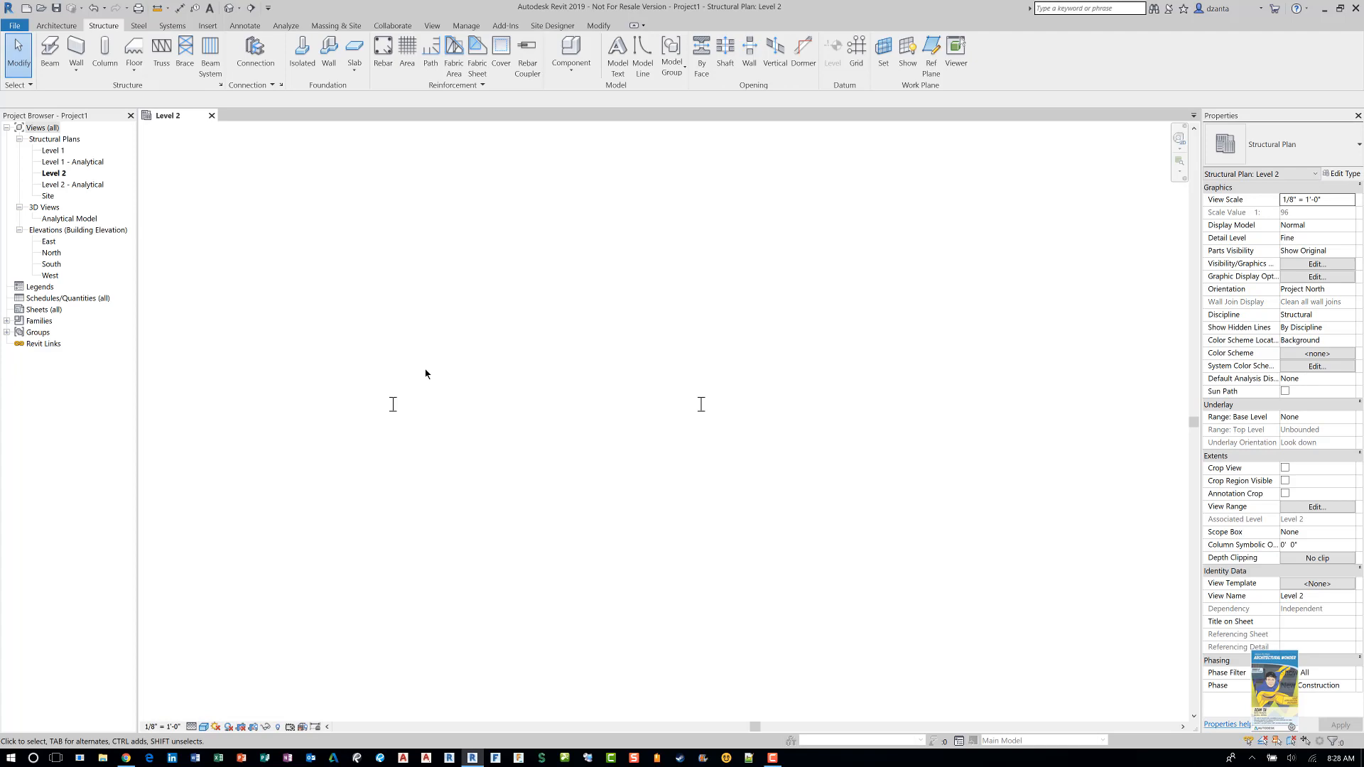
{"action": "mouse_move", "coordinate": [182, 216]}
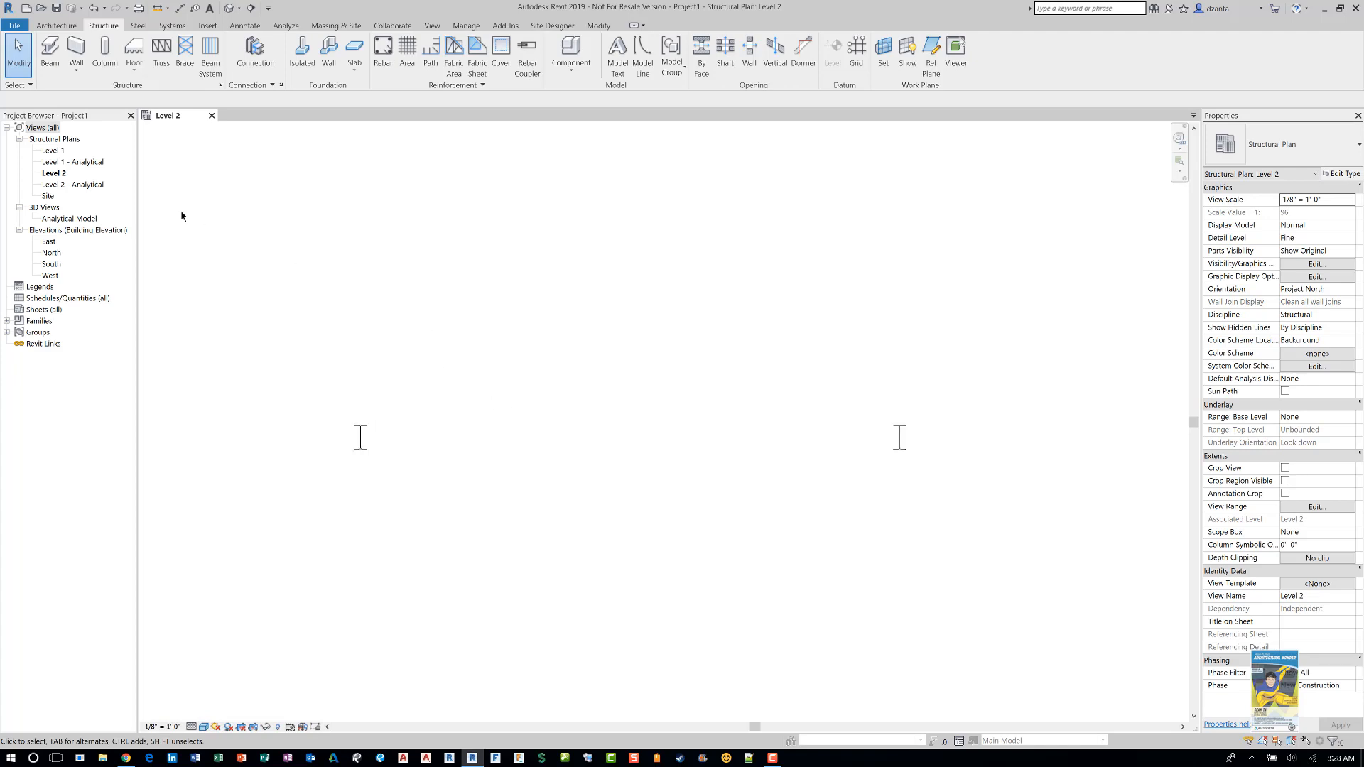
- Run a W-shape beam between the columns, shown at Medium detail in Consistent Colors
{"action": "left_click", "coordinate": [50, 52]}
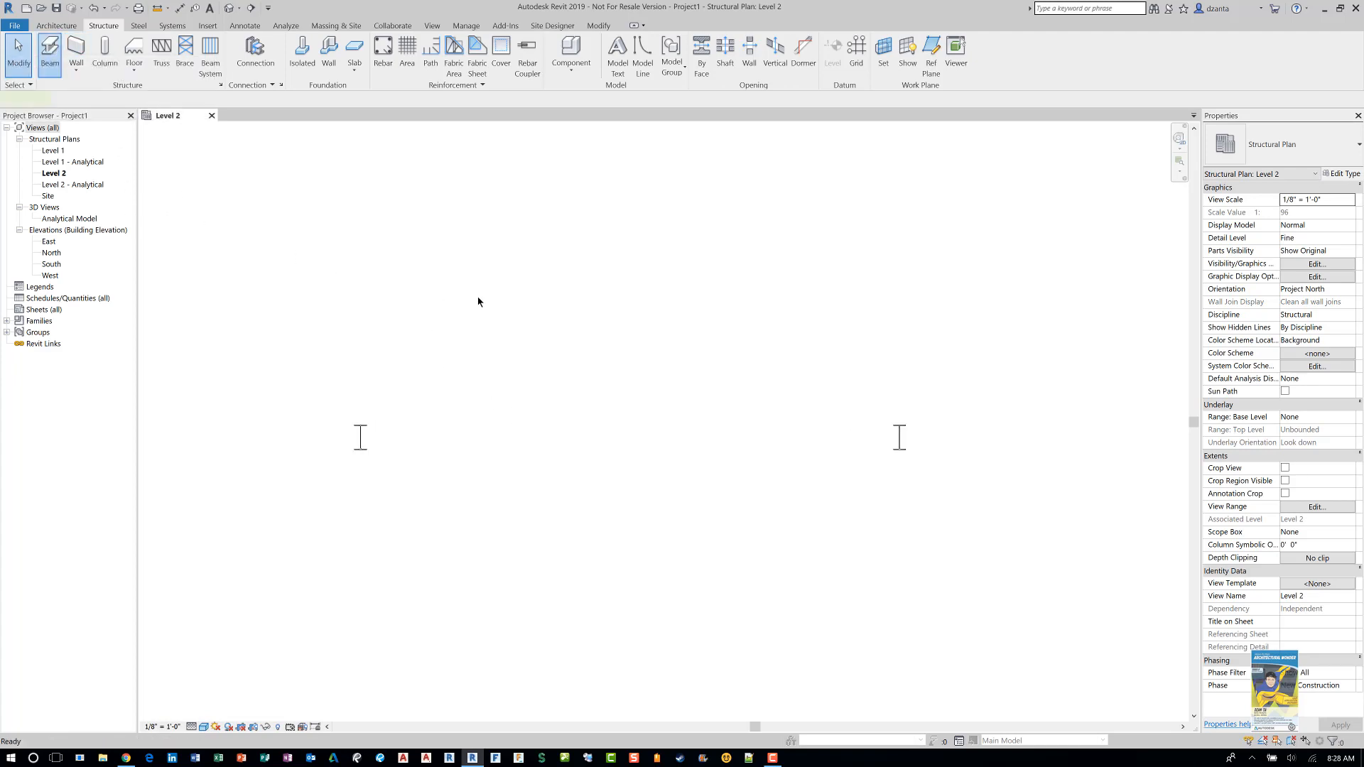
{"action": "left_click", "coordinate": [50, 54]}
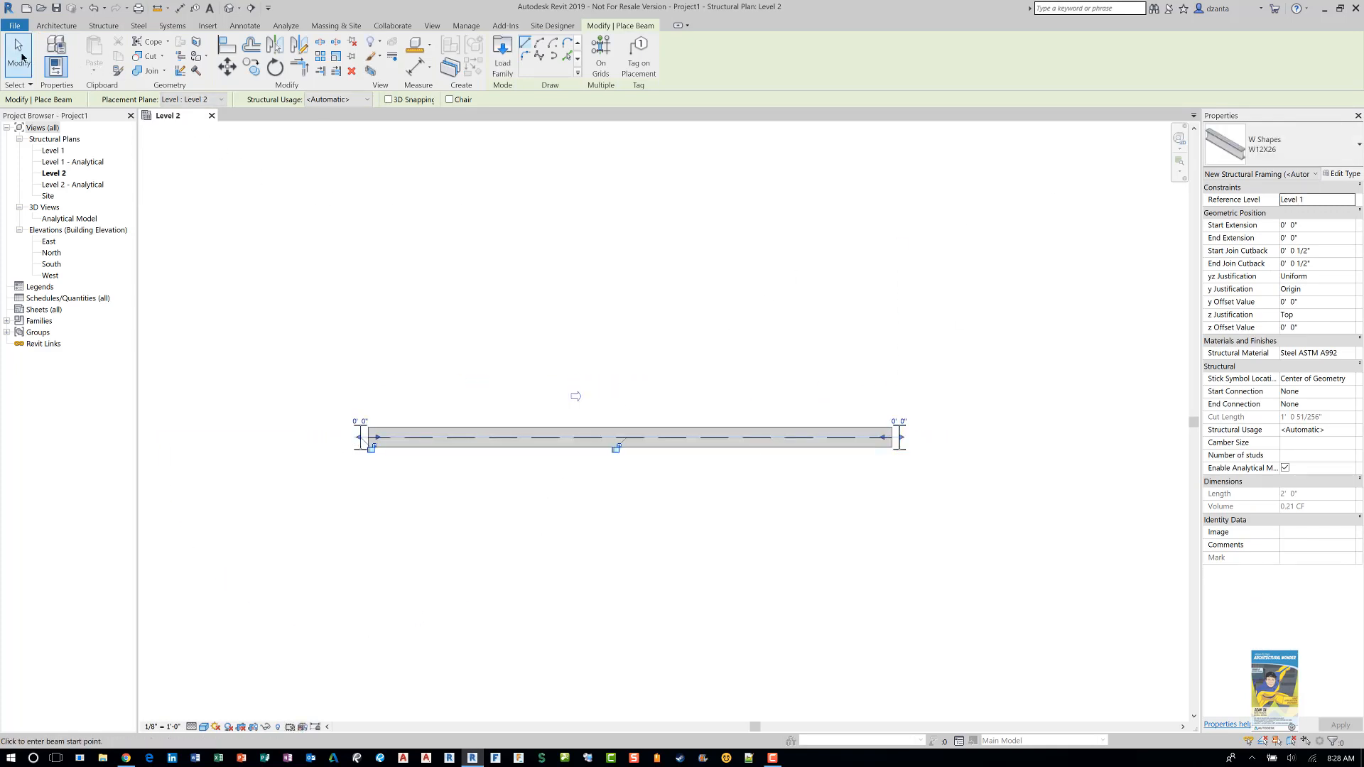
{"action": "key", "text": "Escape"}
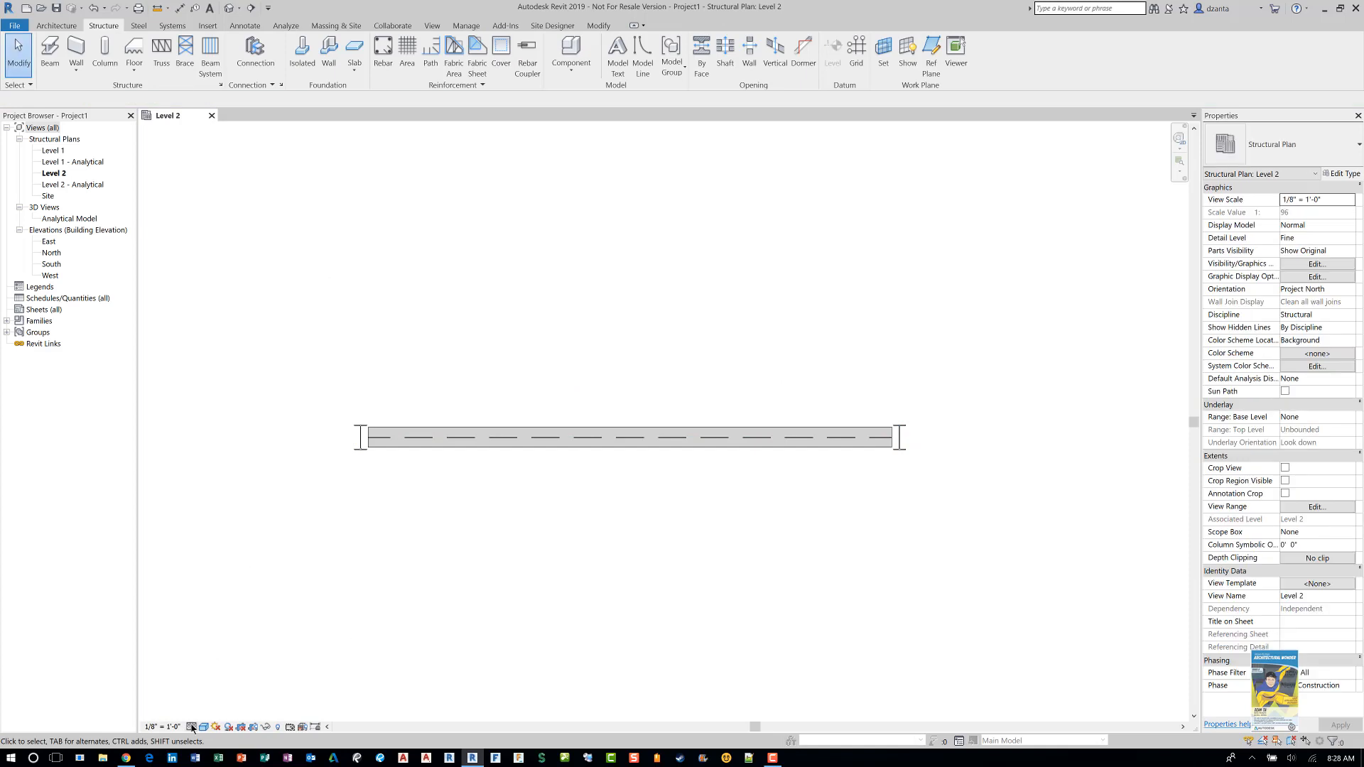
{"action": "left_click", "coordinate": [1304, 237]}
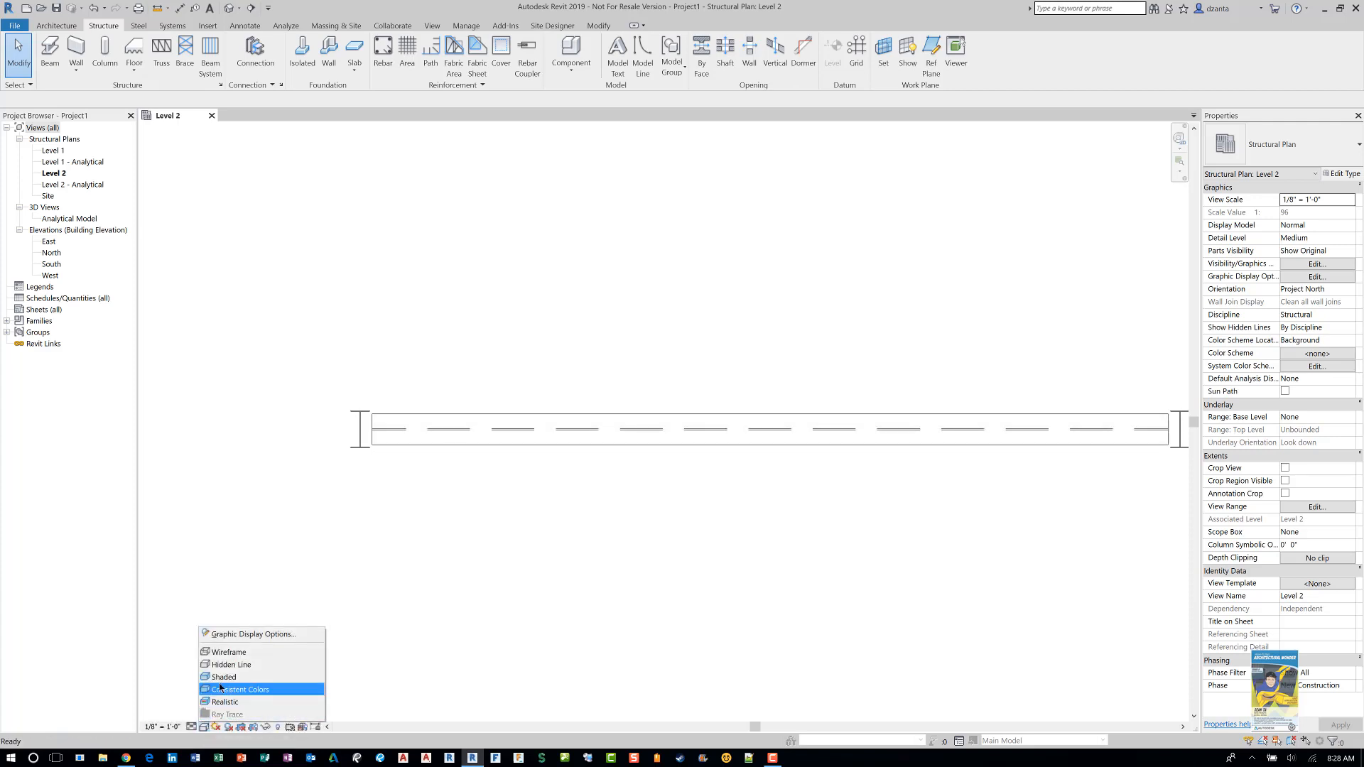
{"action": "left_click", "coordinate": [241, 689]}
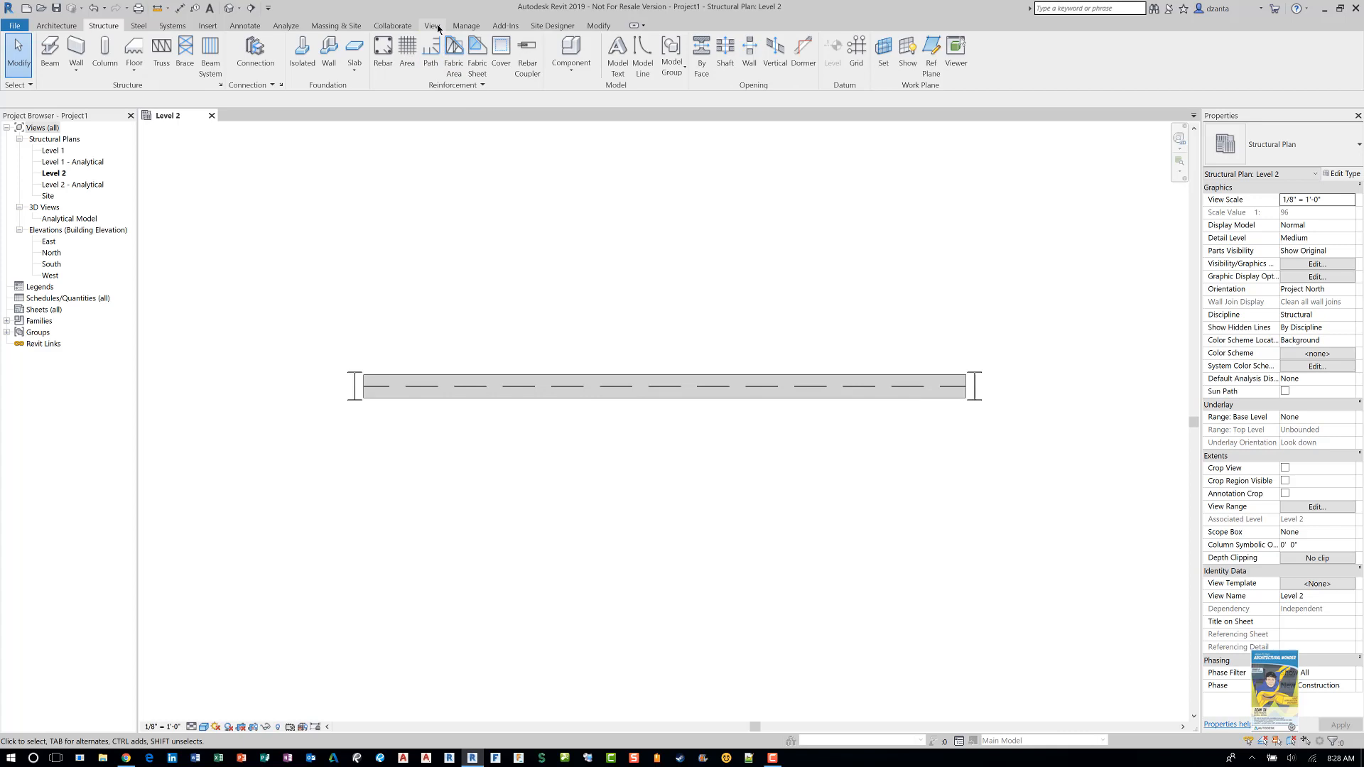
{"action": "left_click", "coordinate": [432, 24]}
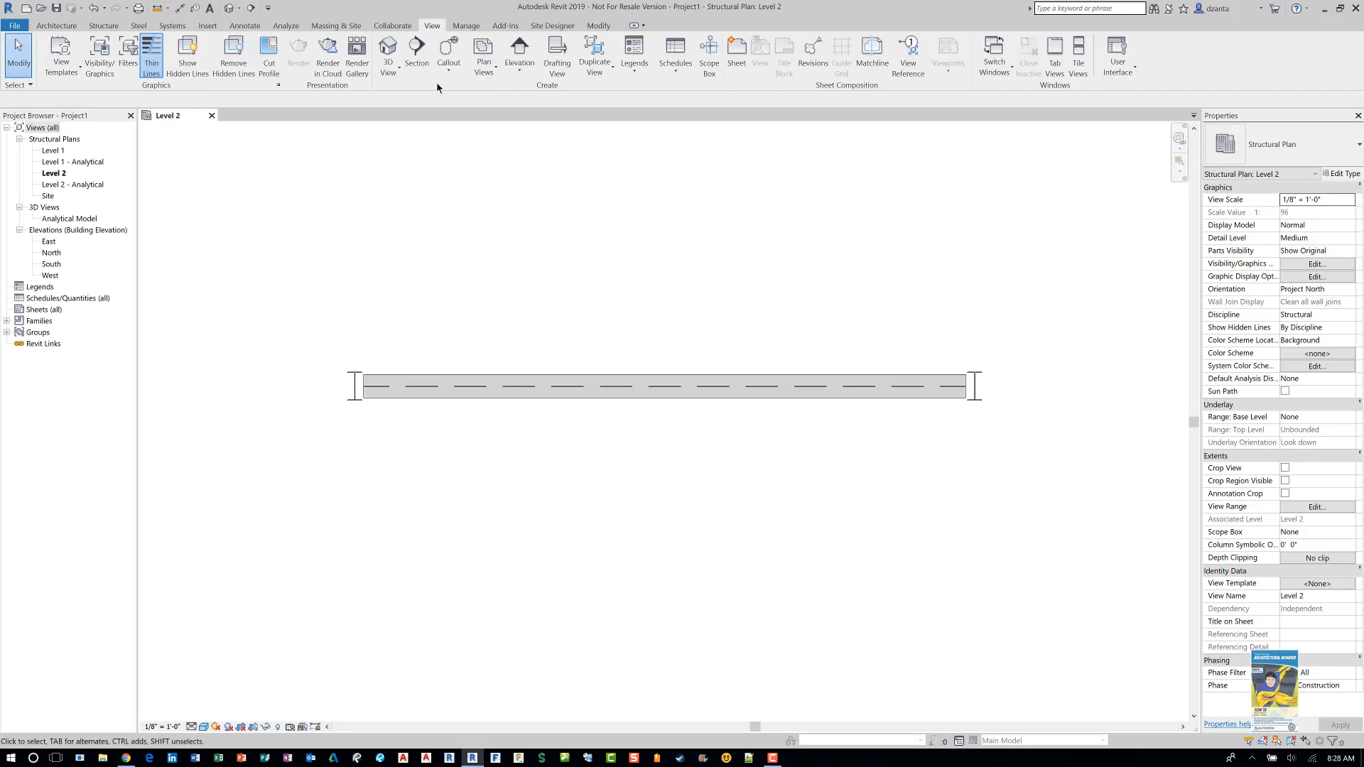
{"action": "left_click", "coordinate": [520, 50]}
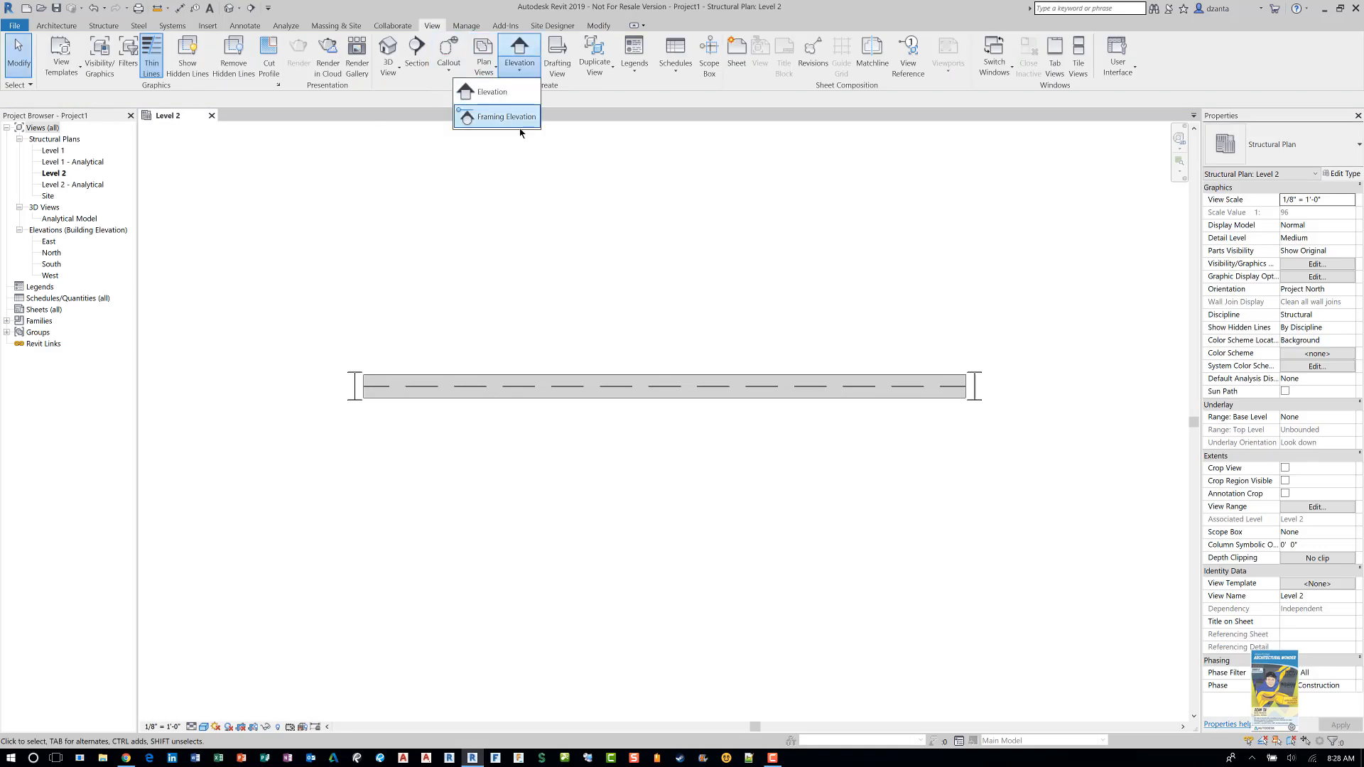
{"action": "mouse_move", "coordinate": [505, 116]}
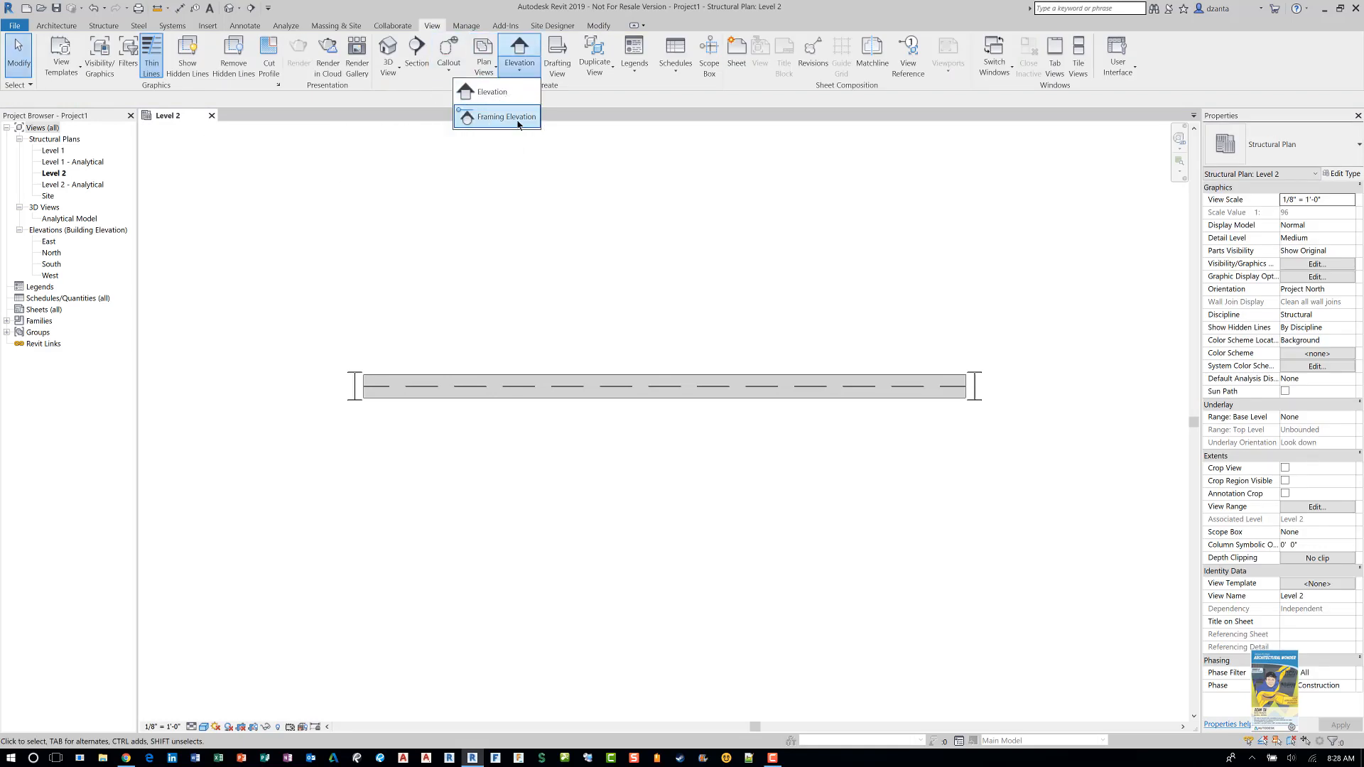
{"action": "left_click", "coordinate": [504, 116]}
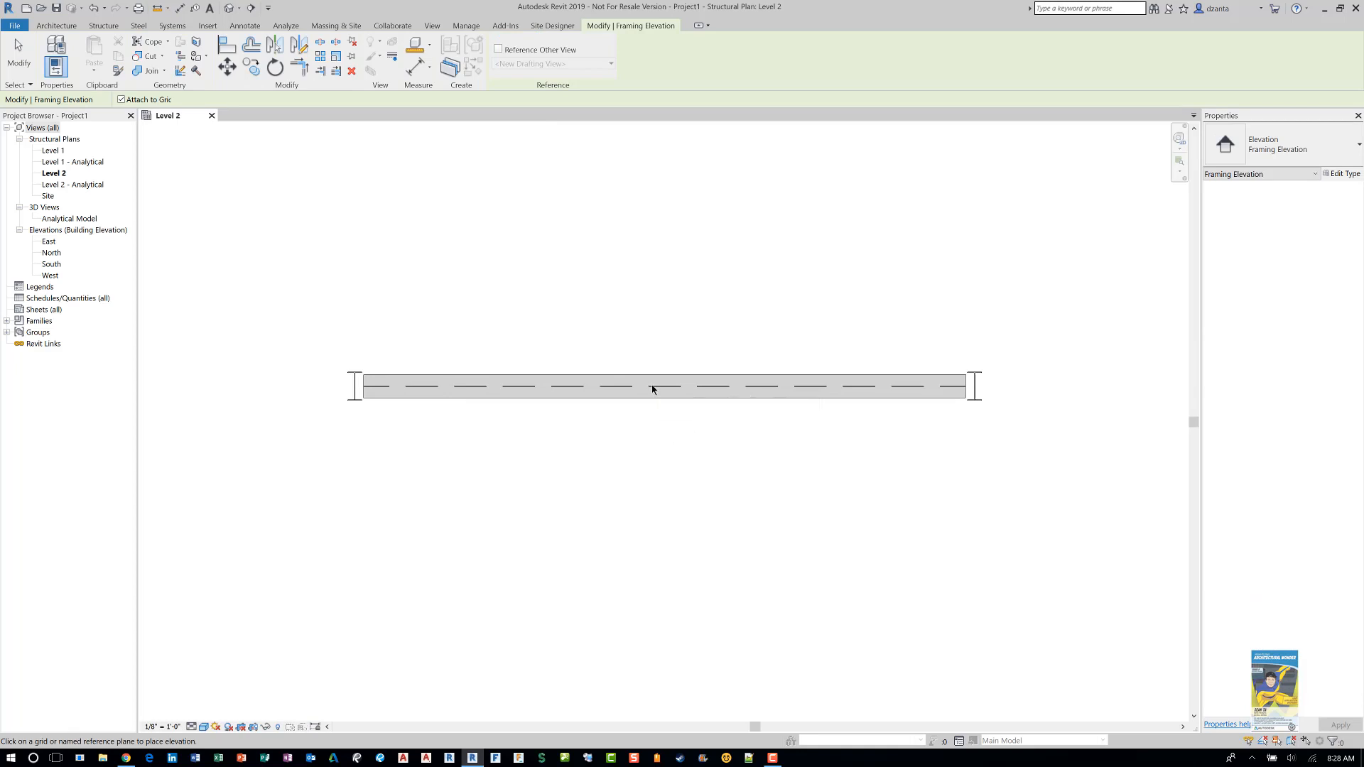
{"action": "mouse_move", "coordinate": [661, 395]}
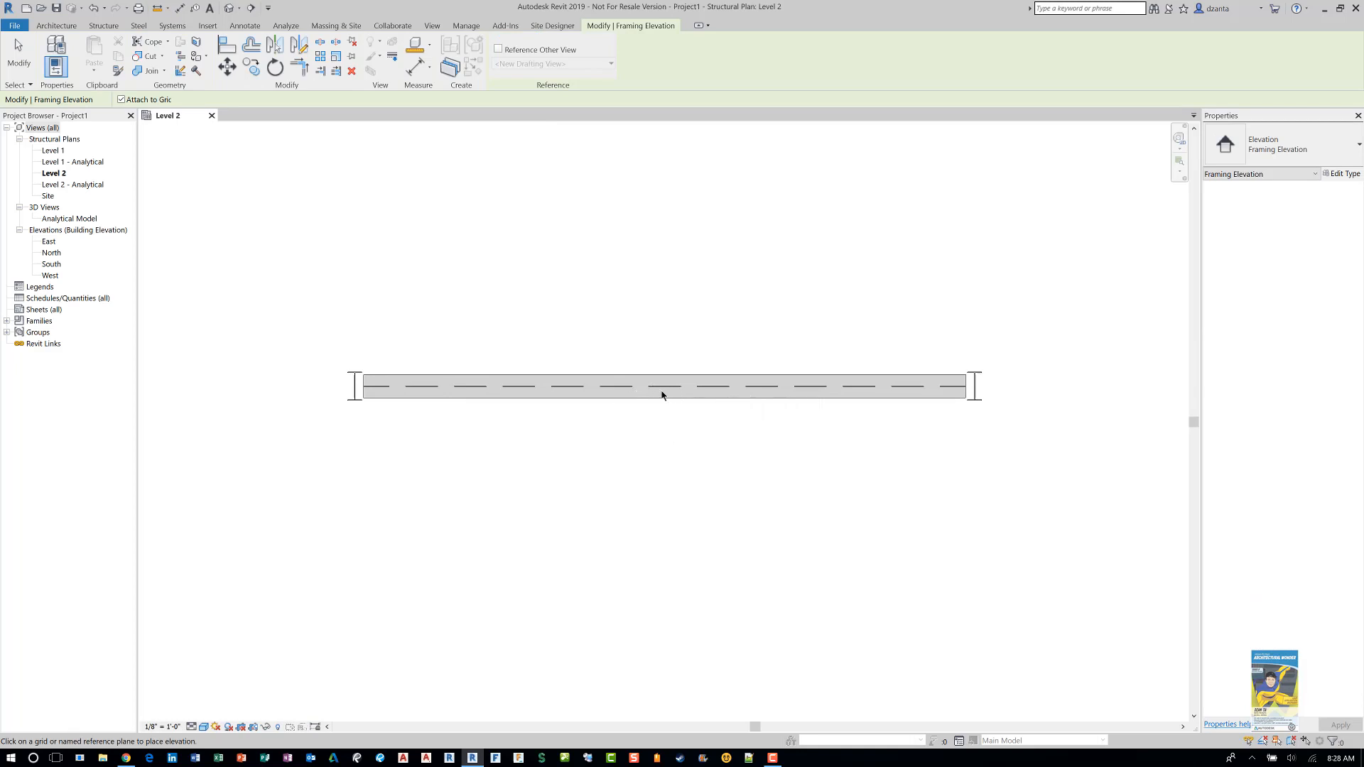
{"action": "mouse_move", "coordinate": [633, 408]}
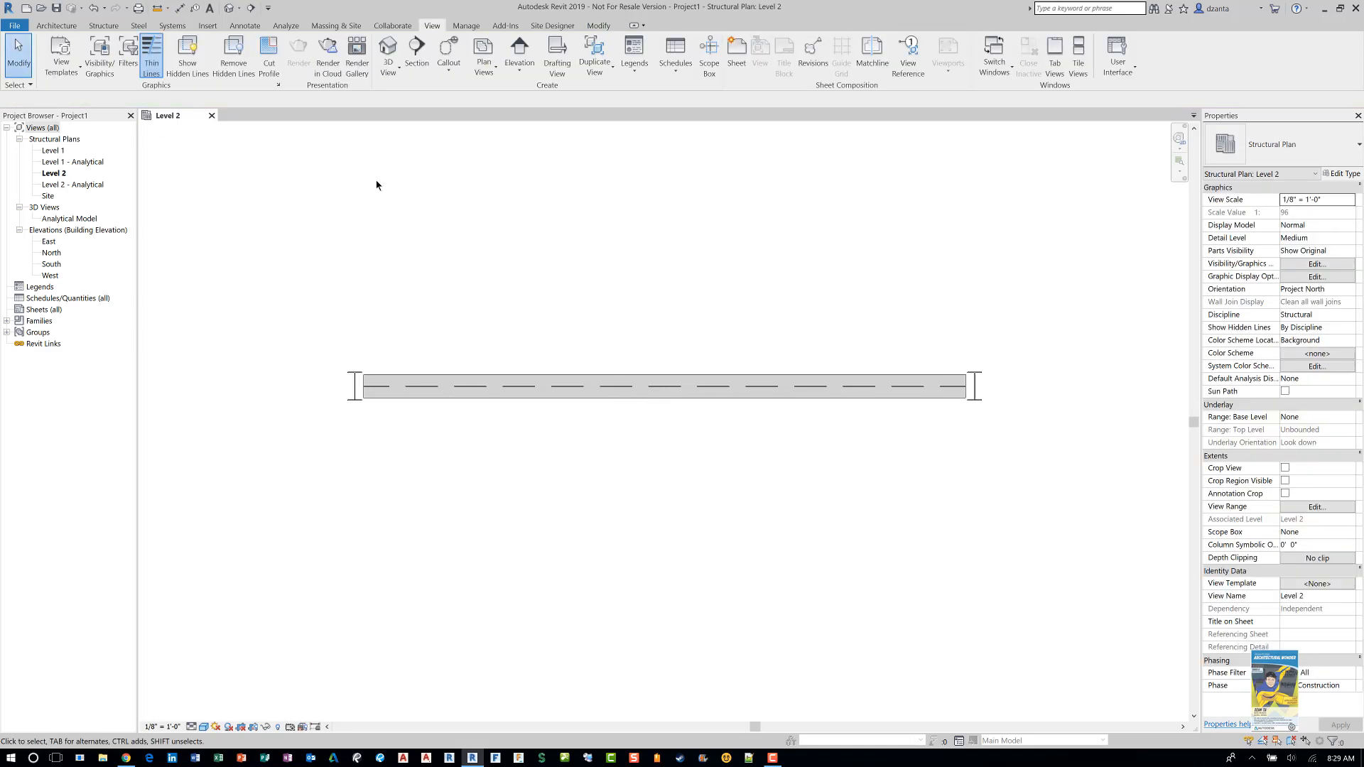
- Draw grid line 1 along the beam and set the view scale to 1/4" then 1/2" = 1'-0"
{"action": "left_click", "coordinate": [56, 26]}
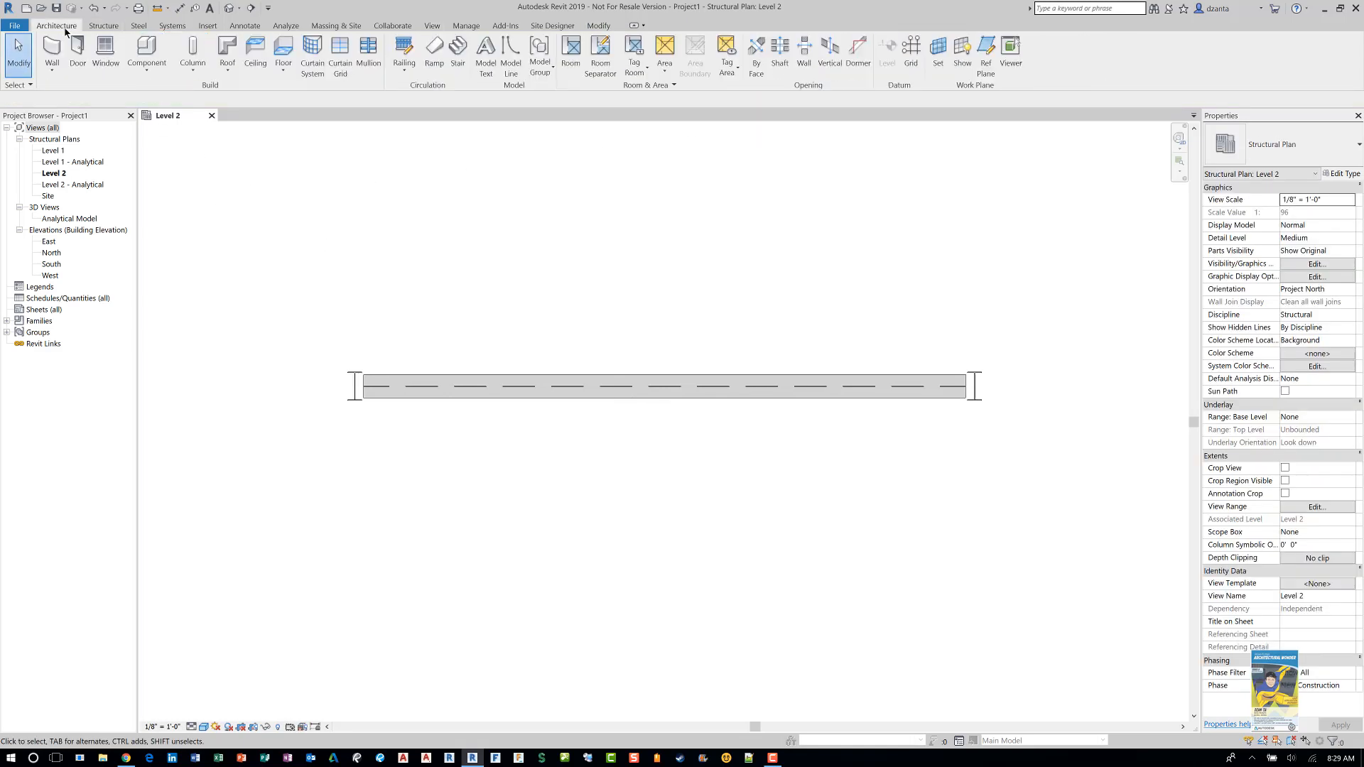
{"action": "mouse_move", "coordinate": [911, 50]}
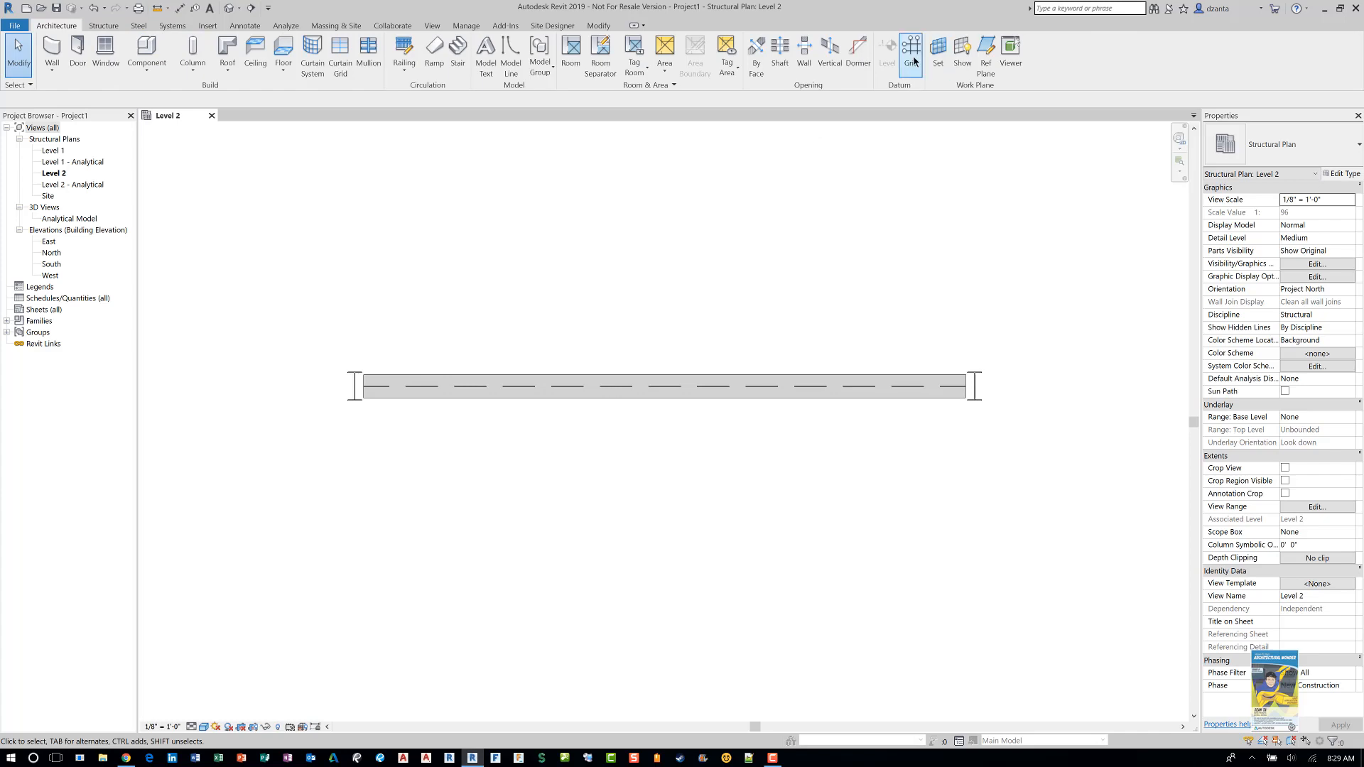
{"action": "left_click", "coordinate": [909, 52]}
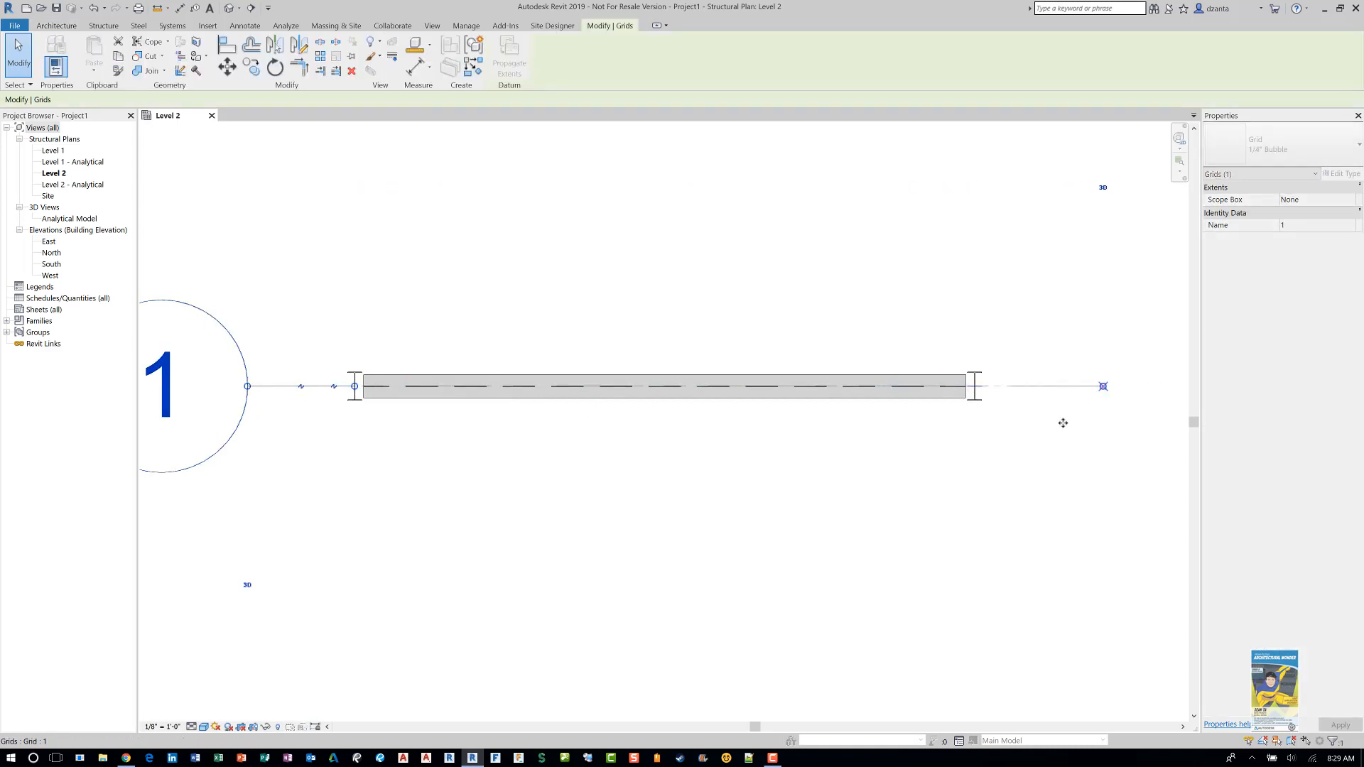
{"action": "left_click", "coordinate": [164, 725]}
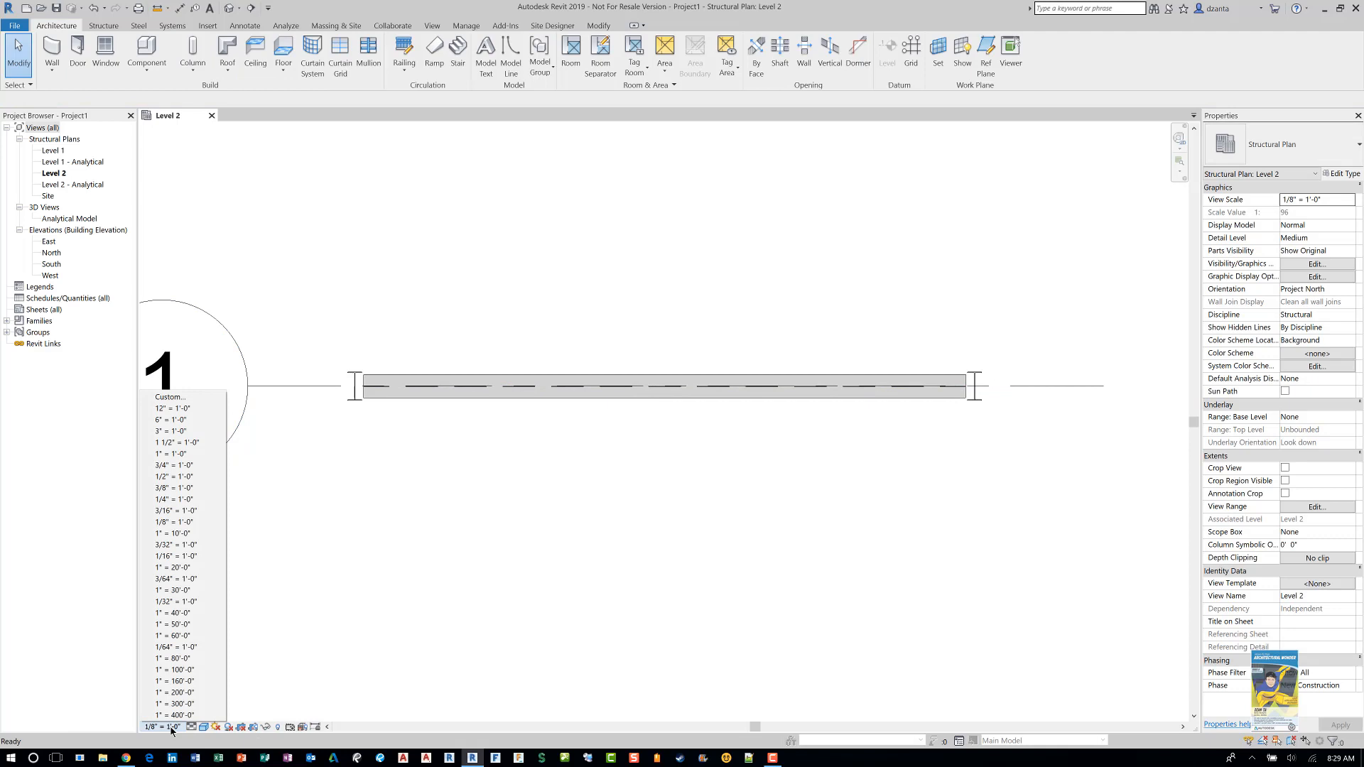
{"action": "left_click", "coordinate": [172, 498]}
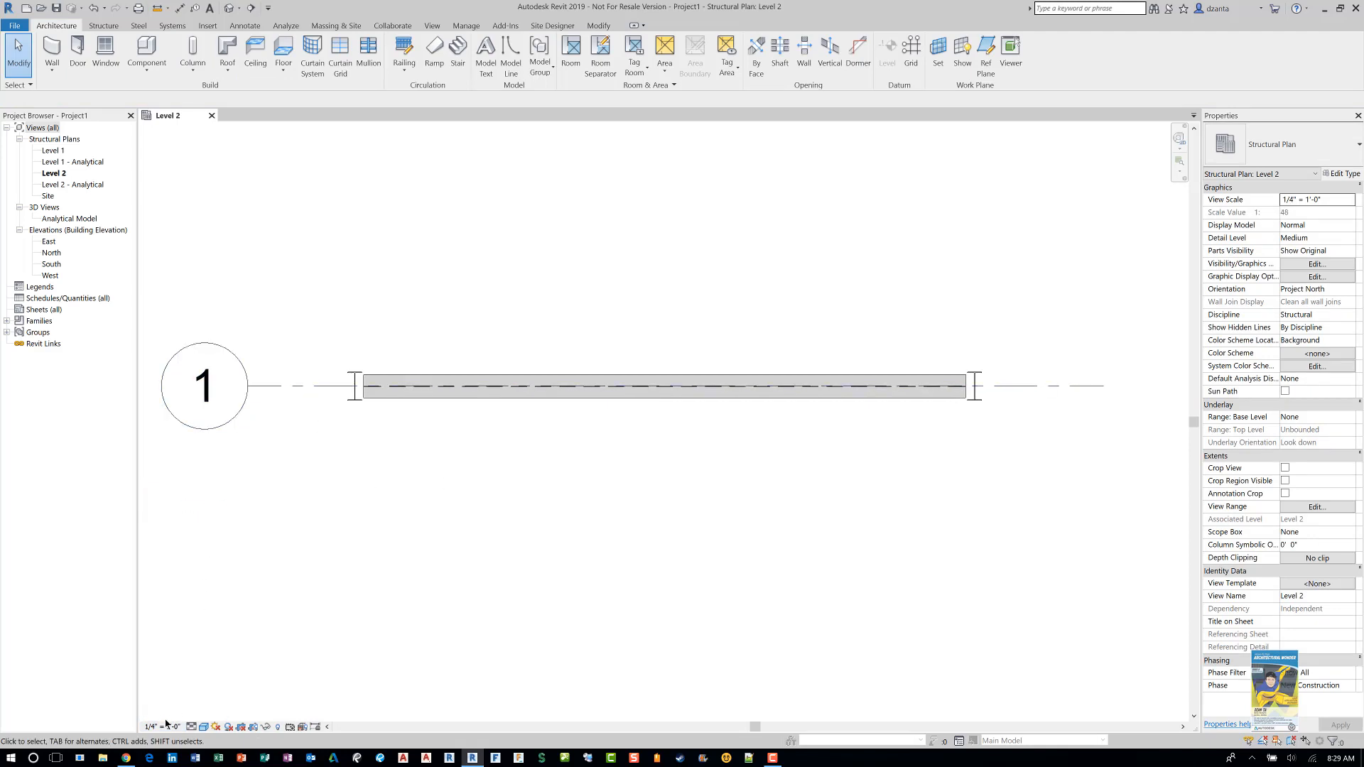
{"action": "left_click", "coordinate": [161, 726]}
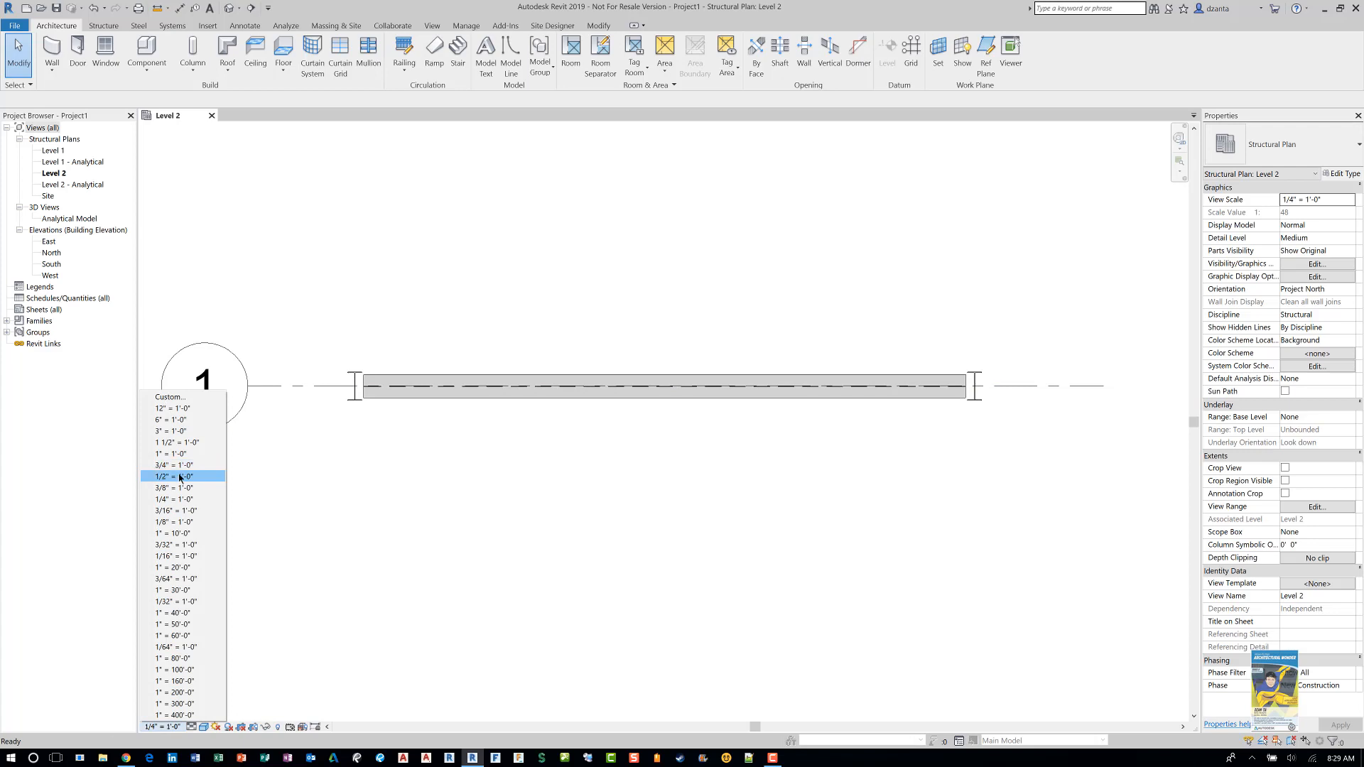
{"action": "left_click", "coordinate": [176, 476]}
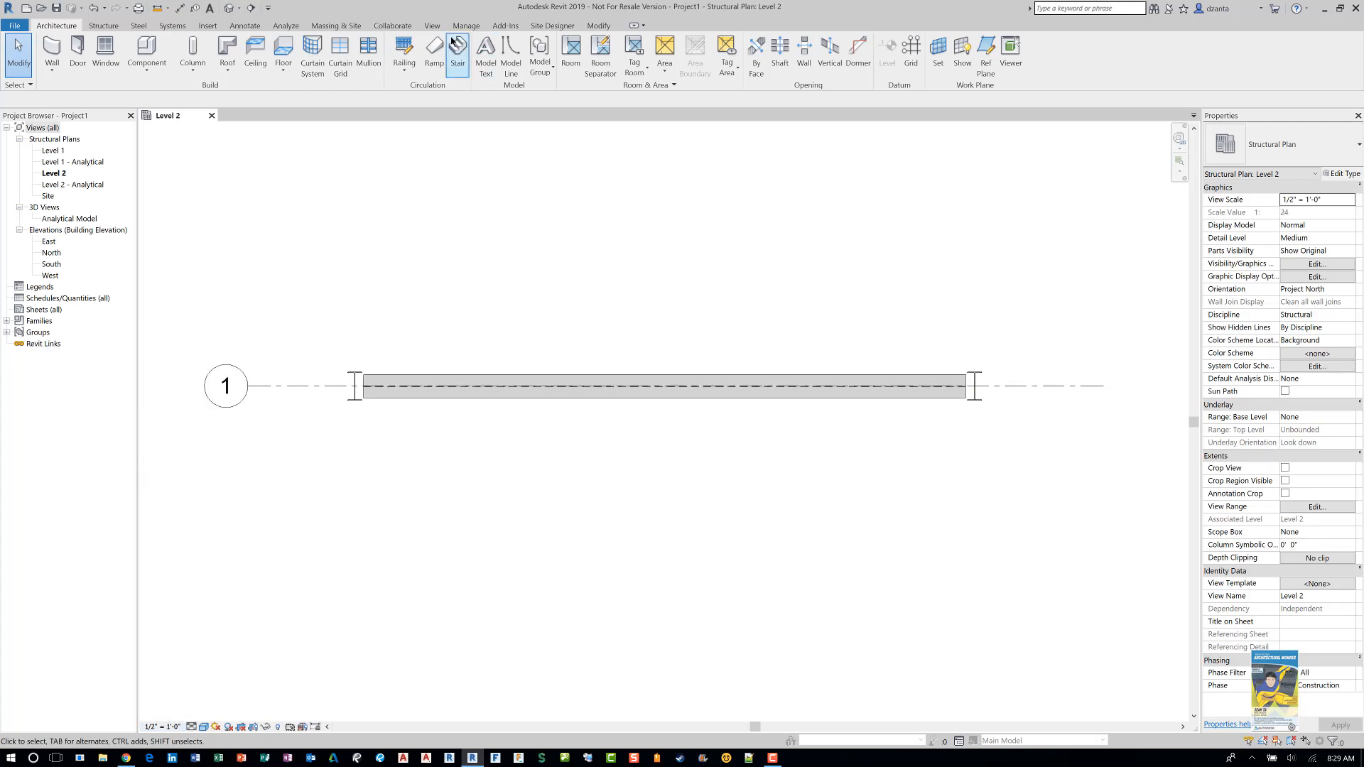
- Create framing elevation Elevation 1 - a on grid 1 below the beam and select its marker
{"action": "left_click", "coordinate": [431, 25]}
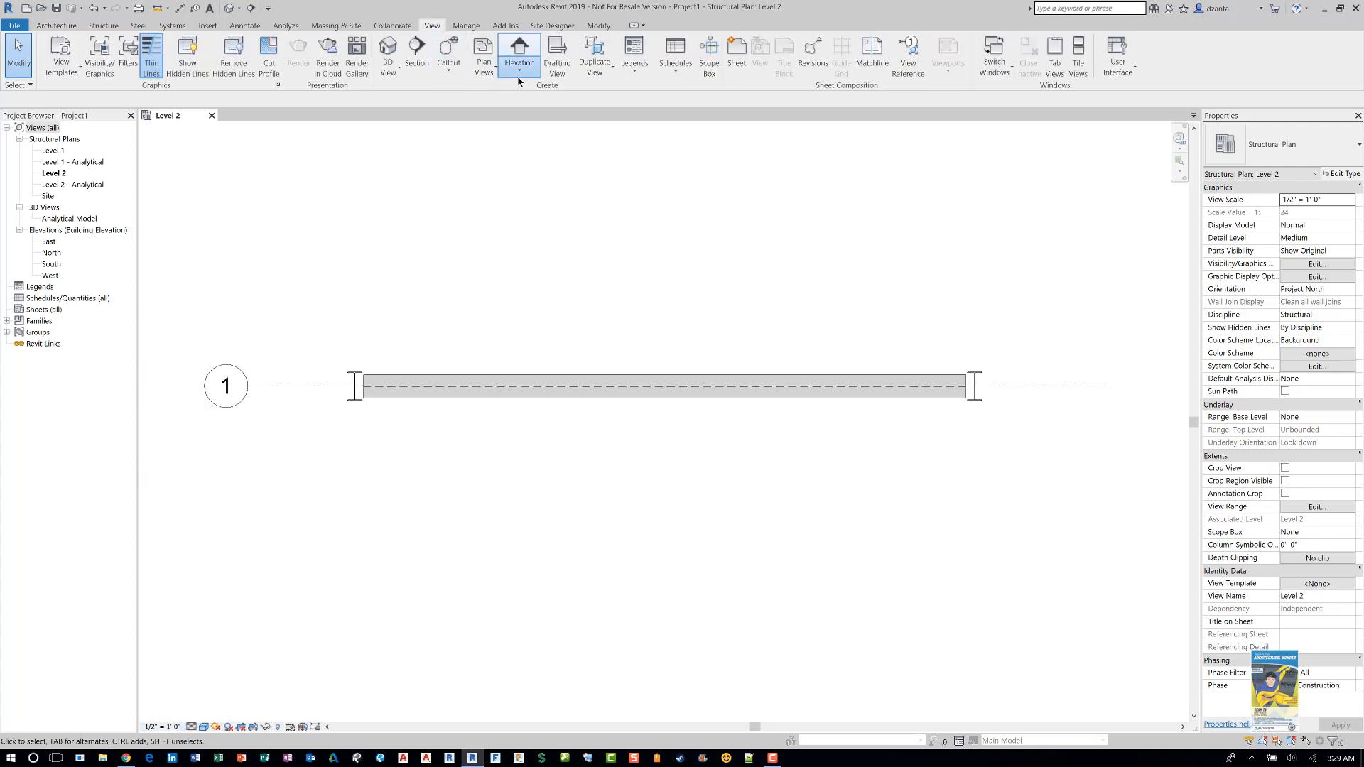
{"action": "left_click", "coordinate": [520, 52]}
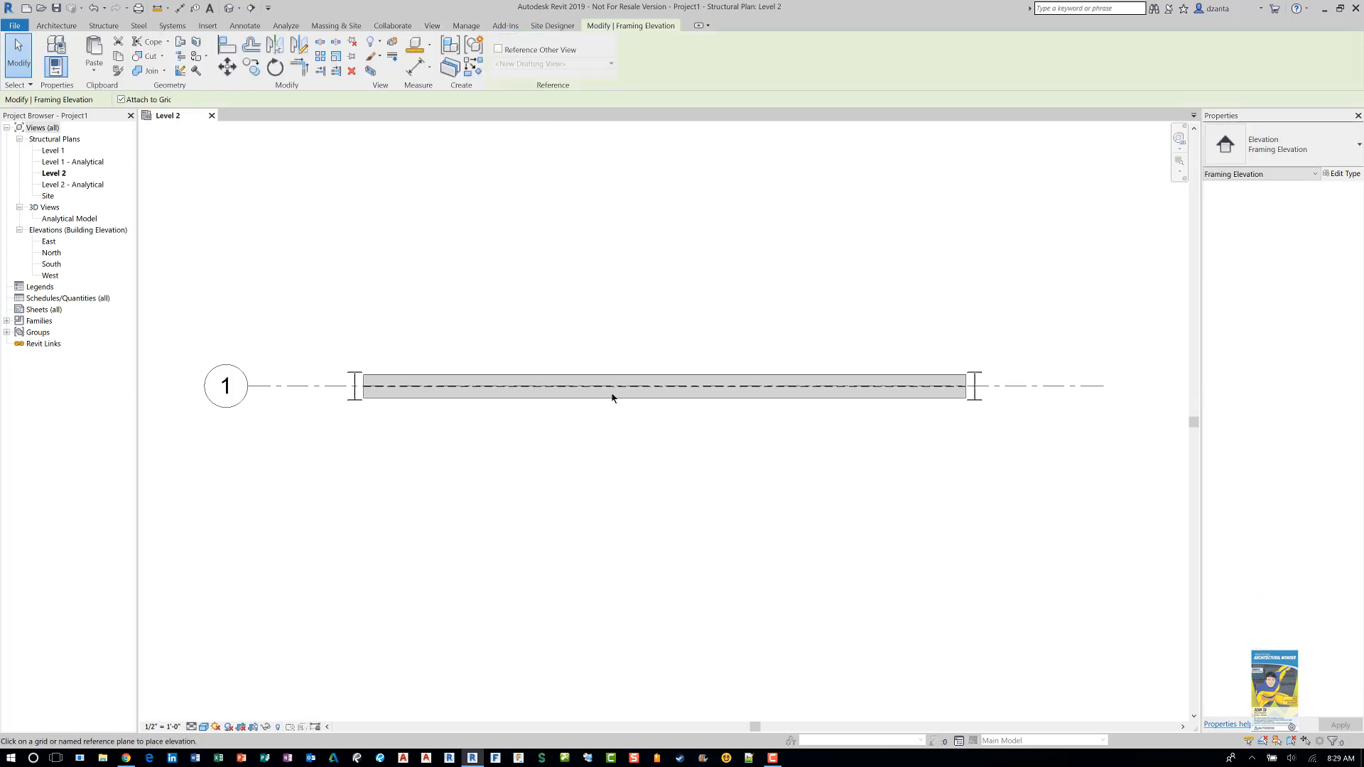
{"action": "left_click", "coordinate": [644, 385]}
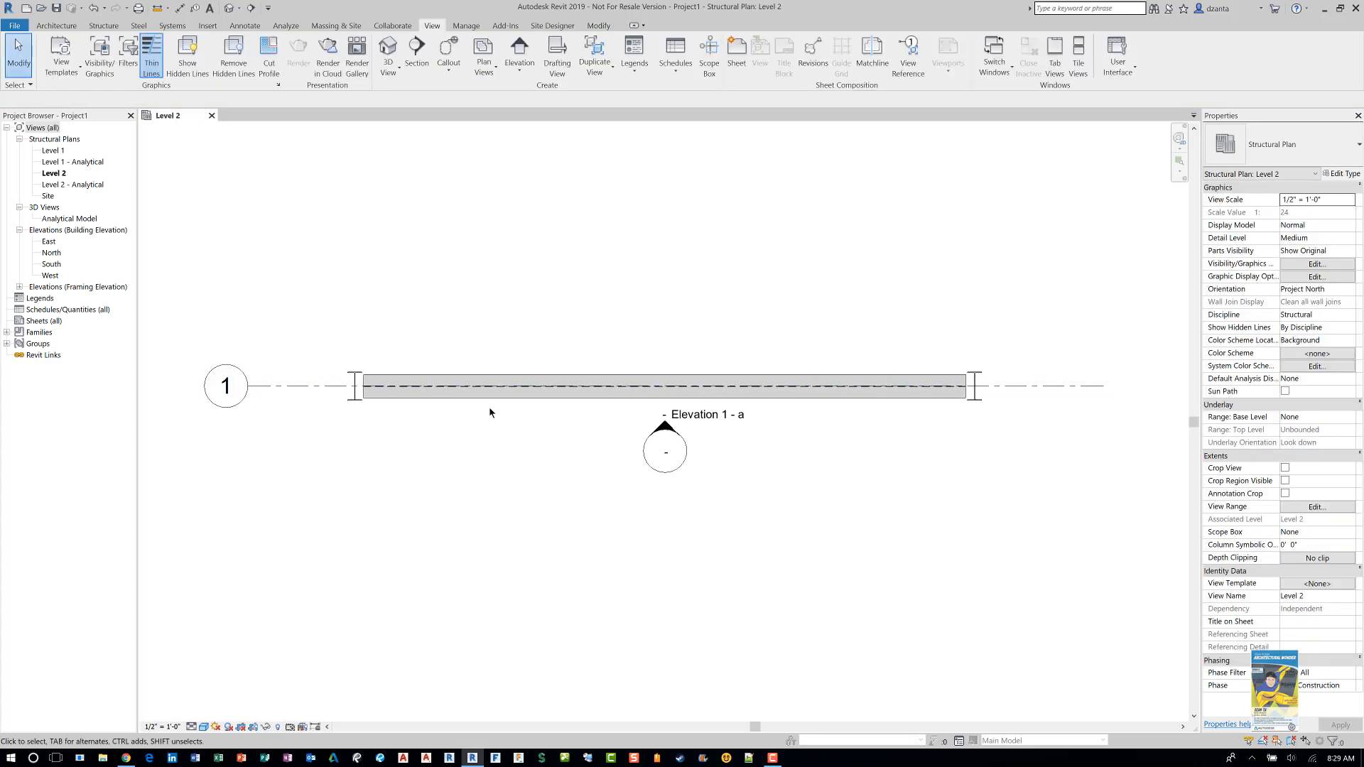
{"action": "left_click", "coordinate": [665, 427]}
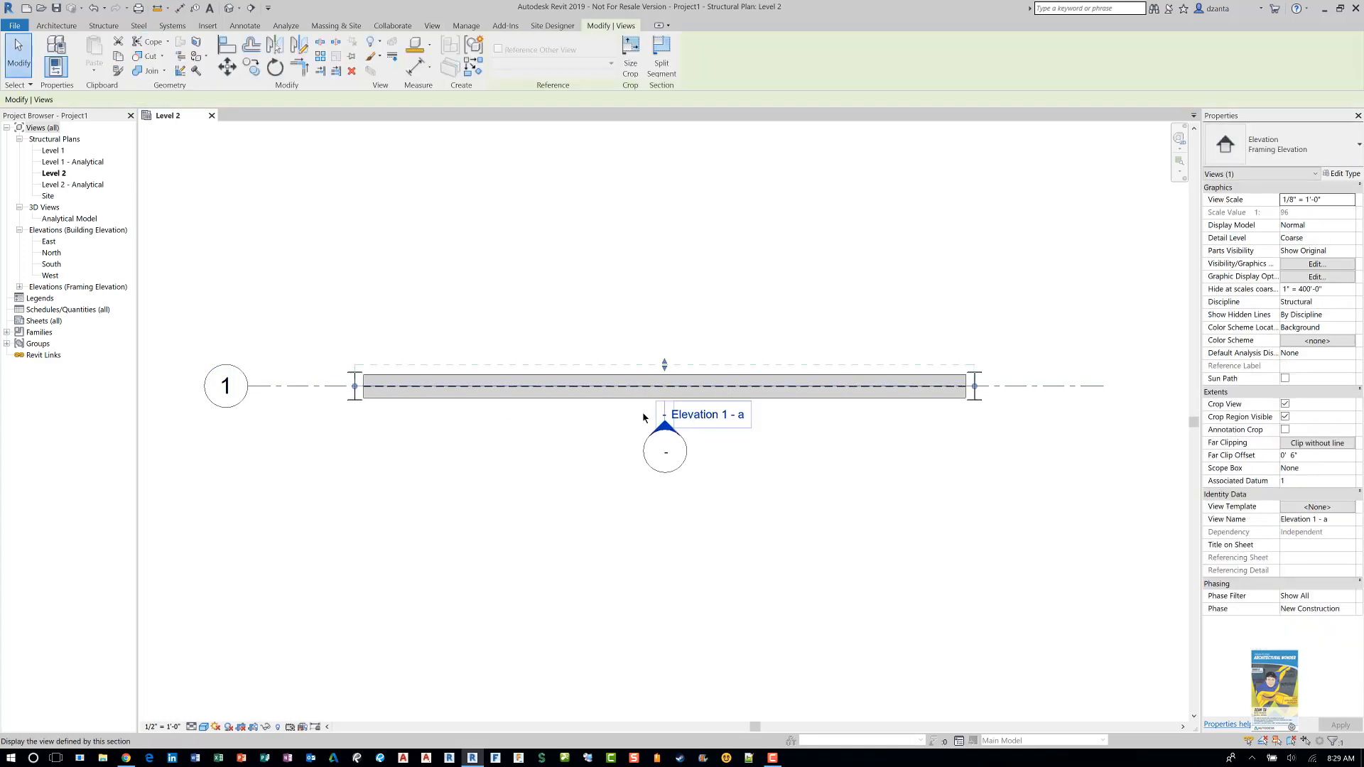
{"action": "mouse_move", "coordinate": [353, 385]}
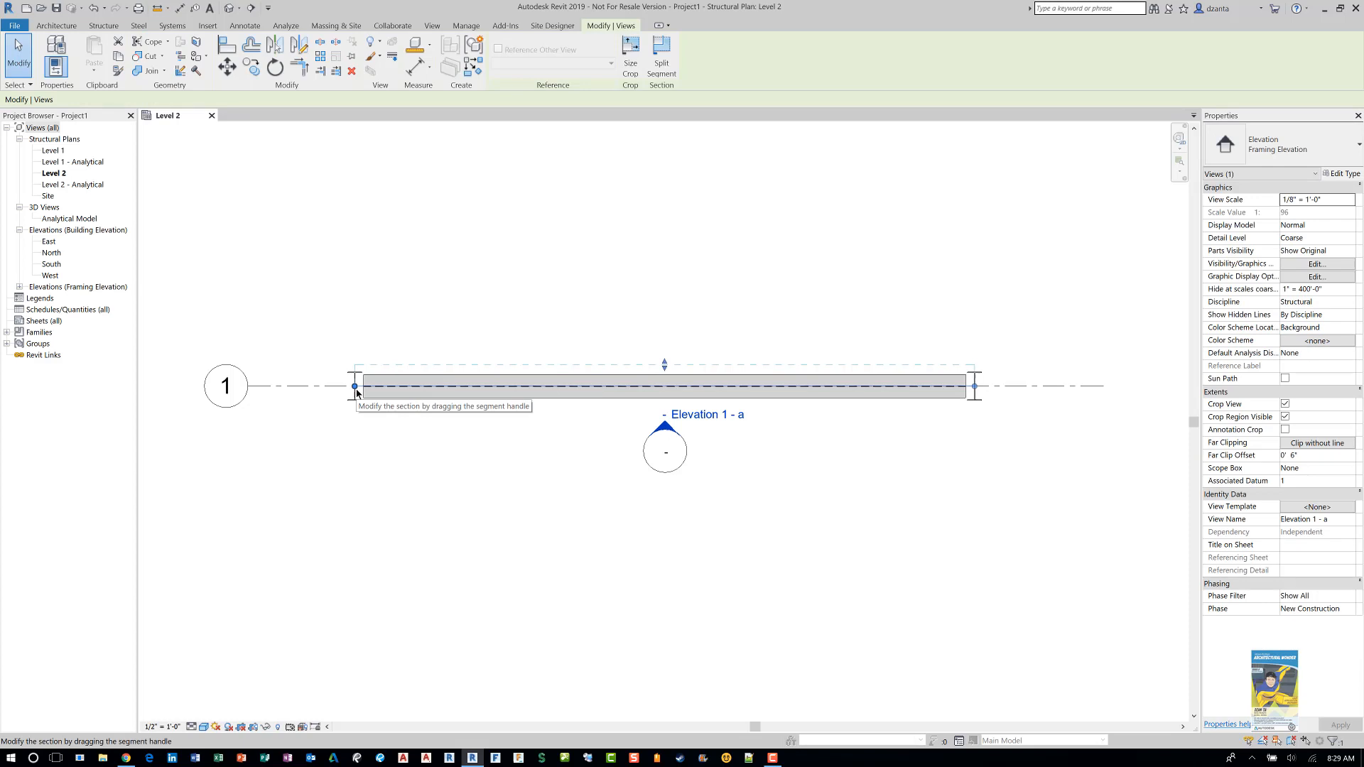
{"action": "mouse_move", "coordinate": [977, 398]}
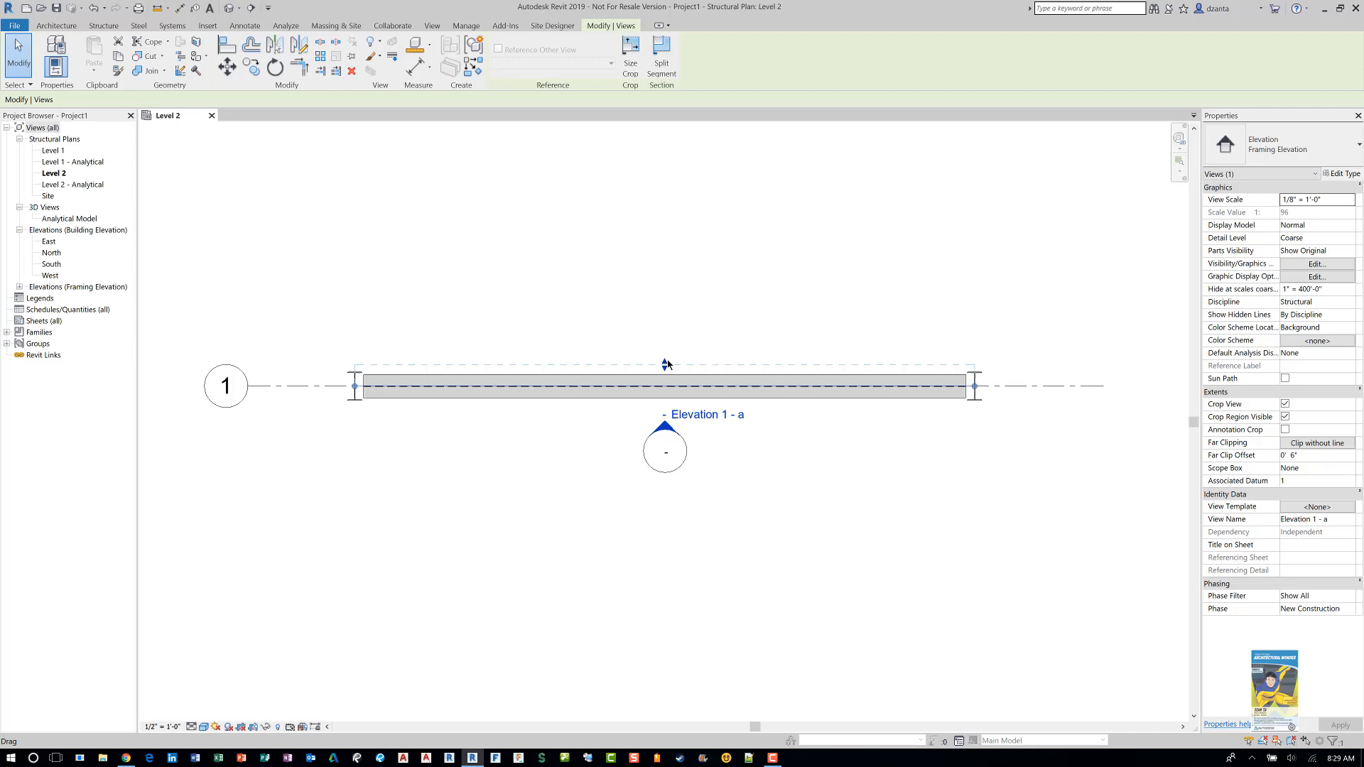
{"action": "mouse_move", "coordinate": [664, 356]}
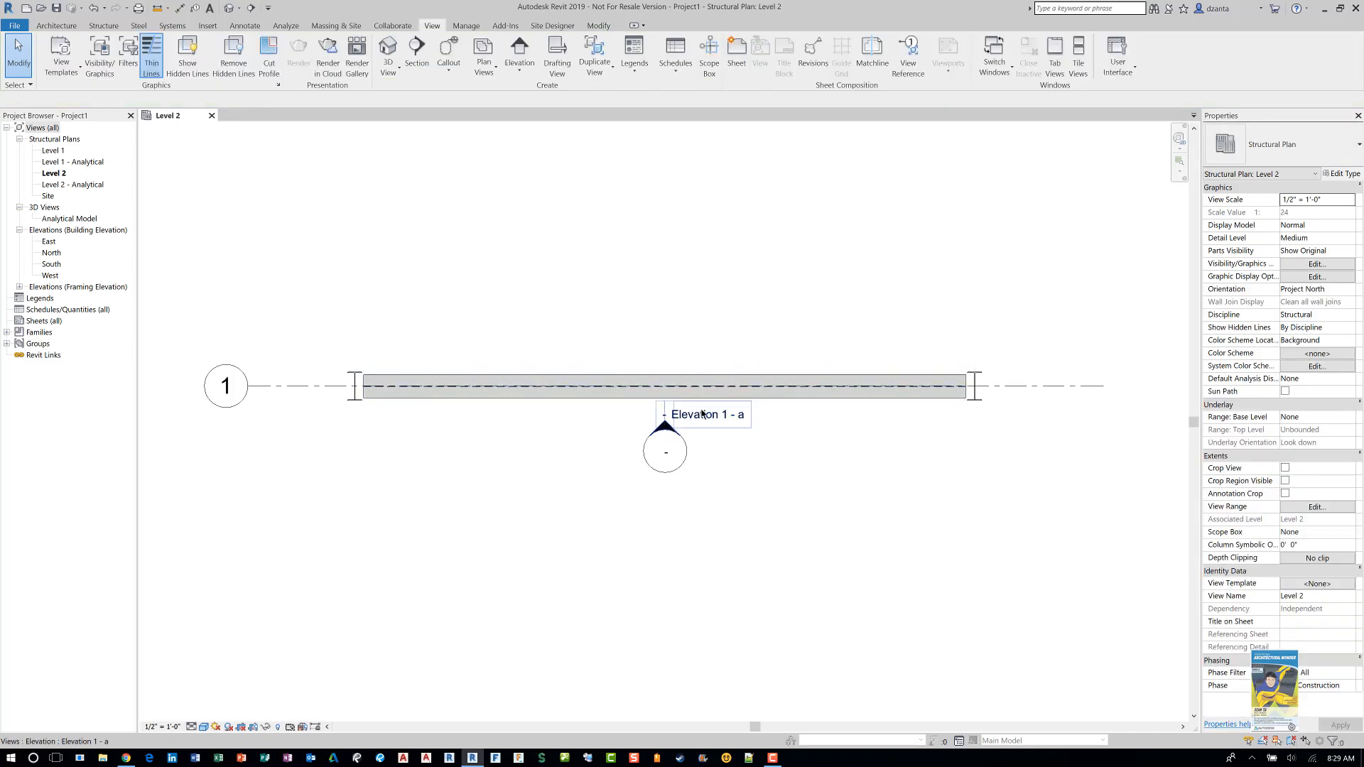
- Open the Elevation 1 - a view from the Project Browser's framing elevations group
{"action": "double_click", "coordinate": [665, 450]}
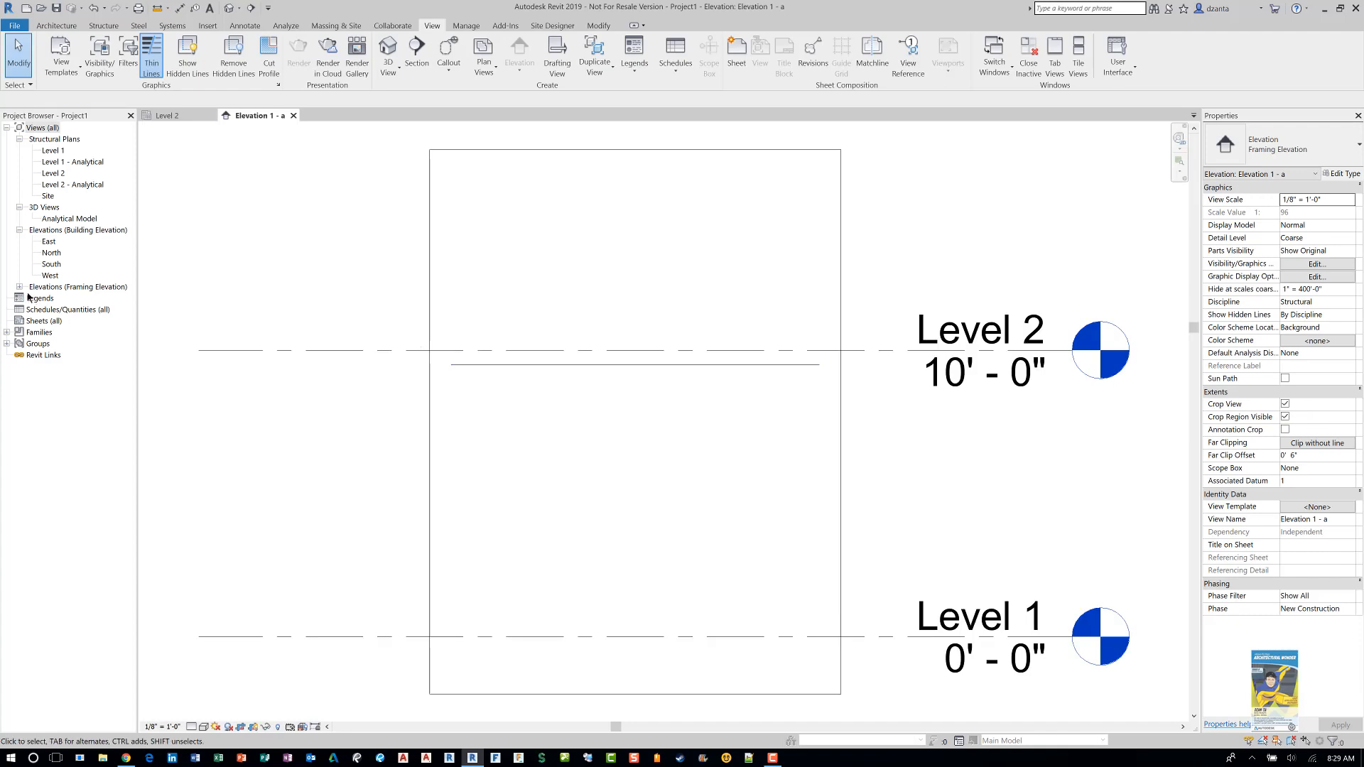
{"action": "left_click", "coordinate": [43, 126]}
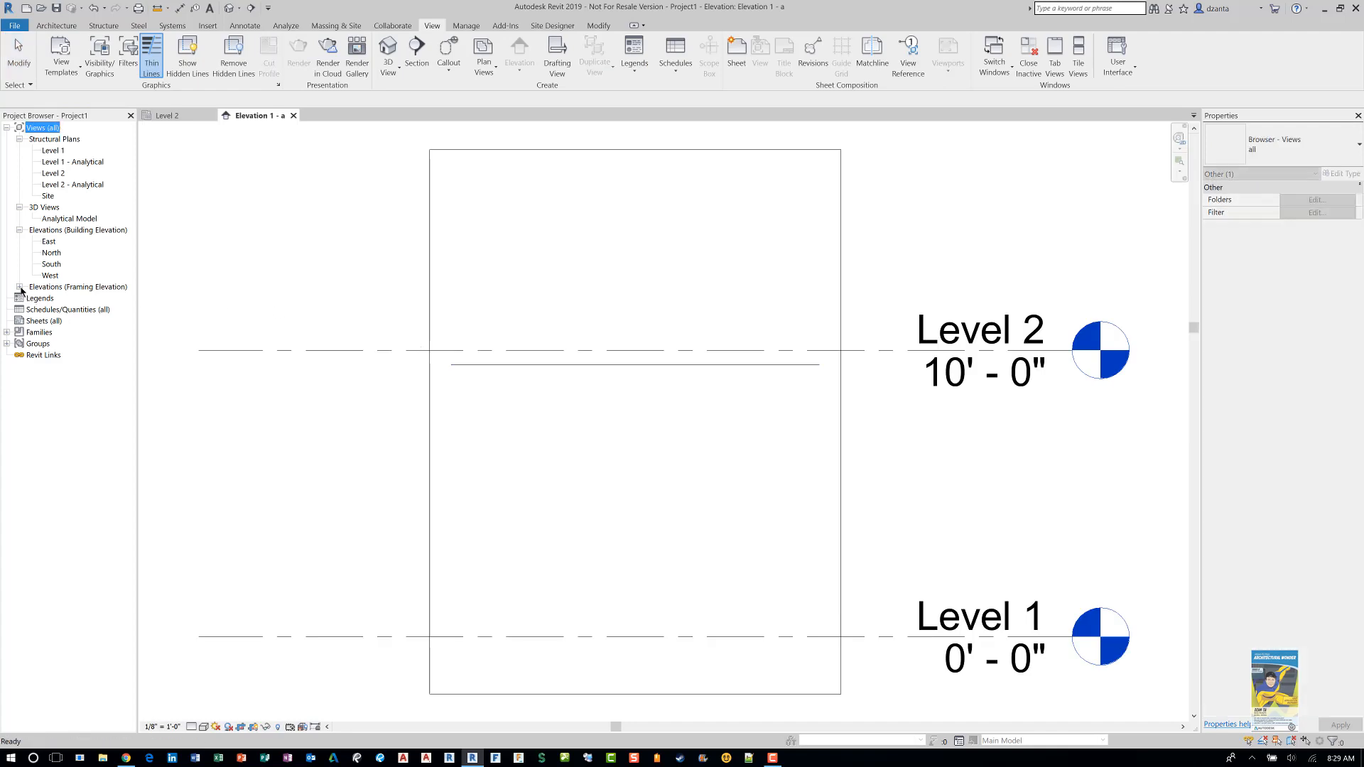
{"action": "left_click", "coordinate": [20, 285]}
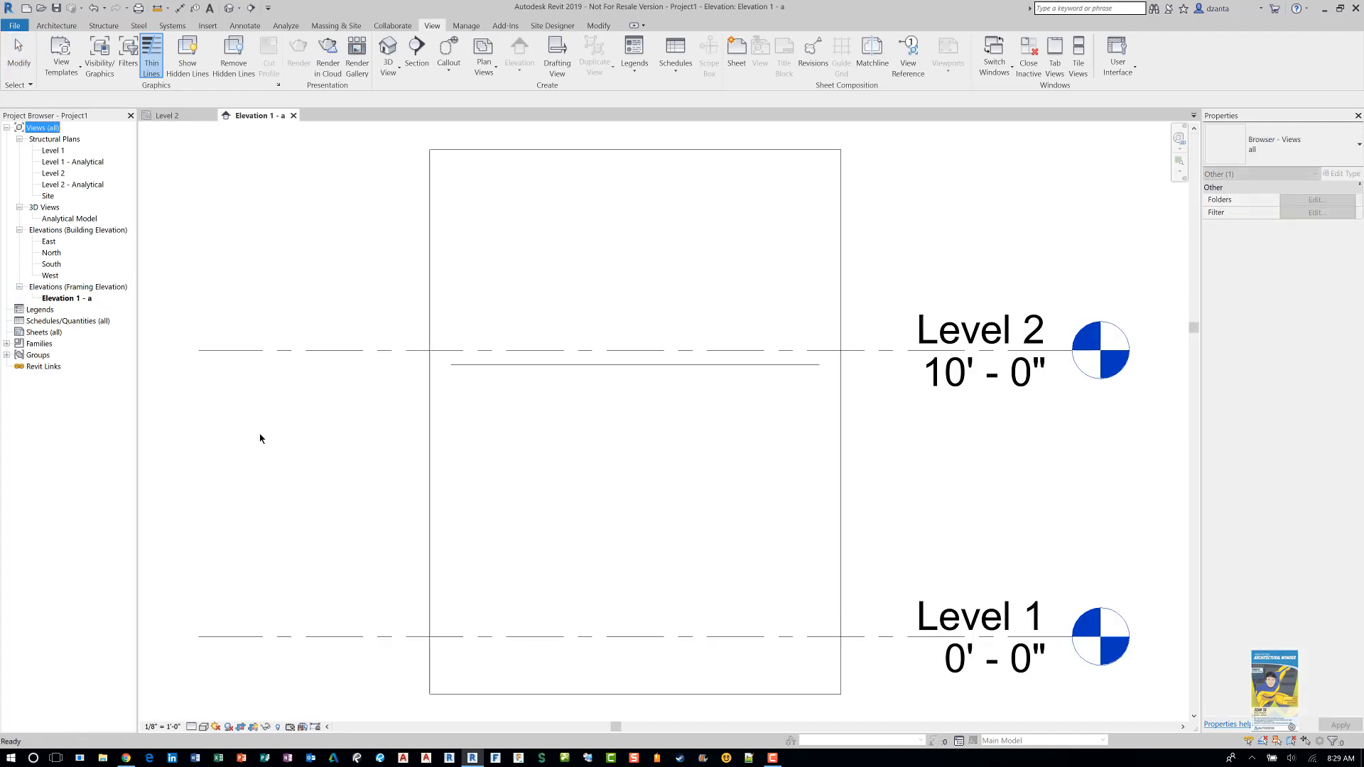
{"action": "left_click", "coordinate": [162, 726]}
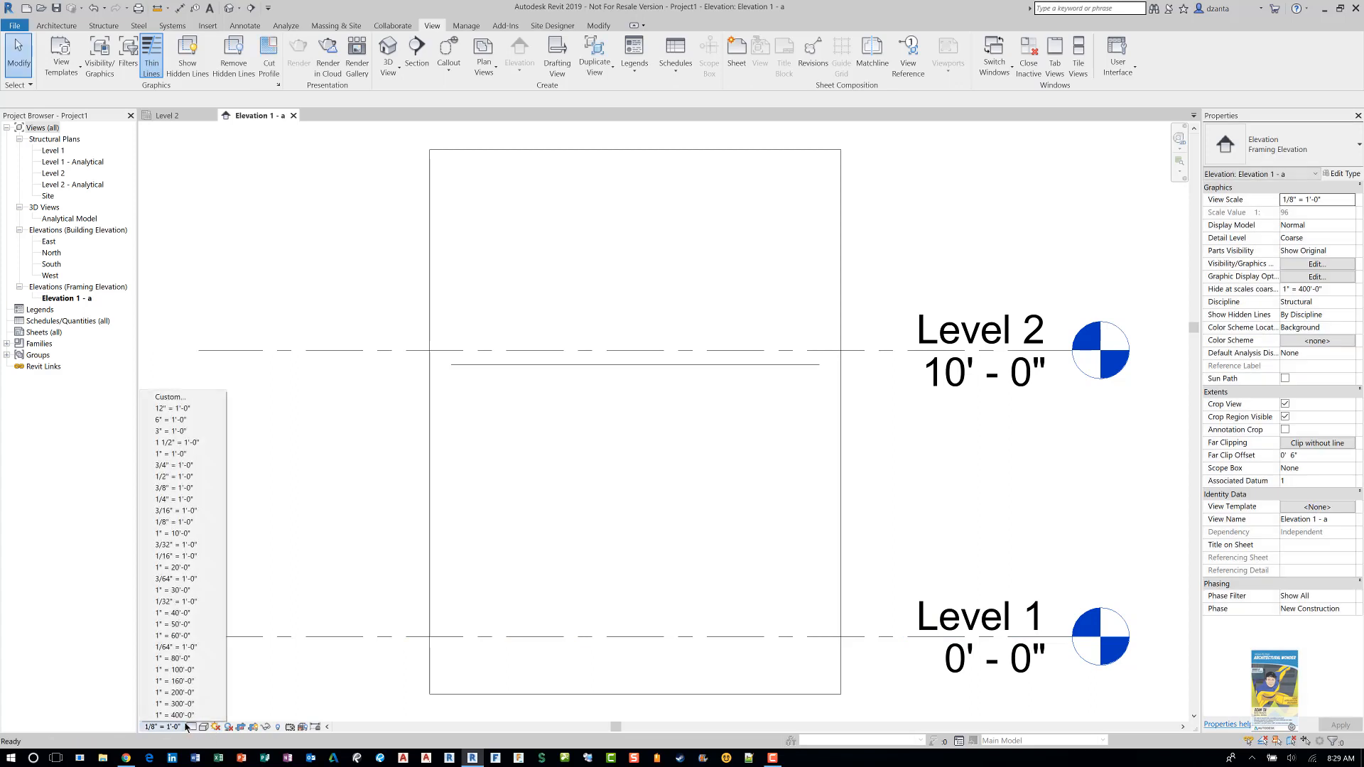
- Show the columns and beam at Fine detail and zoom to the frame between Level 1 and Level 2
{"action": "left_click", "coordinate": [189, 726]}
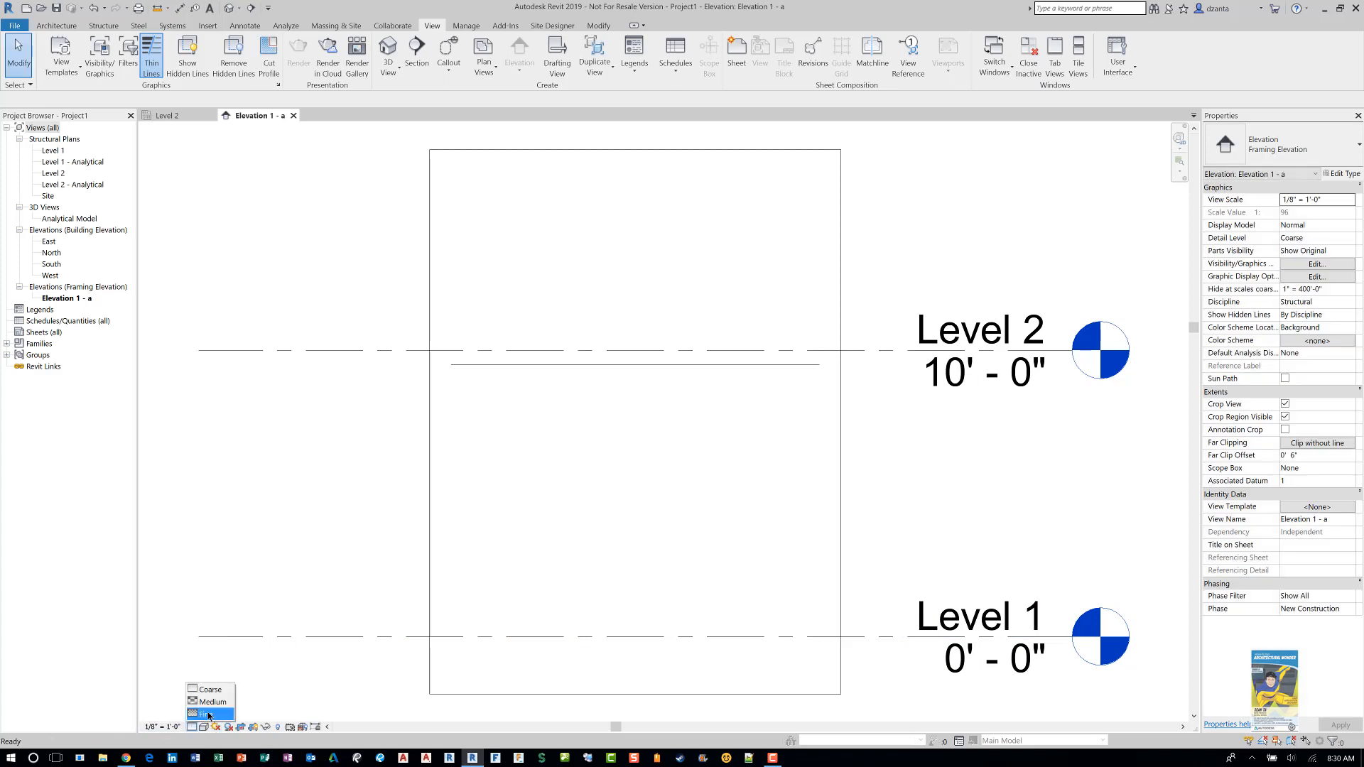
{"action": "left_click", "coordinate": [209, 713]}
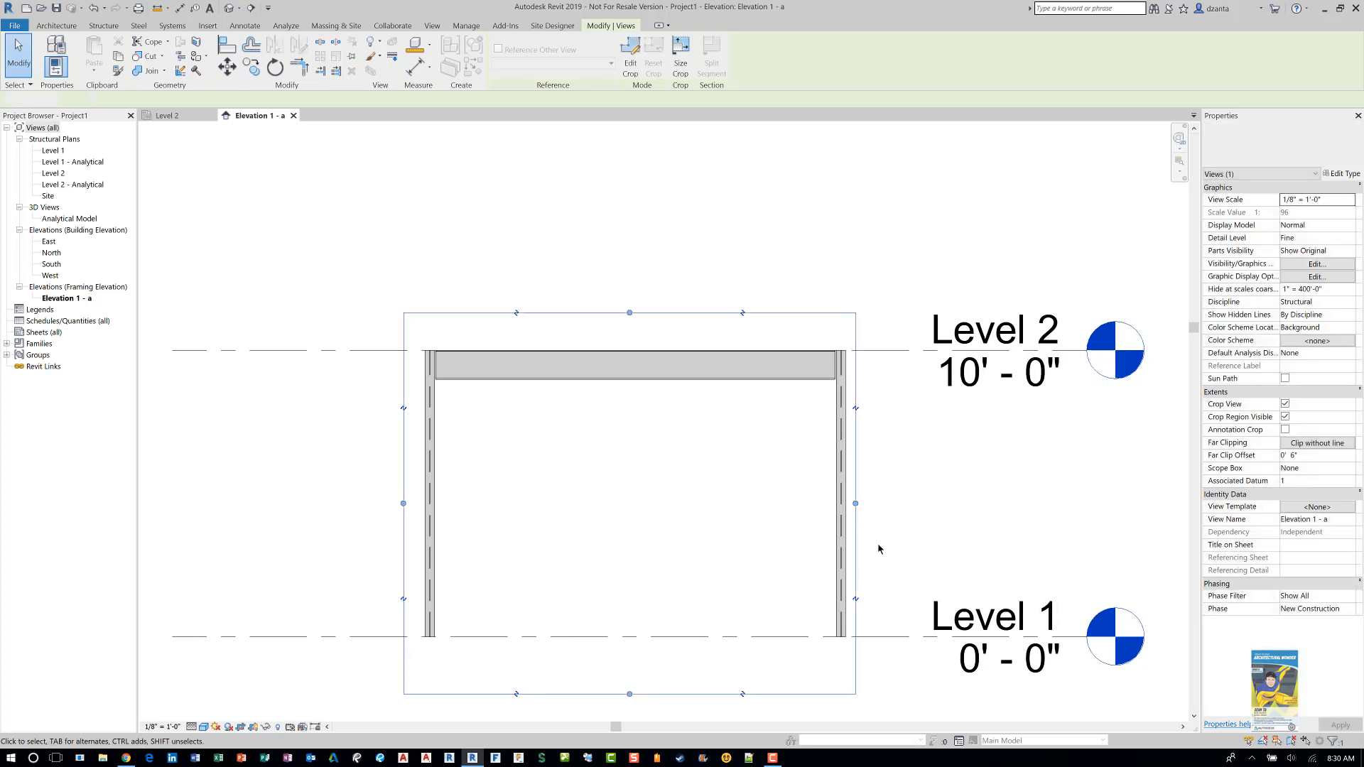
{"action": "left_click", "coordinate": [629, 694]}
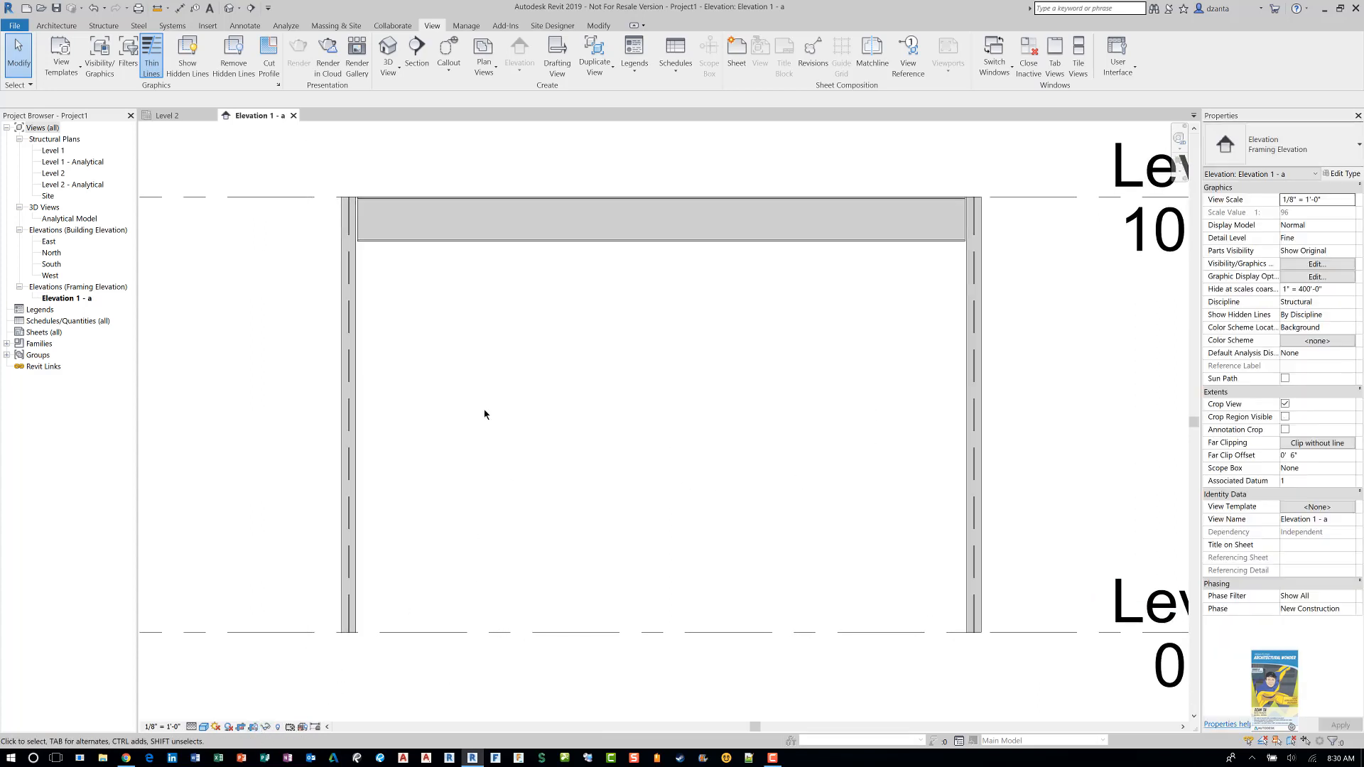
{"action": "left_click", "coordinate": [102, 25]}
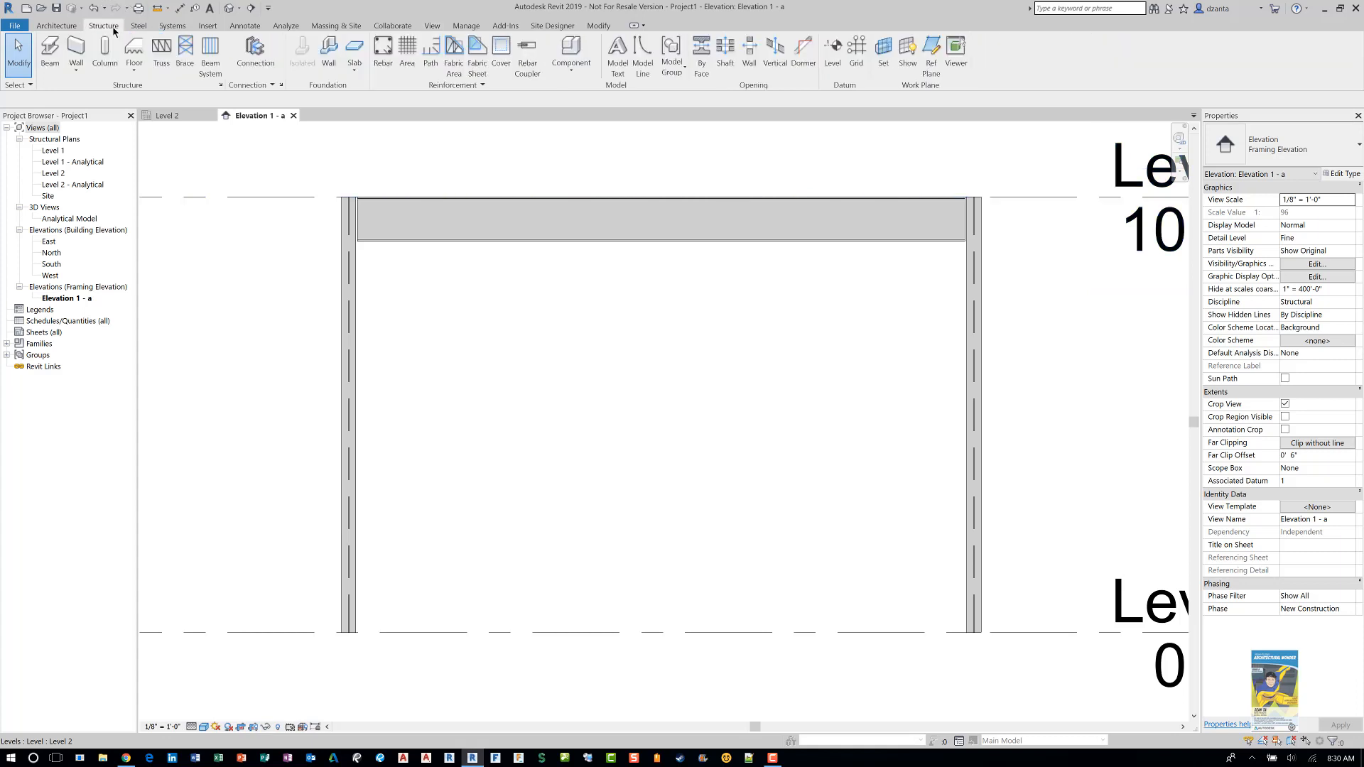
{"action": "mouse_move", "coordinate": [152, 91]}
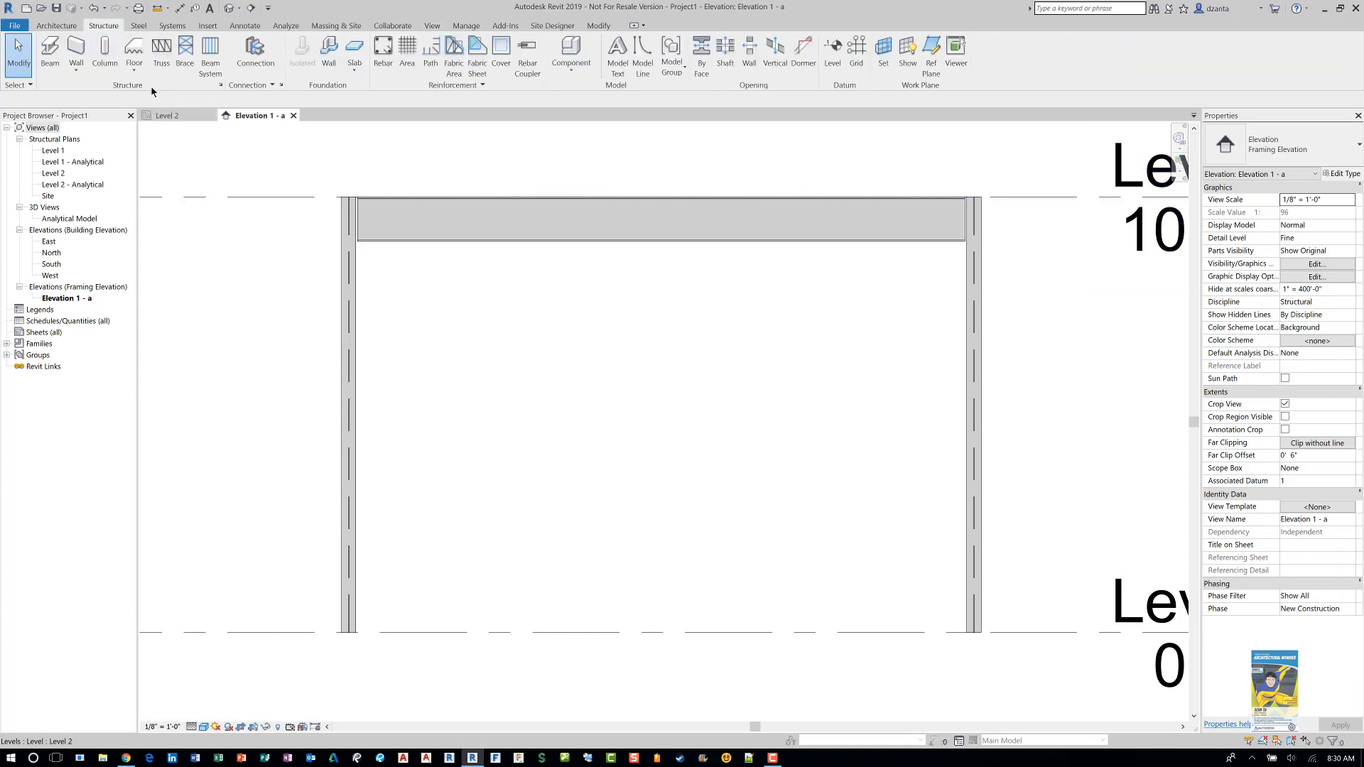
{"action": "mouse_move", "coordinate": [185, 48]}
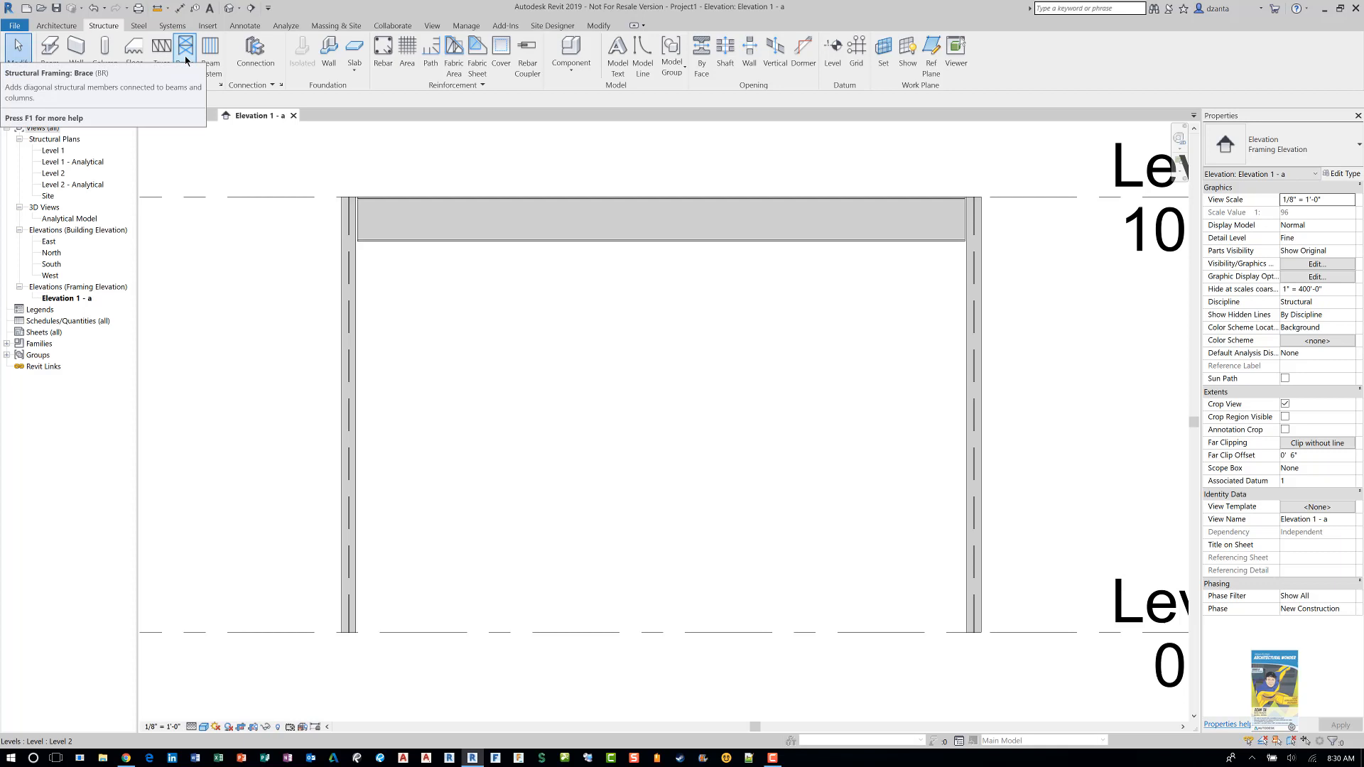
- Start a structural brace with a W Shapes type and begin loading another framing family
{"action": "left_click", "coordinate": [185, 46]}
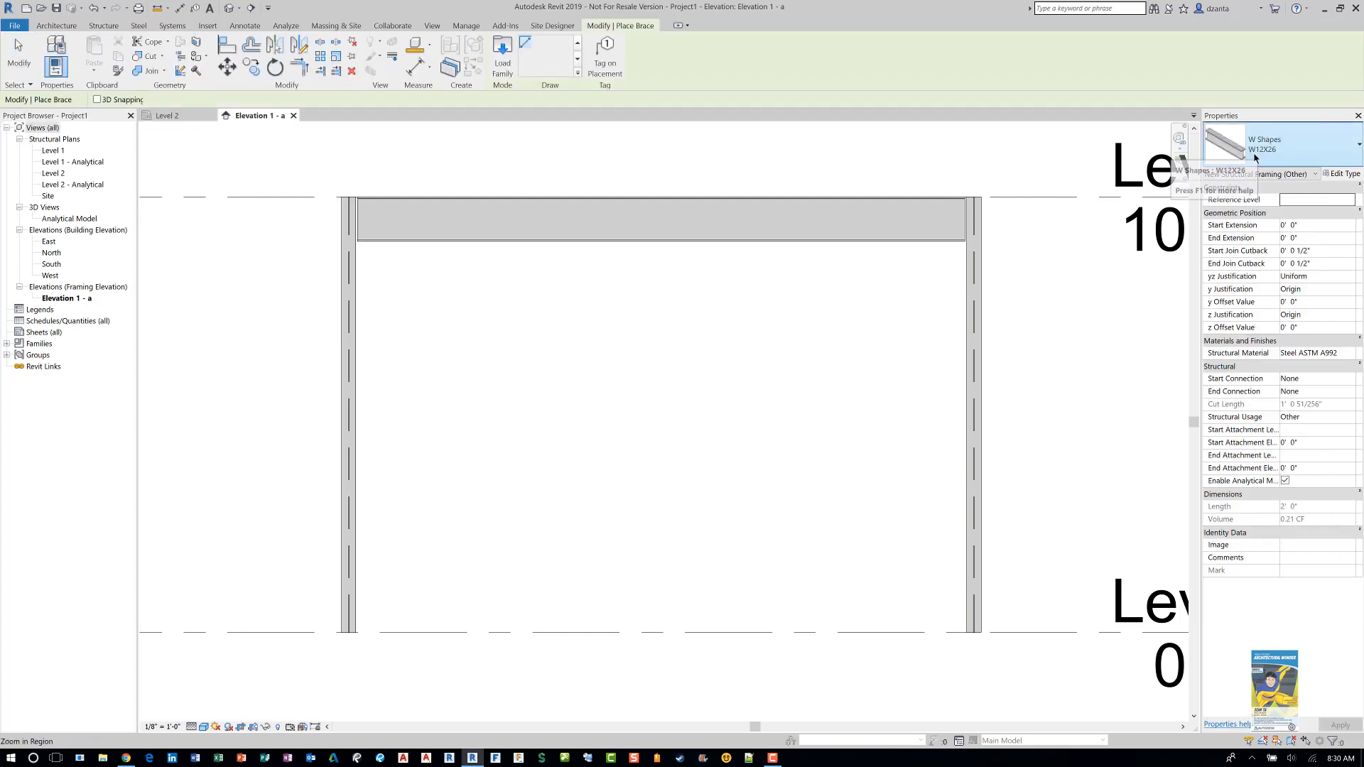
{"action": "left_click", "coordinate": [1326, 143]}
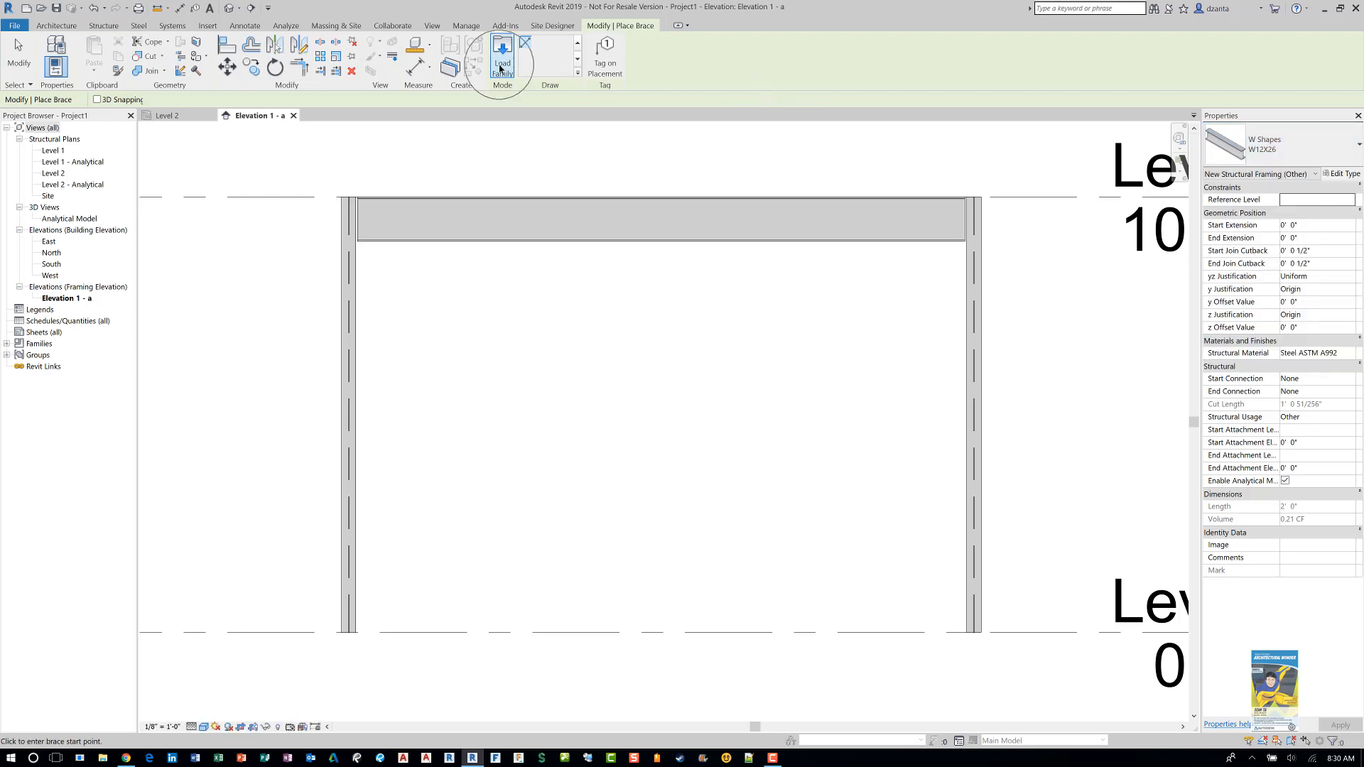
{"action": "mouse_move", "coordinate": [501, 61]}
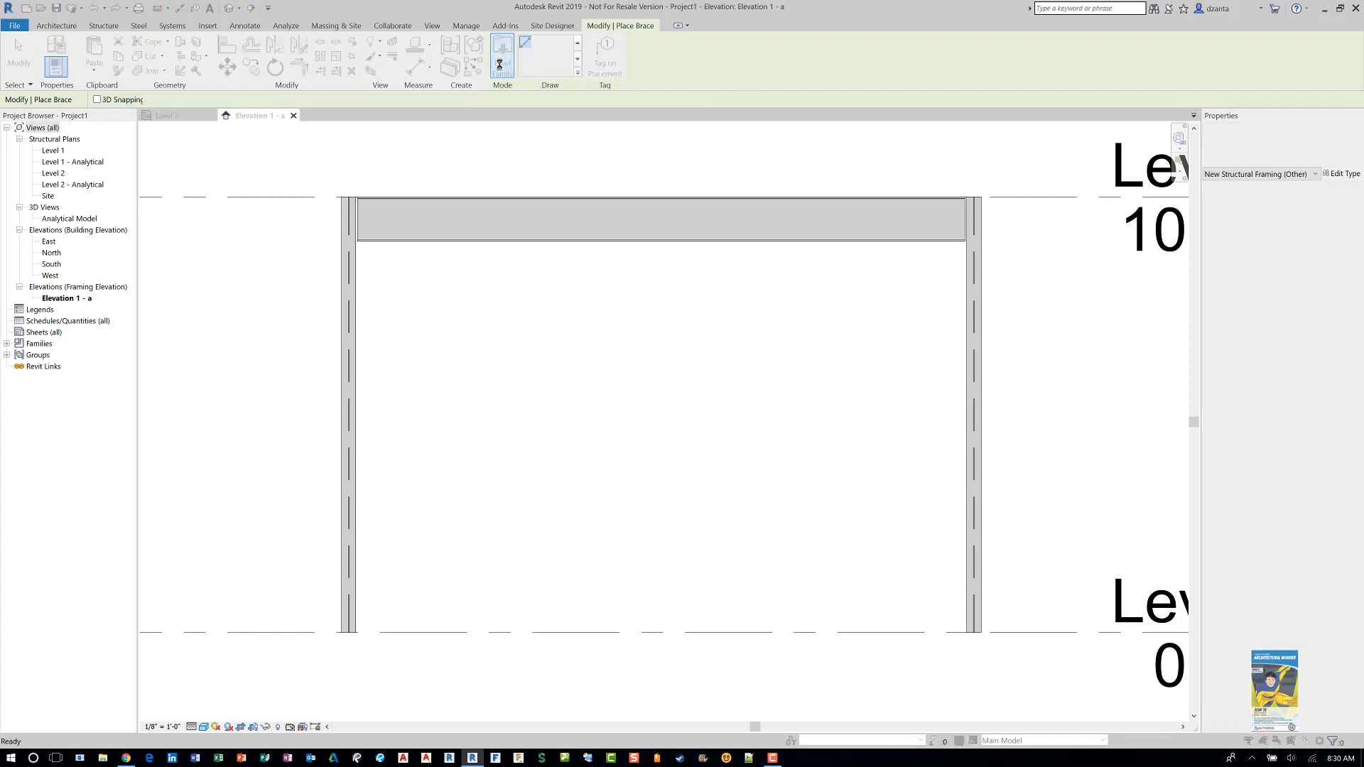
{"action": "left_click", "coordinate": [501, 49]}
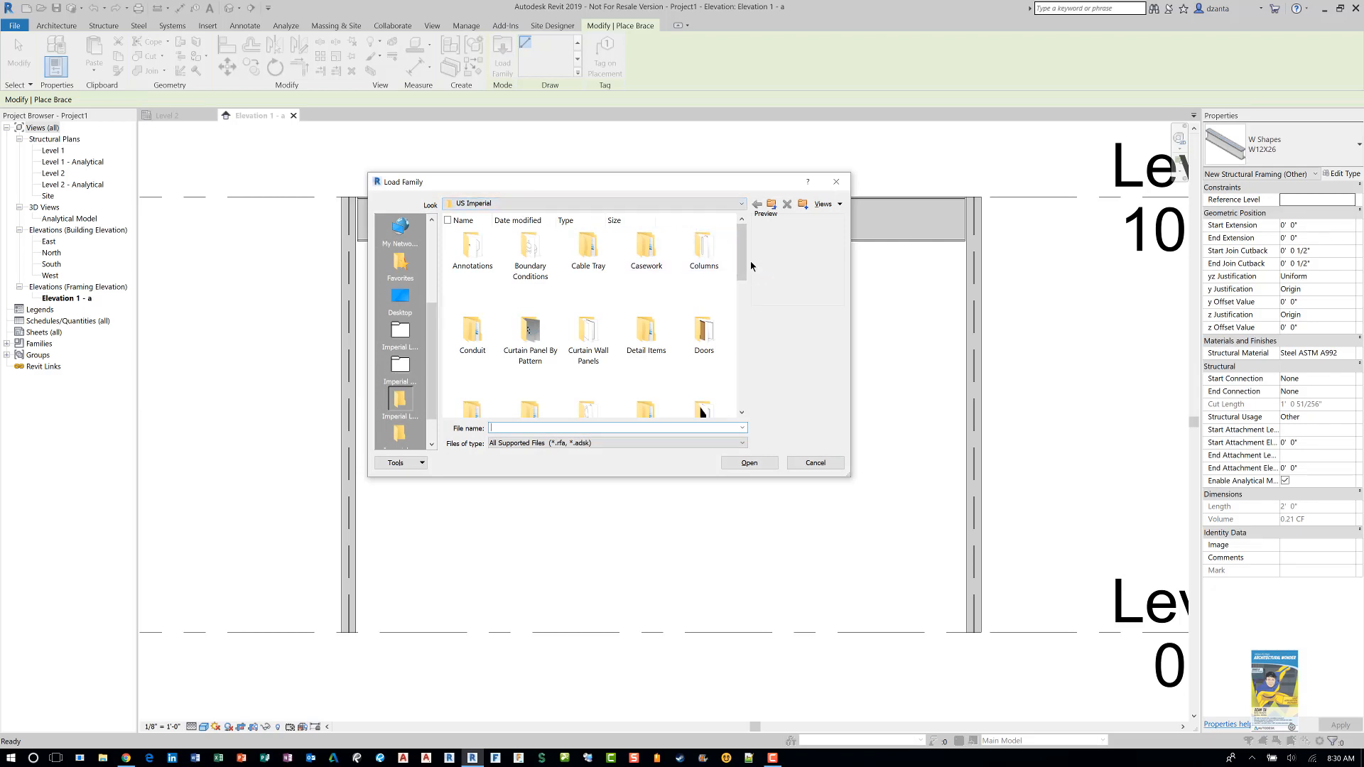
- Browse the family library into the Structural Framing > Steel folder
{"action": "scroll", "scroll_direction": "down", "scroll_amount": 3}
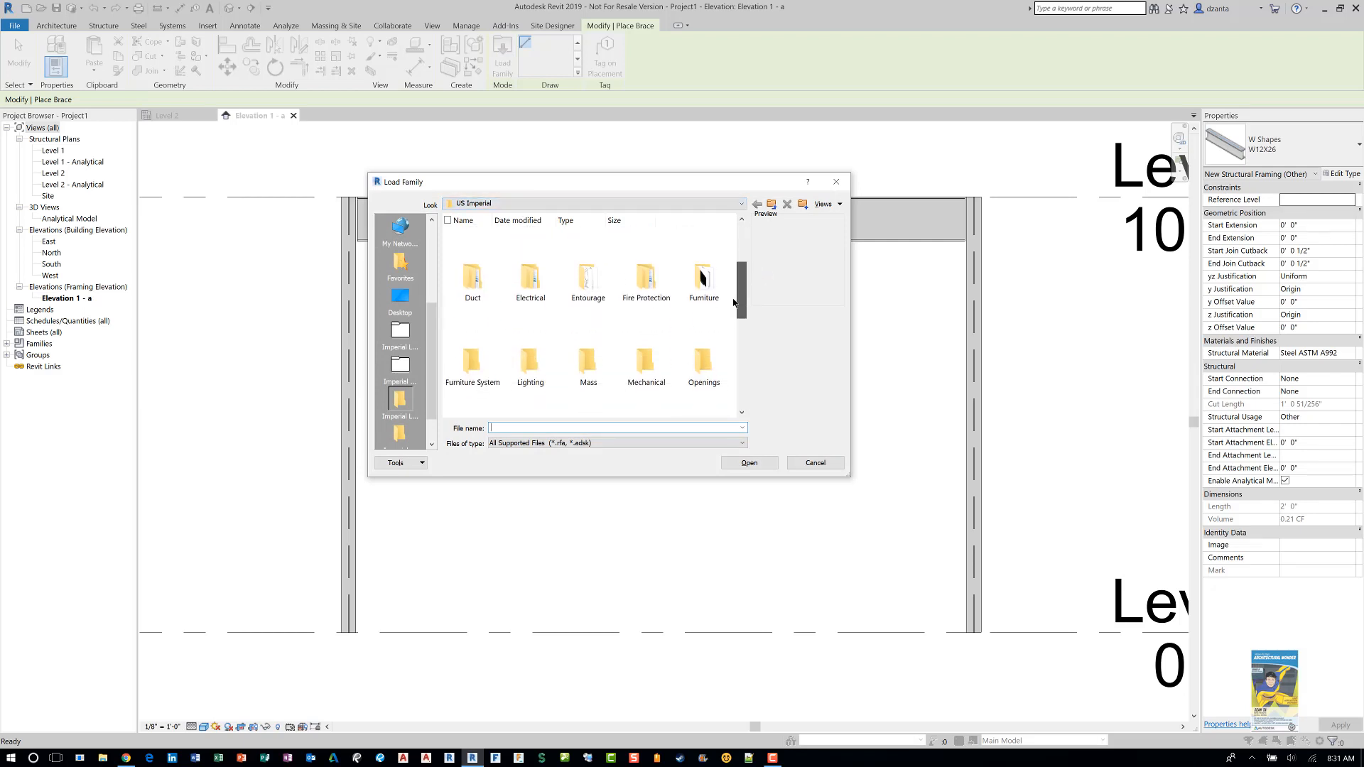
{"action": "scroll", "scroll_direction": "down", "scroll_amount": 3}
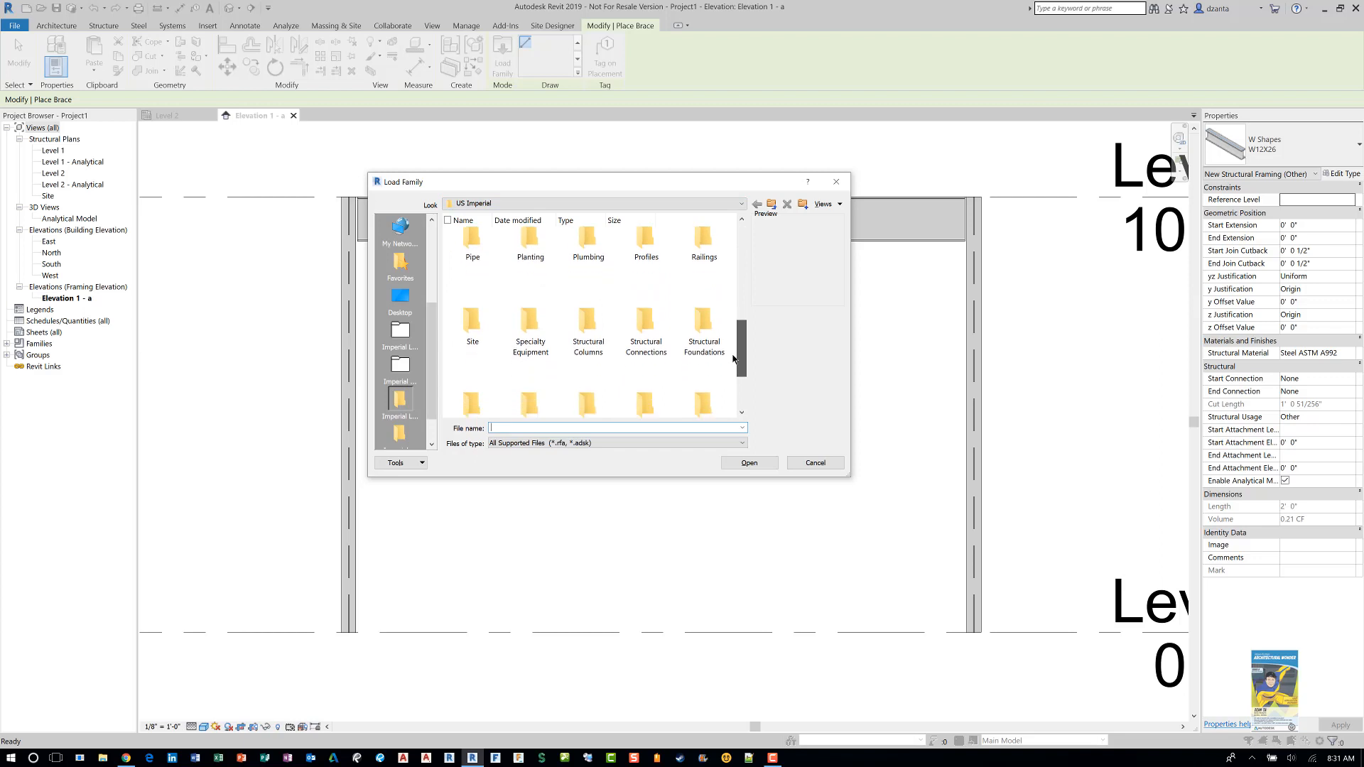
{"action": "scroll", "scroll_direction": "down", "scroll_amount": 3}
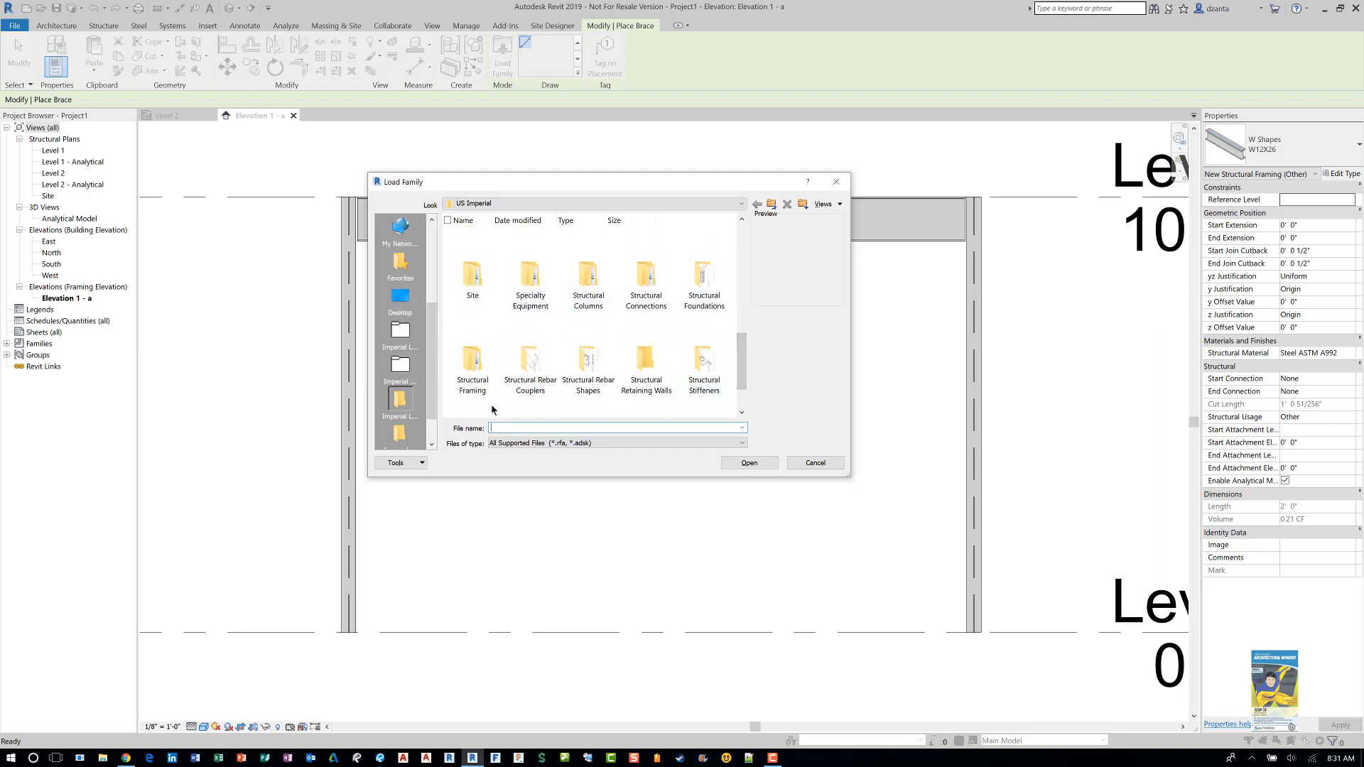
{"action": "left_click", "coordinate": [471, 369]}
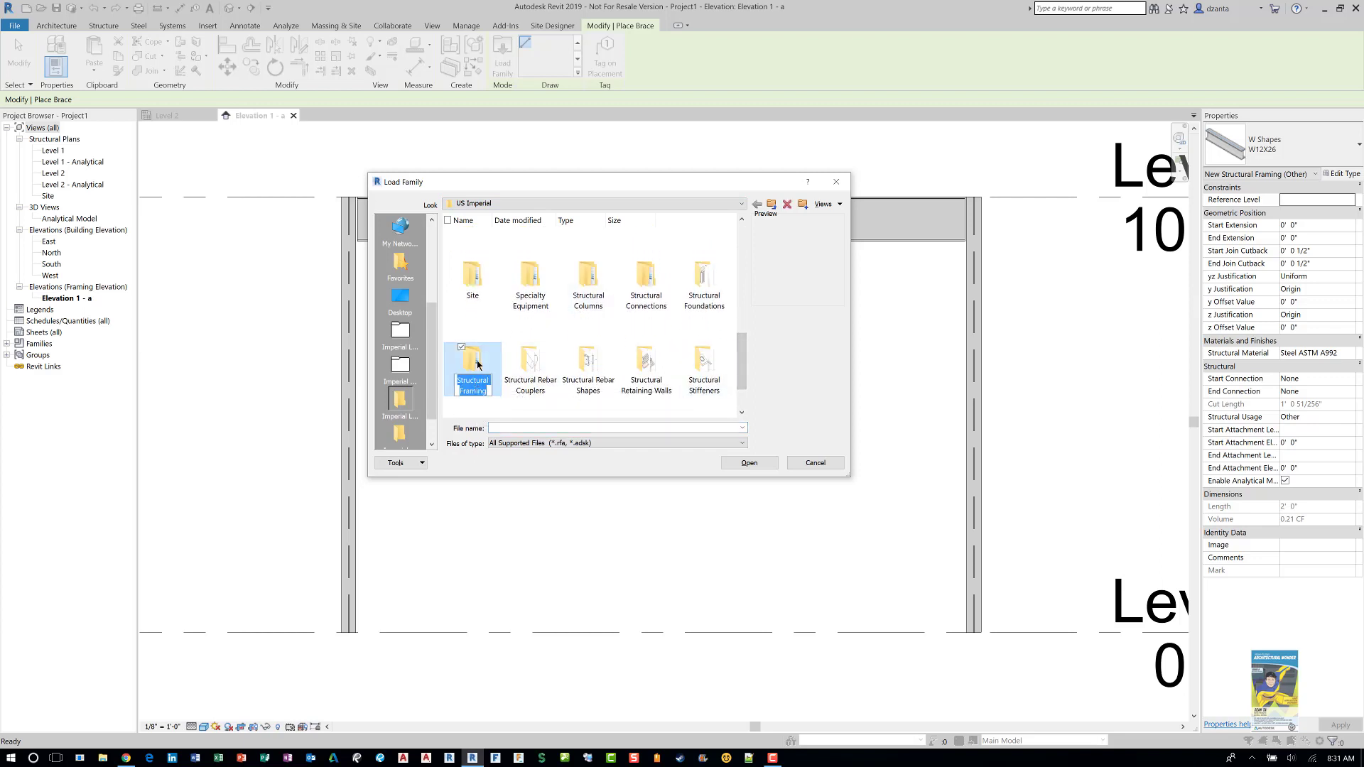
{"action": "double_click", "coordinate": [471, 365]}
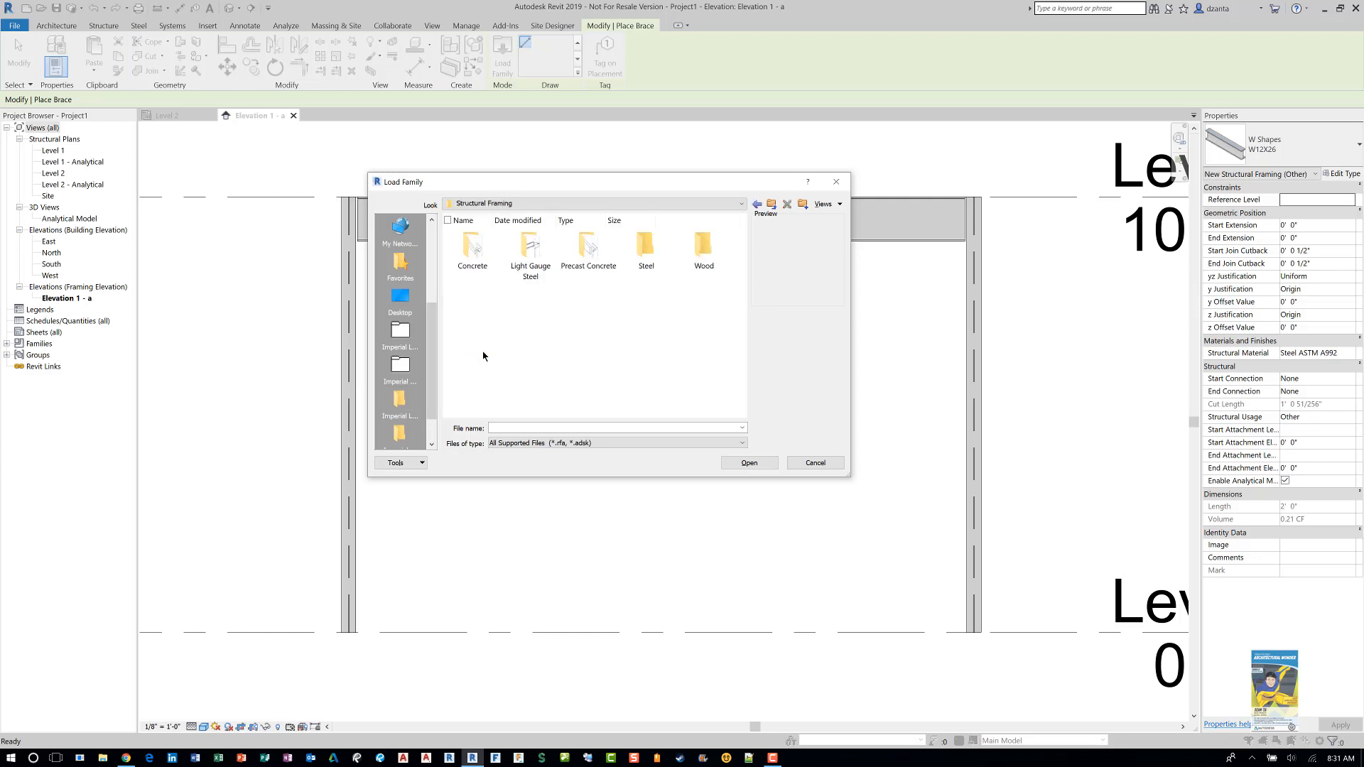
{"action": "mouse_move", "coordinate": [590, 301]}
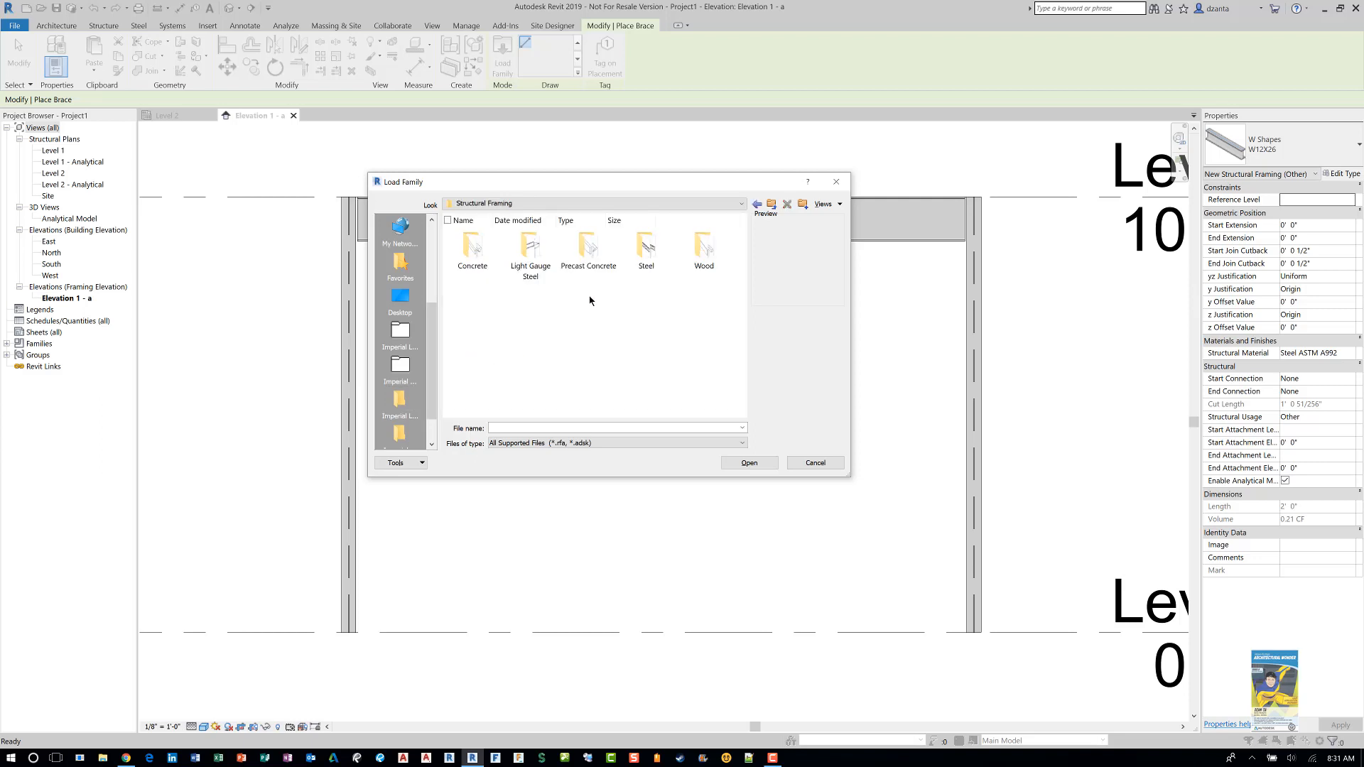
{"action": "mouse_move", "coordinate": [528, 247]}
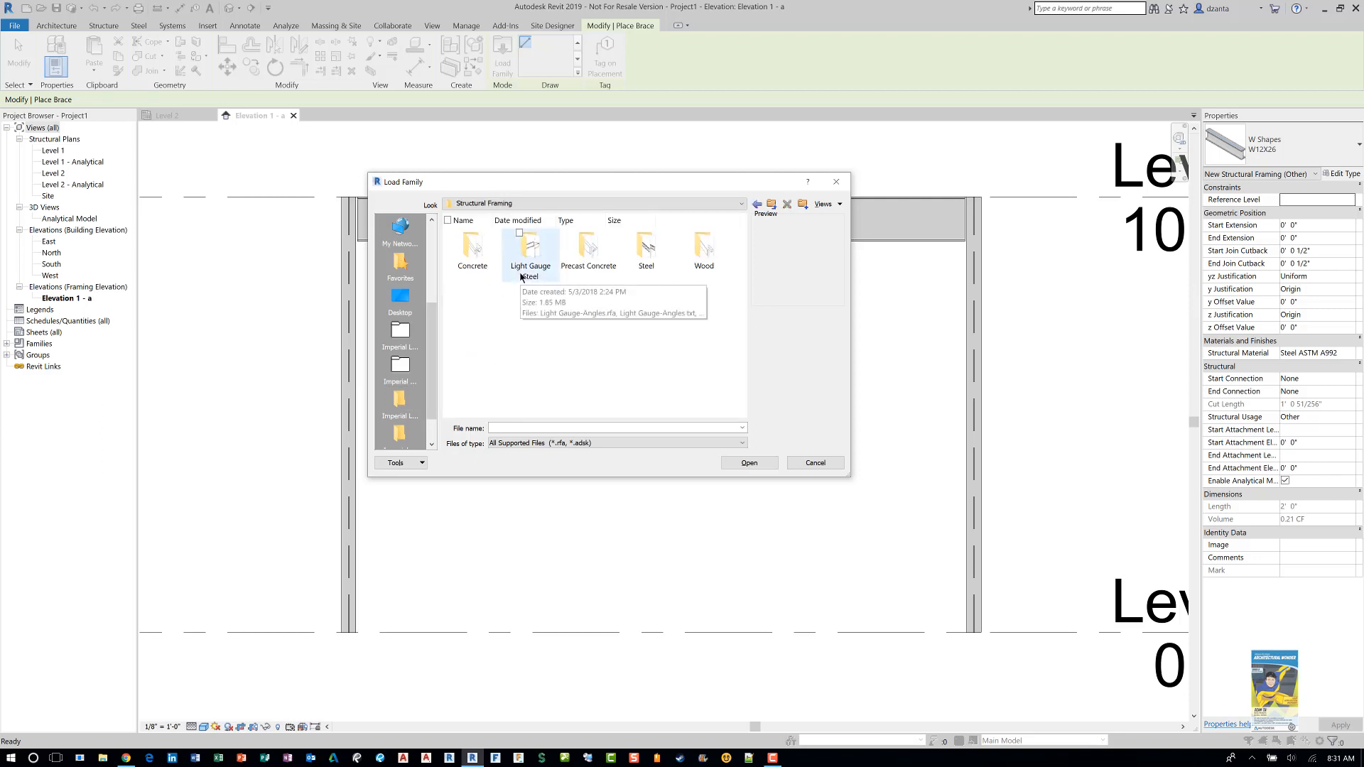
{"action": "left_click", "coordinate": [645, 247]}
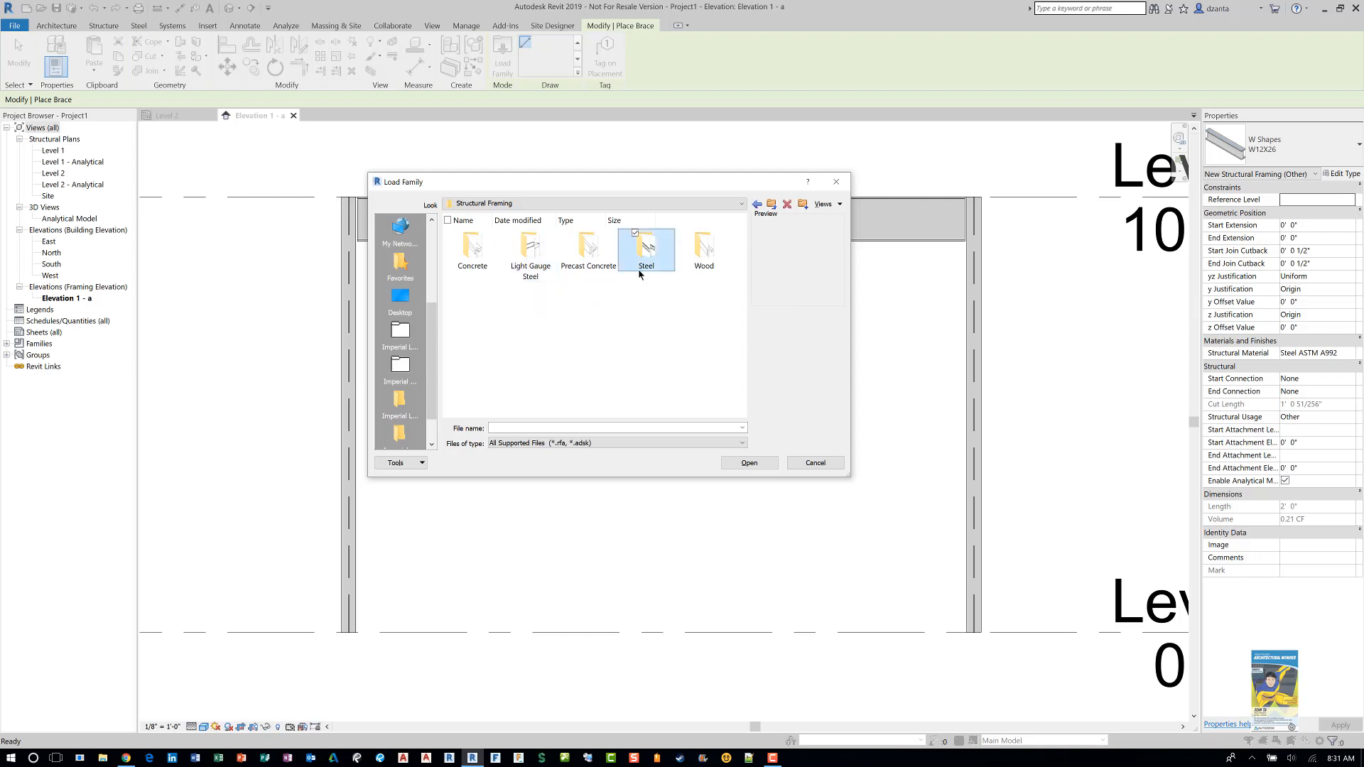
{"action": "double_click", "coordinate": [645, 248]}
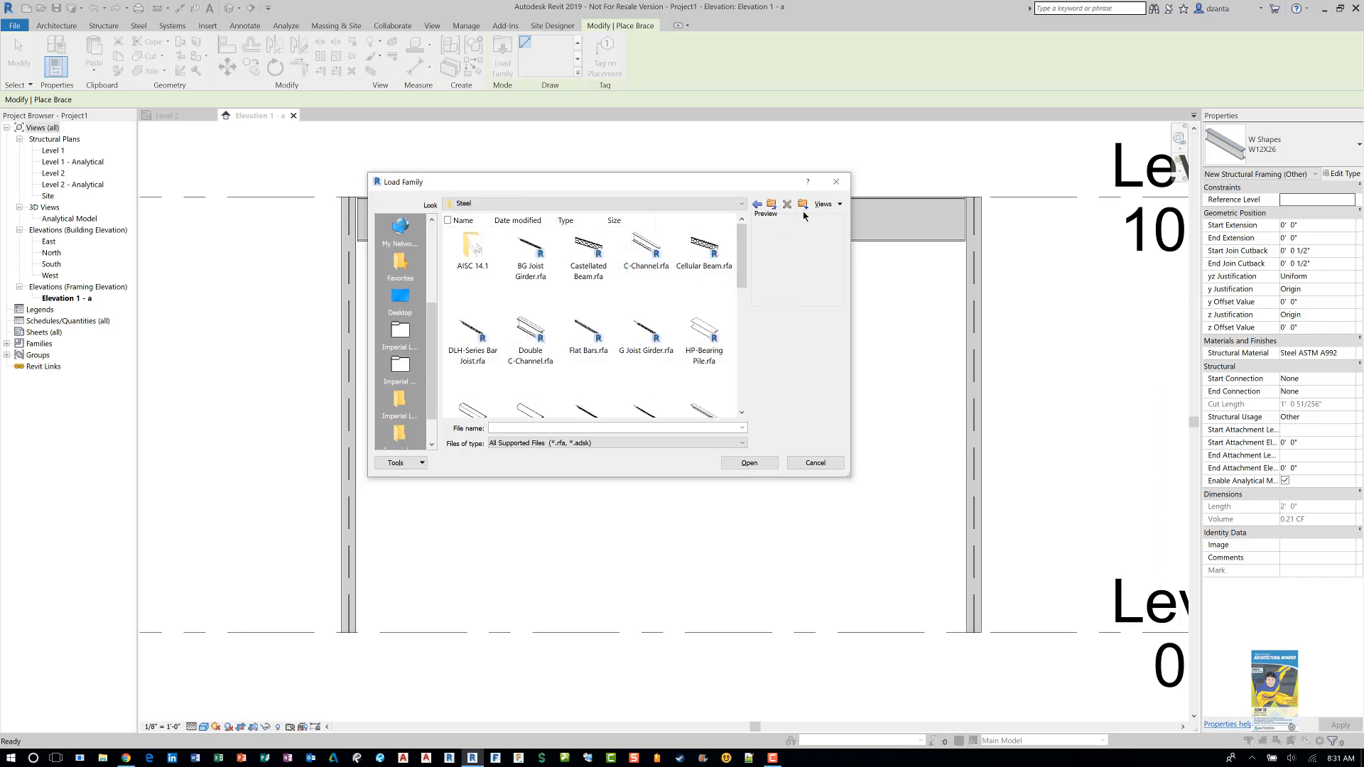
- Choose the HSS-Hollow Structural Section.rfa family file to load
{"action": "left_click", "coordinate": [822, 204]}
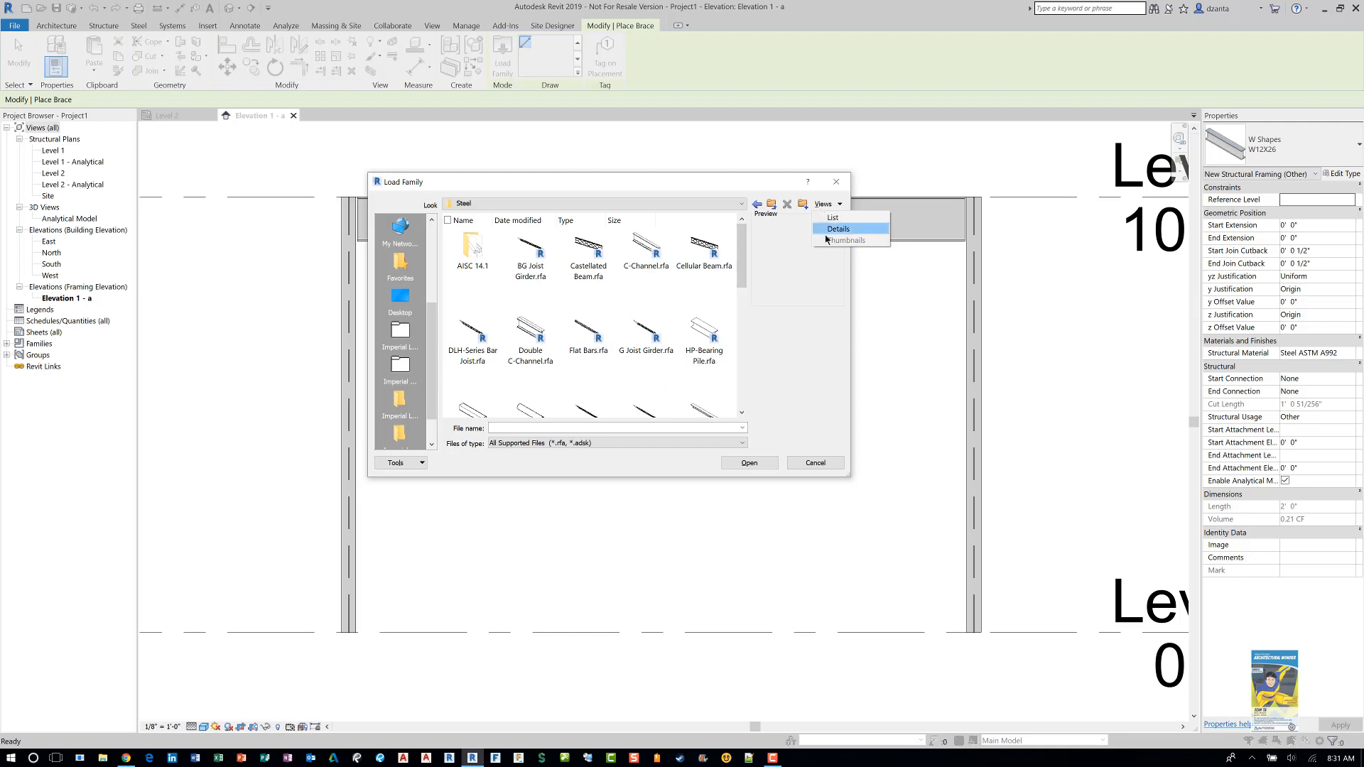
{"action": "left_click", "coordinate": [842, 240]}
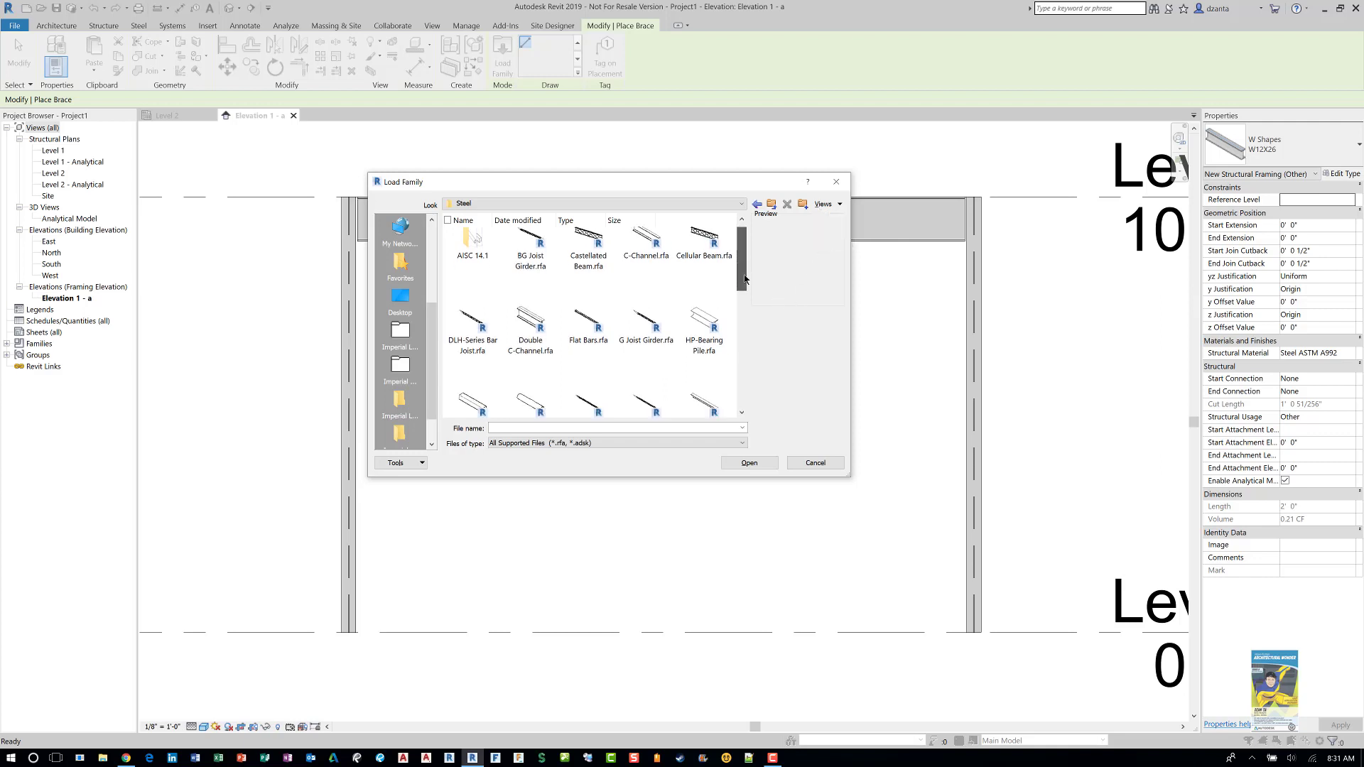
{"action": "scroll", "scroll_direction": "down", "scroll_amount": 3}
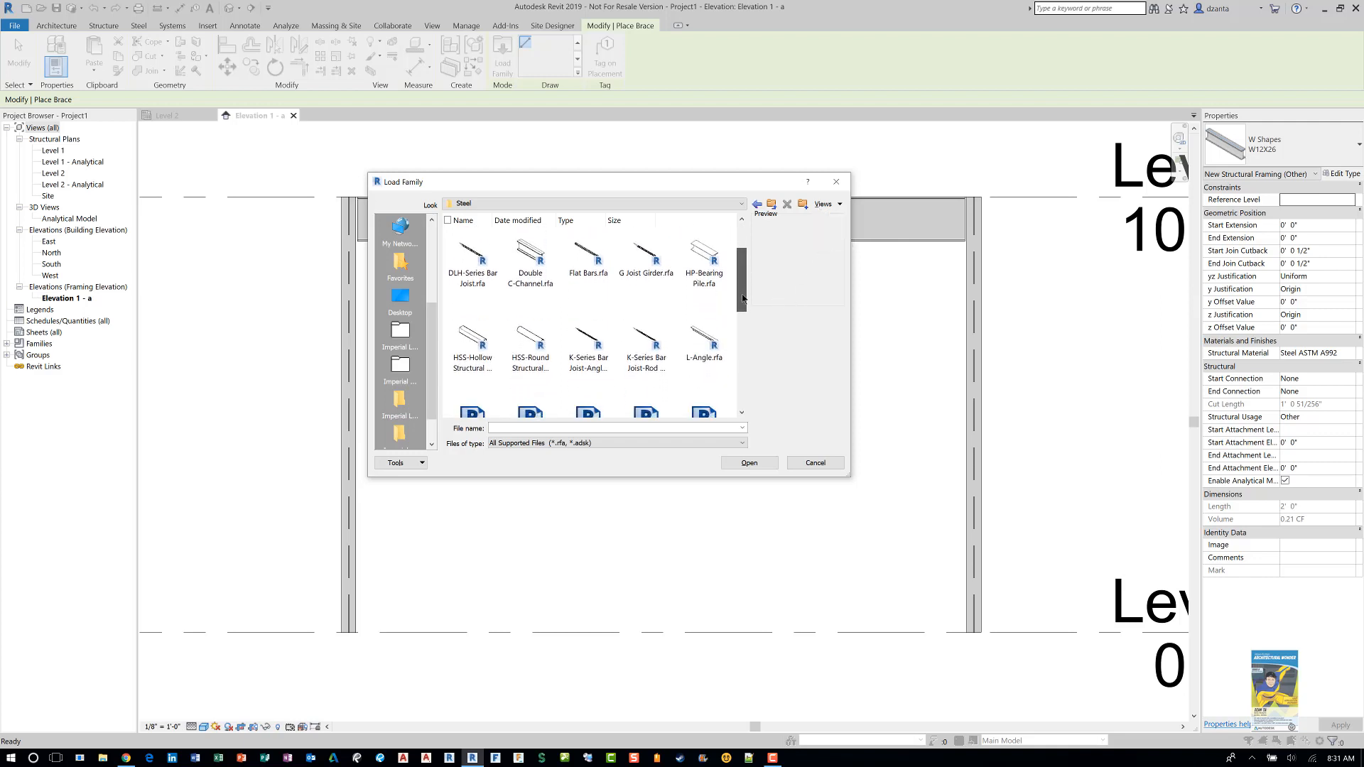
{"action": "scroll", "scroll_direction": "down", "scroll_amount": 3}
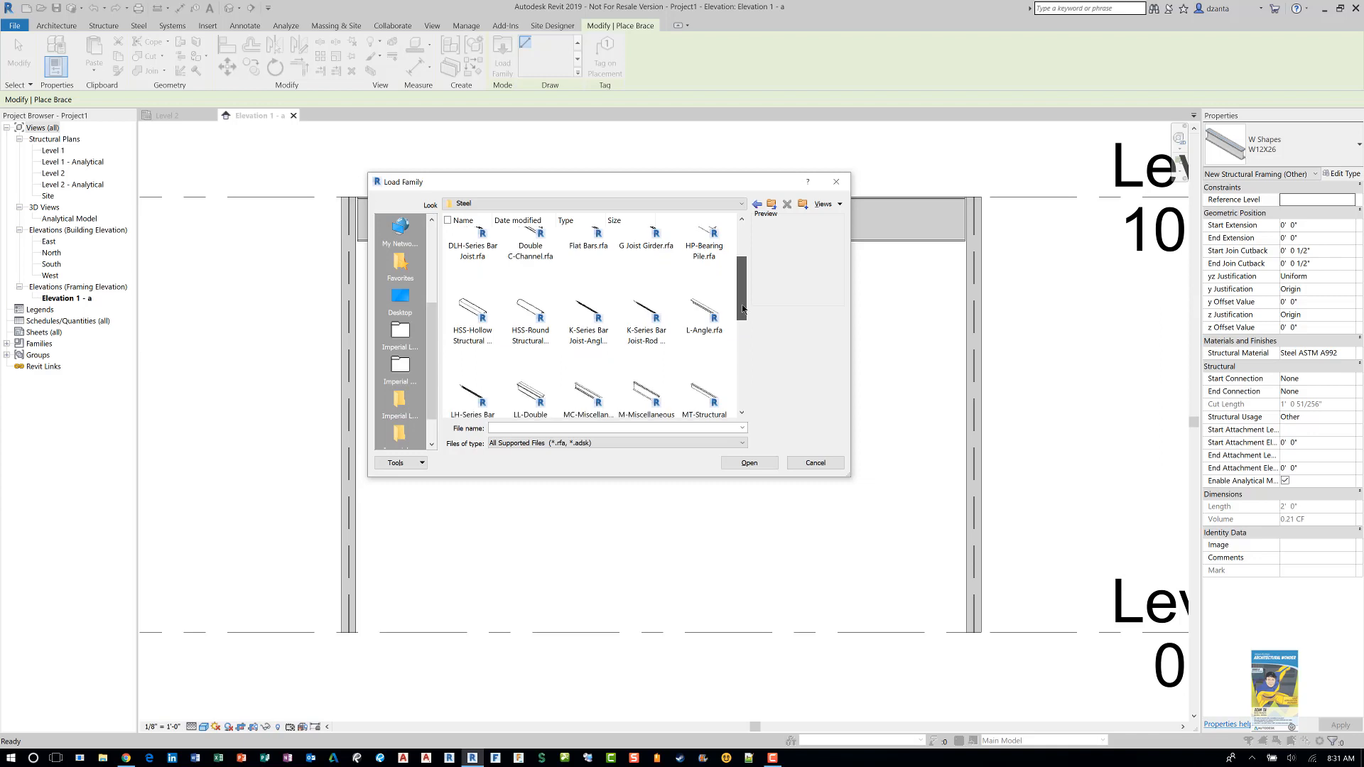
{"action": "scroll", "scroll_direction": "down", "scroll_amount": 3}
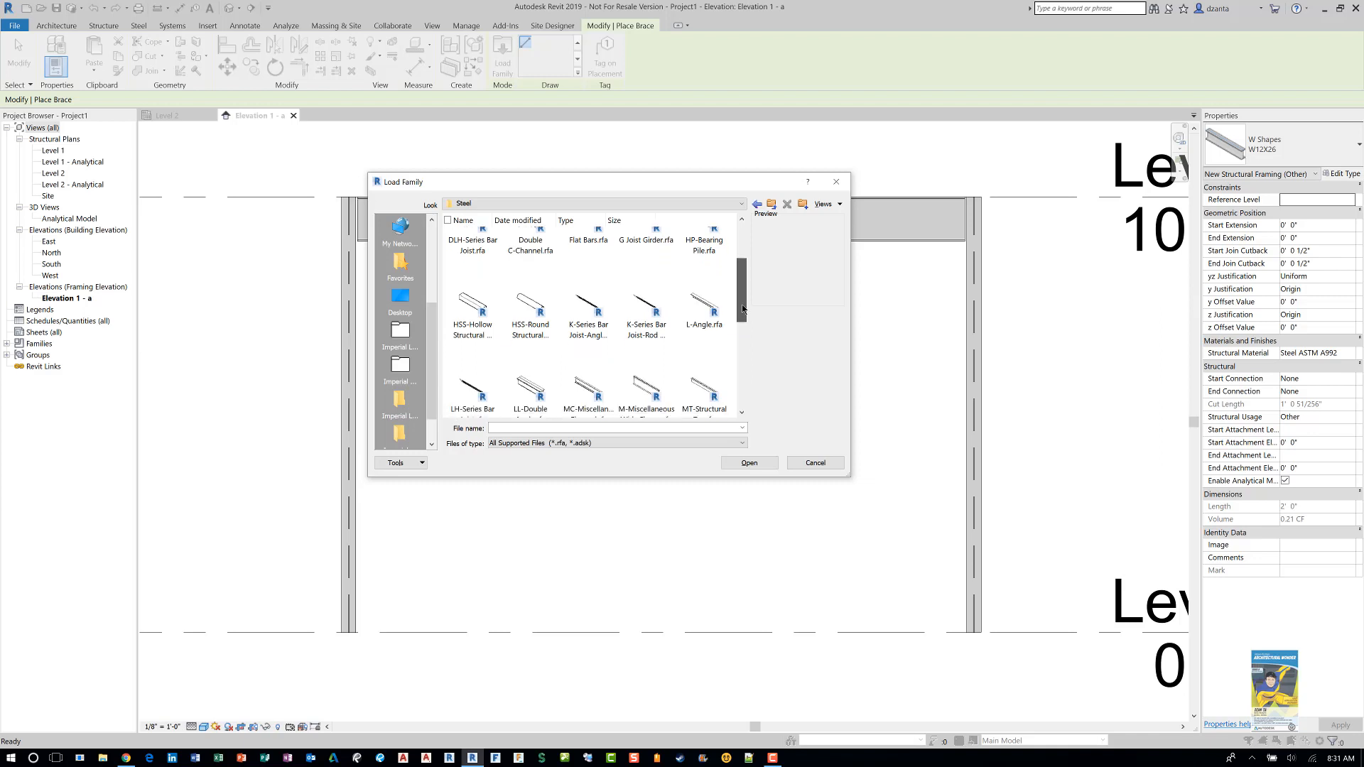
{"action": "left_click", "coordinate": [472, 312]}
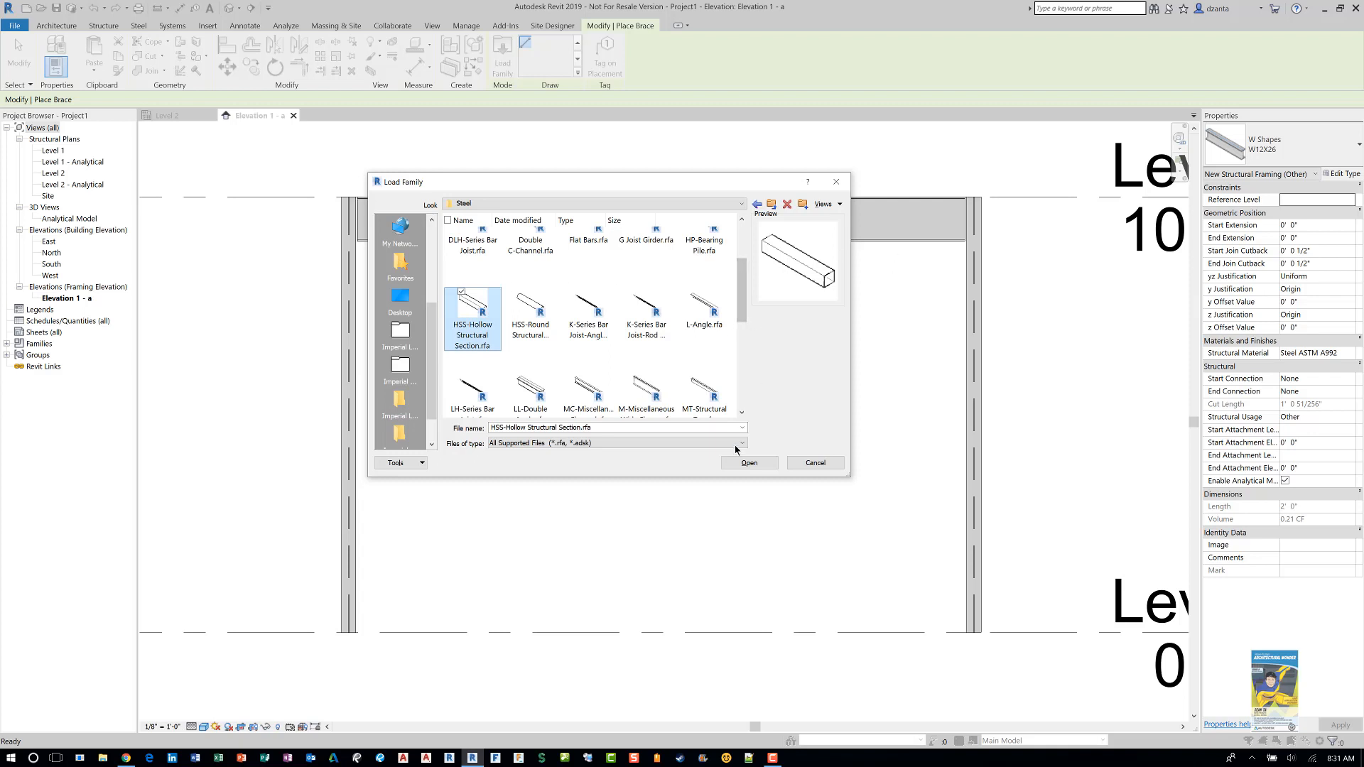
{"action": "left_click", "coordinate": [748, 462]}
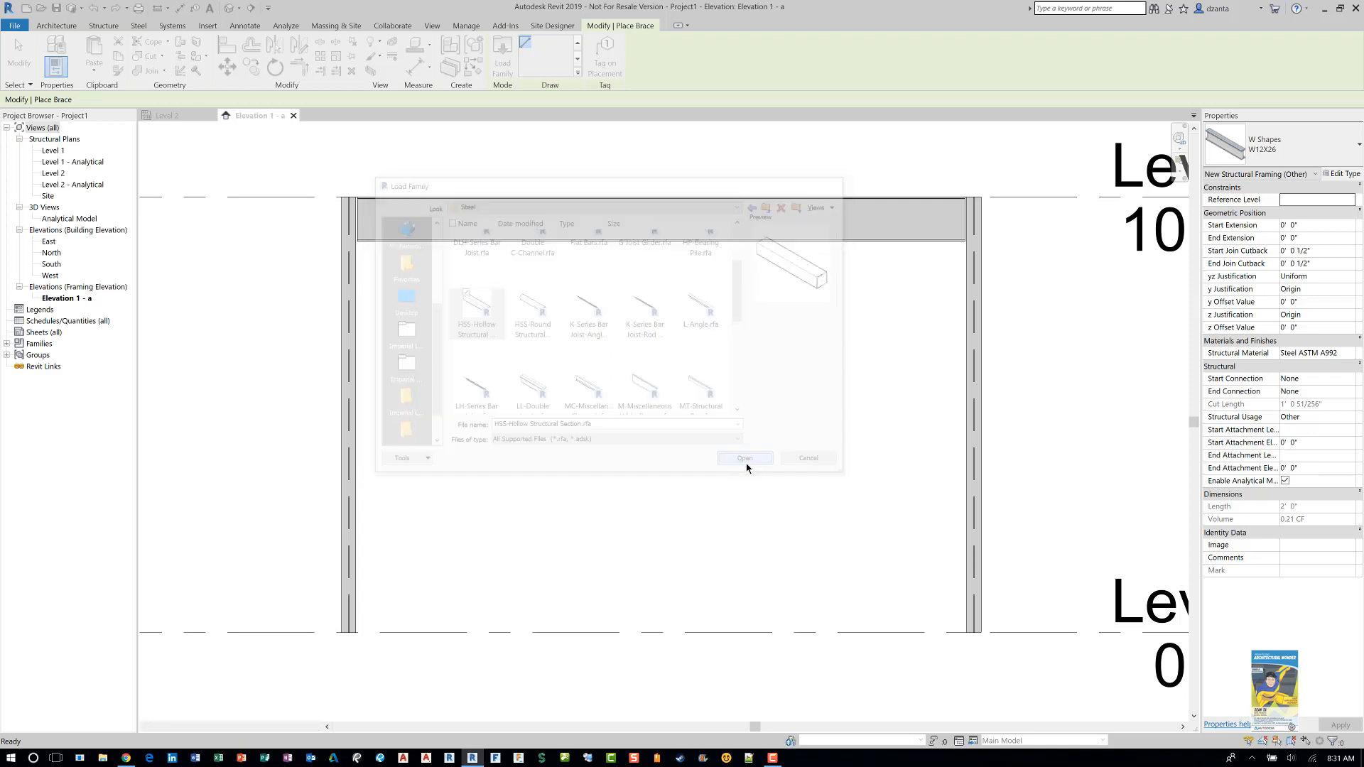
- Load several 10-inch HSS sizes, including HSS10X6X1/2, from the Specify Types catalog
{"action": "left_click", "coordinate": [743, 457]}
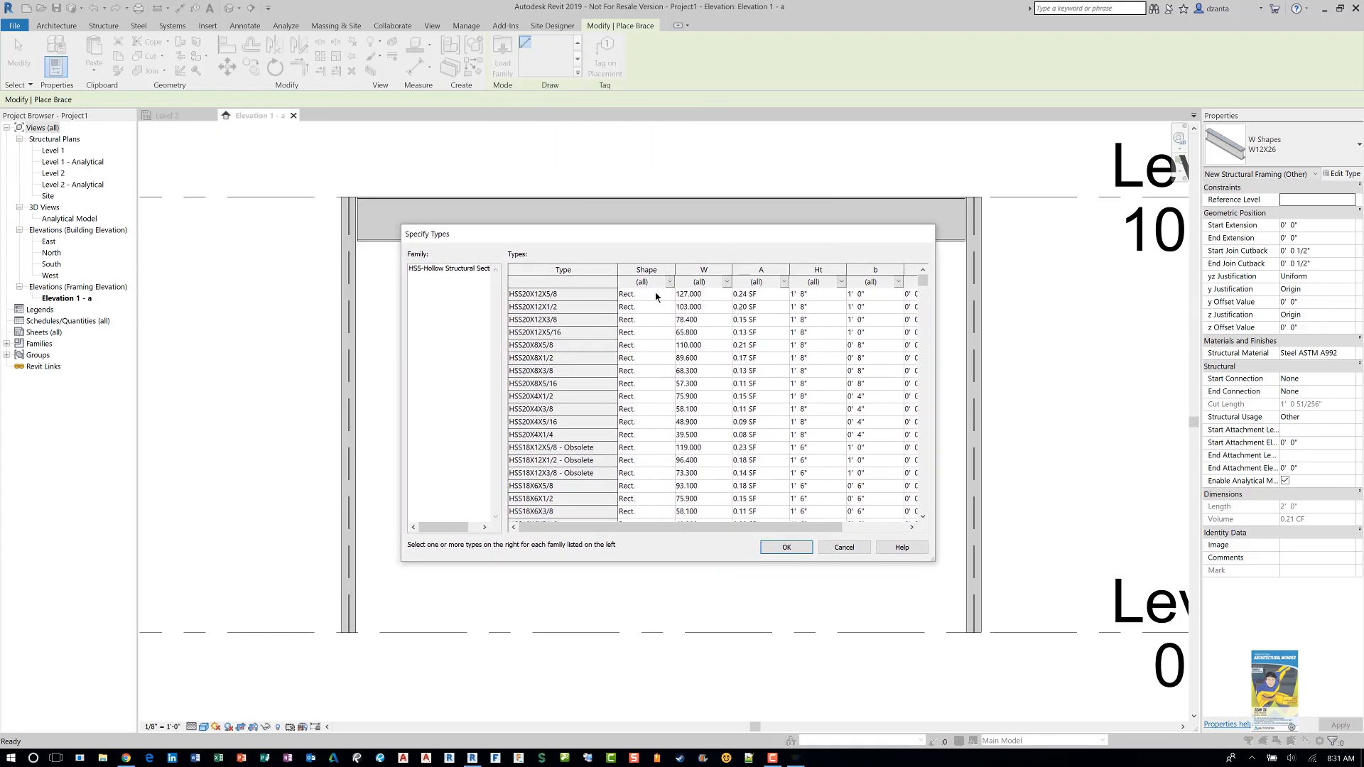
{"action": "scroll", "scroll_direction": "down", "scroll_amount": 3}
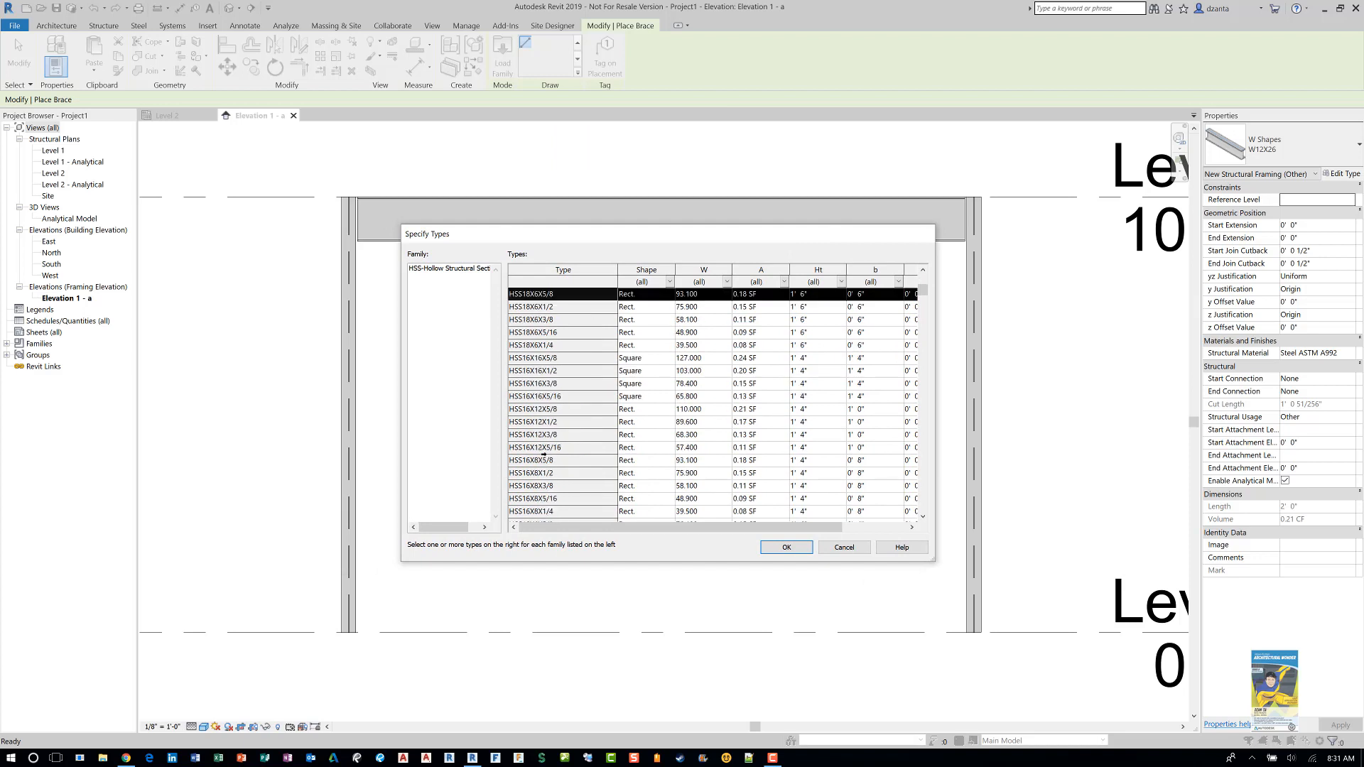
{"action": "scroll", "scroll_direction": "down", "scroll_amount": 3}
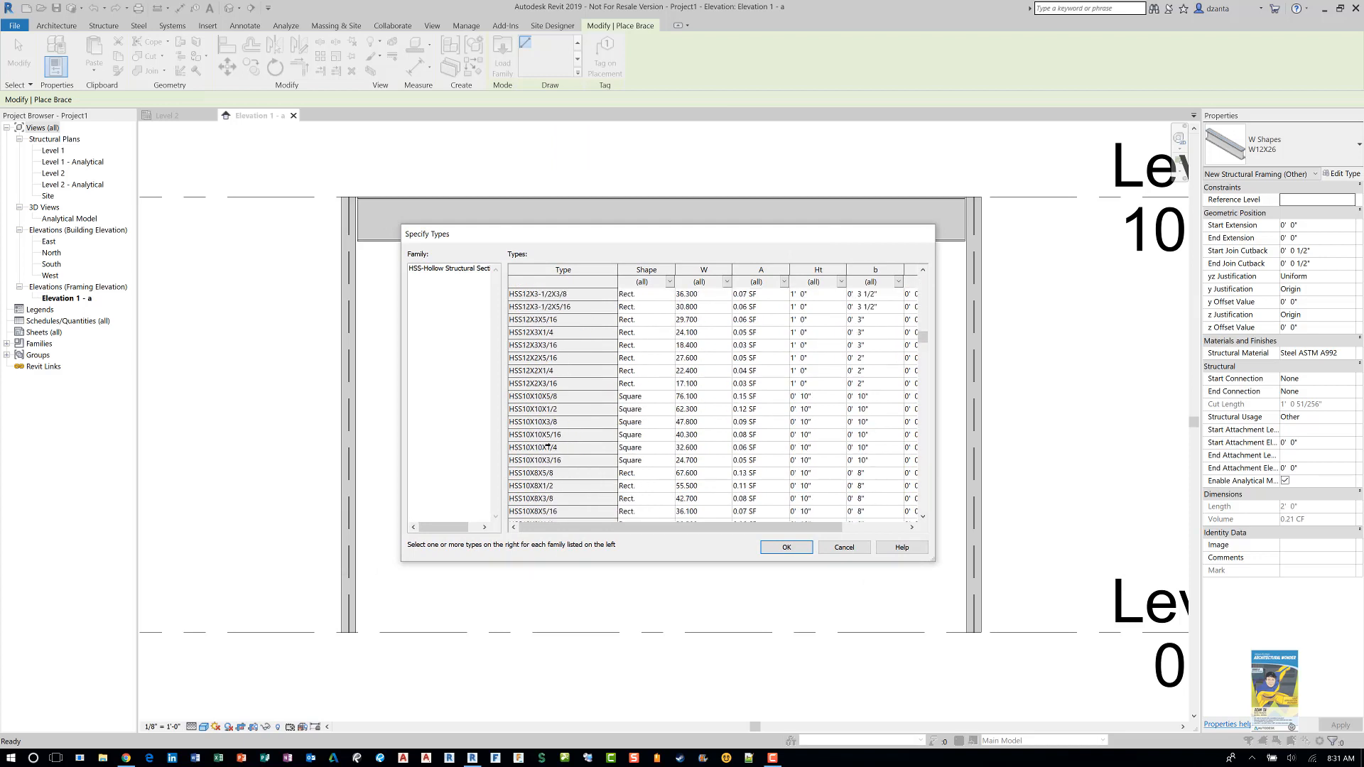
{"action": "scroll", "scroll_direction": "down", "scroll_amount": 3}
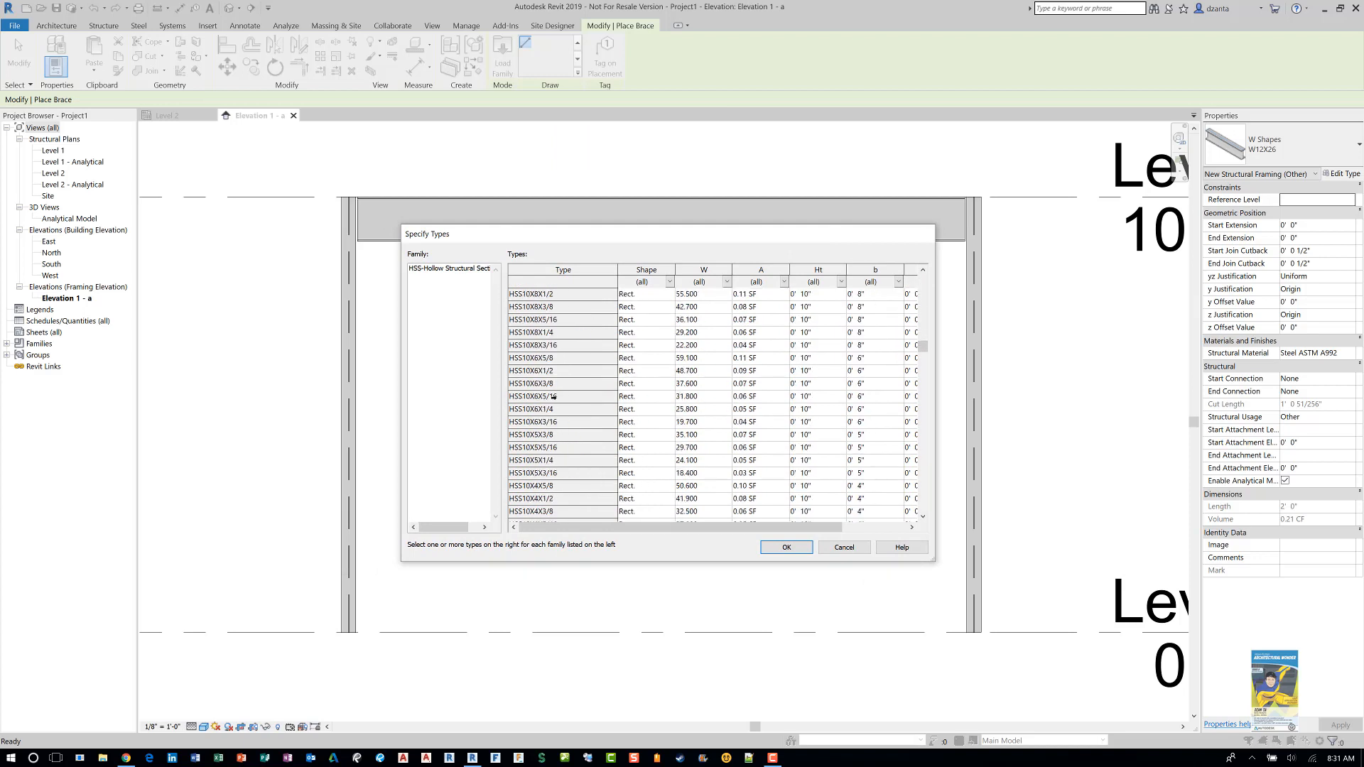
{"action": "left_click", "coordinate": [563, 370]}
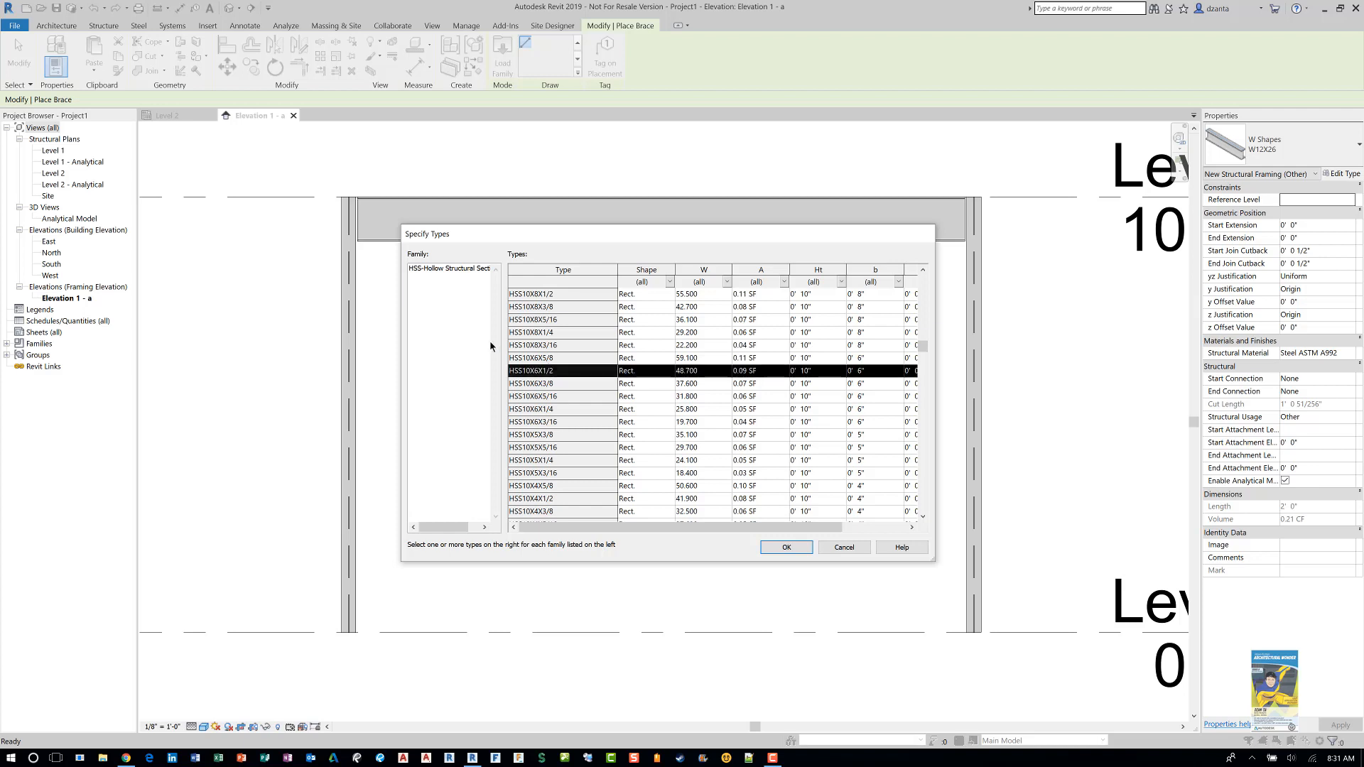
{"action": "mouse_move", "coordinate": [564, 382]}
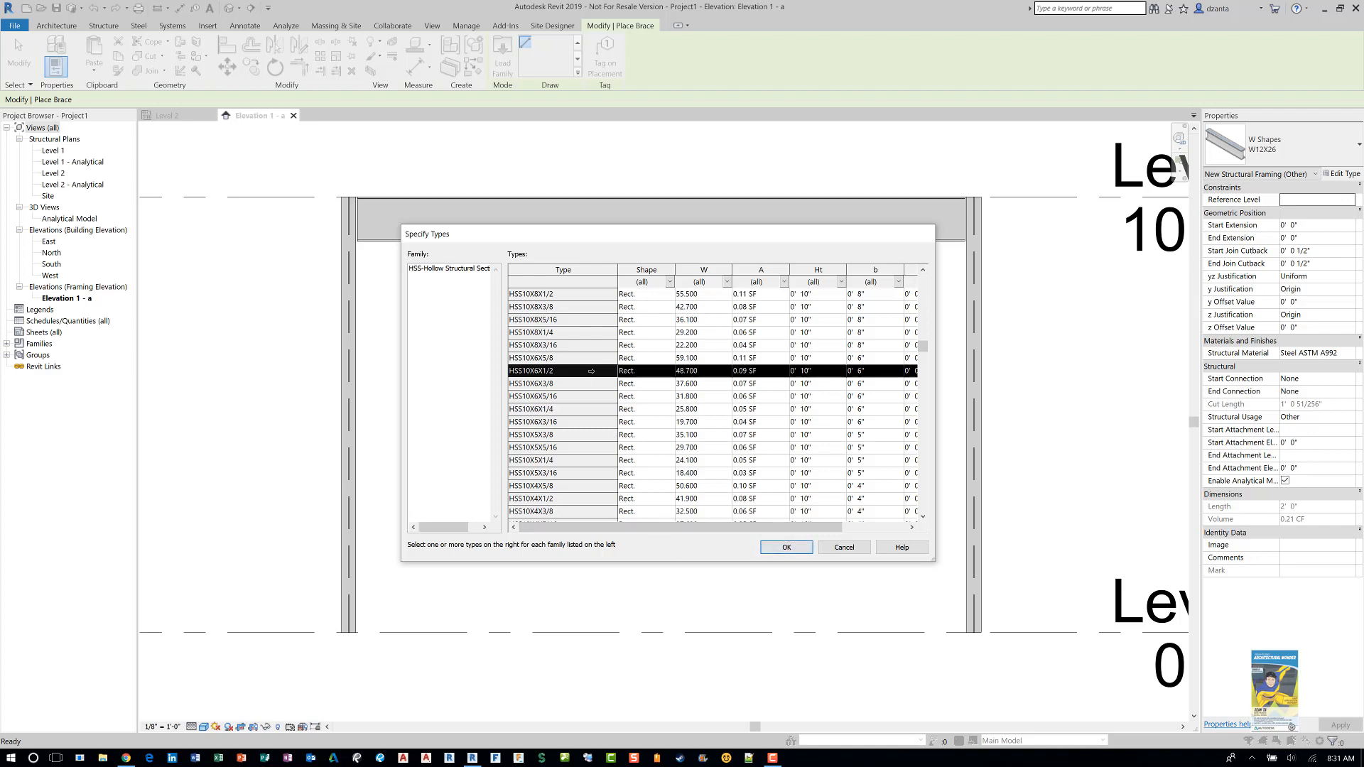
{"action": "mouse_move", "coordinate": [555, 471]}
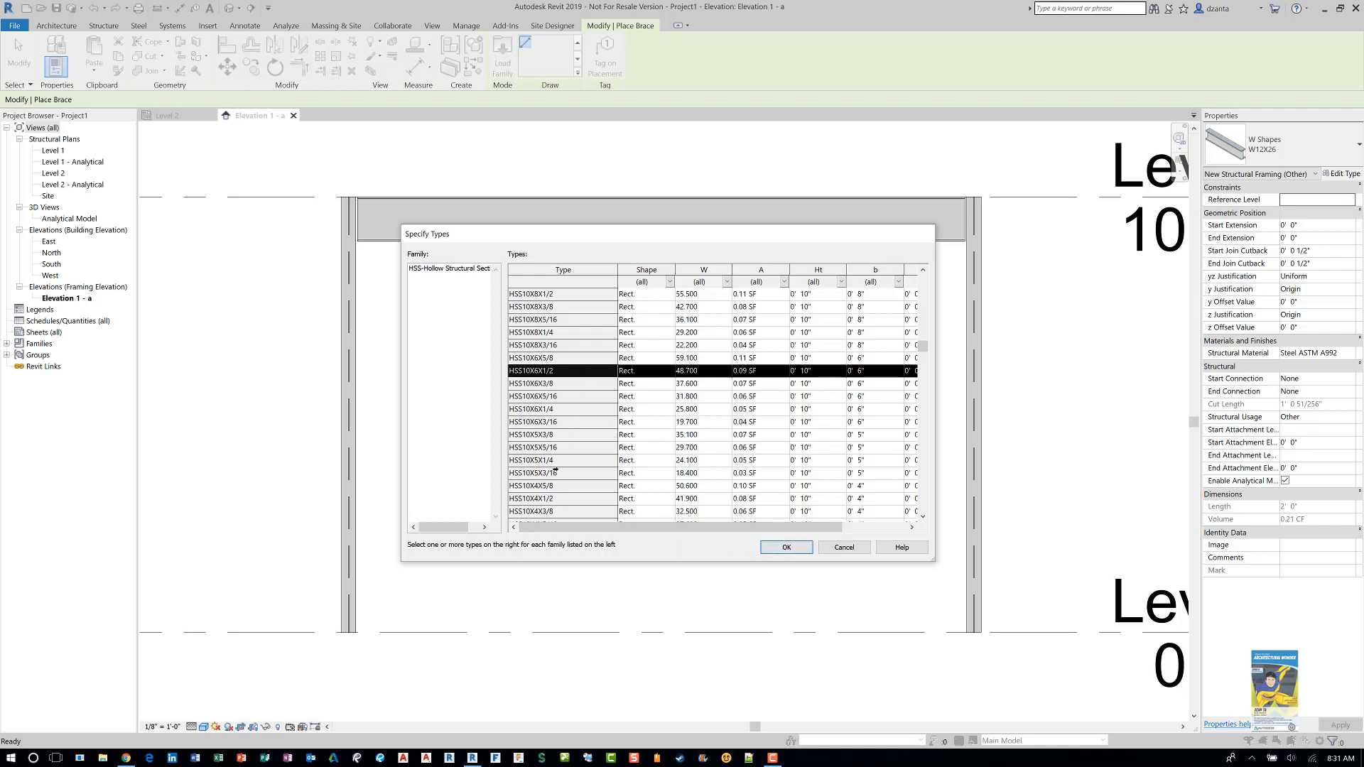
{"action": "left_click", "coordinate": [564, 460]}
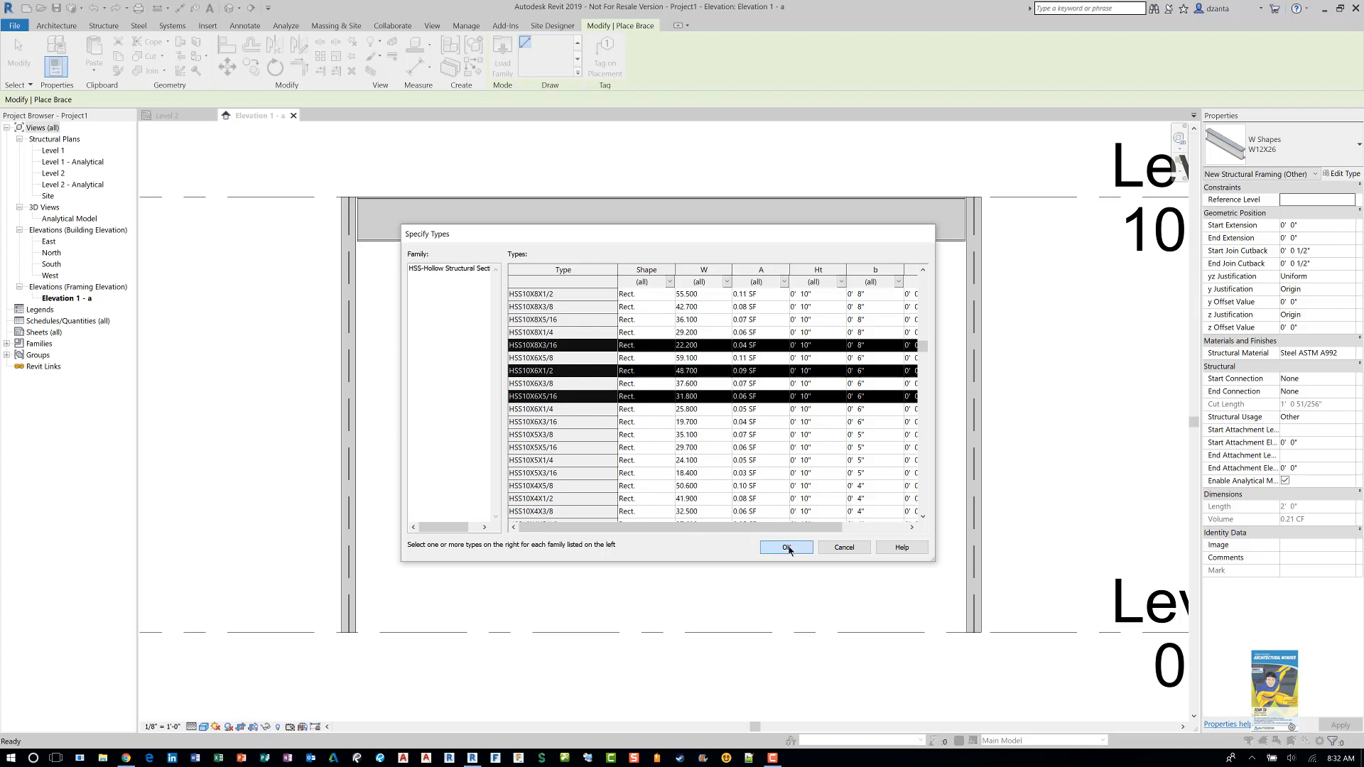
{"action": "left_click", "coordinate": [784, 547]}
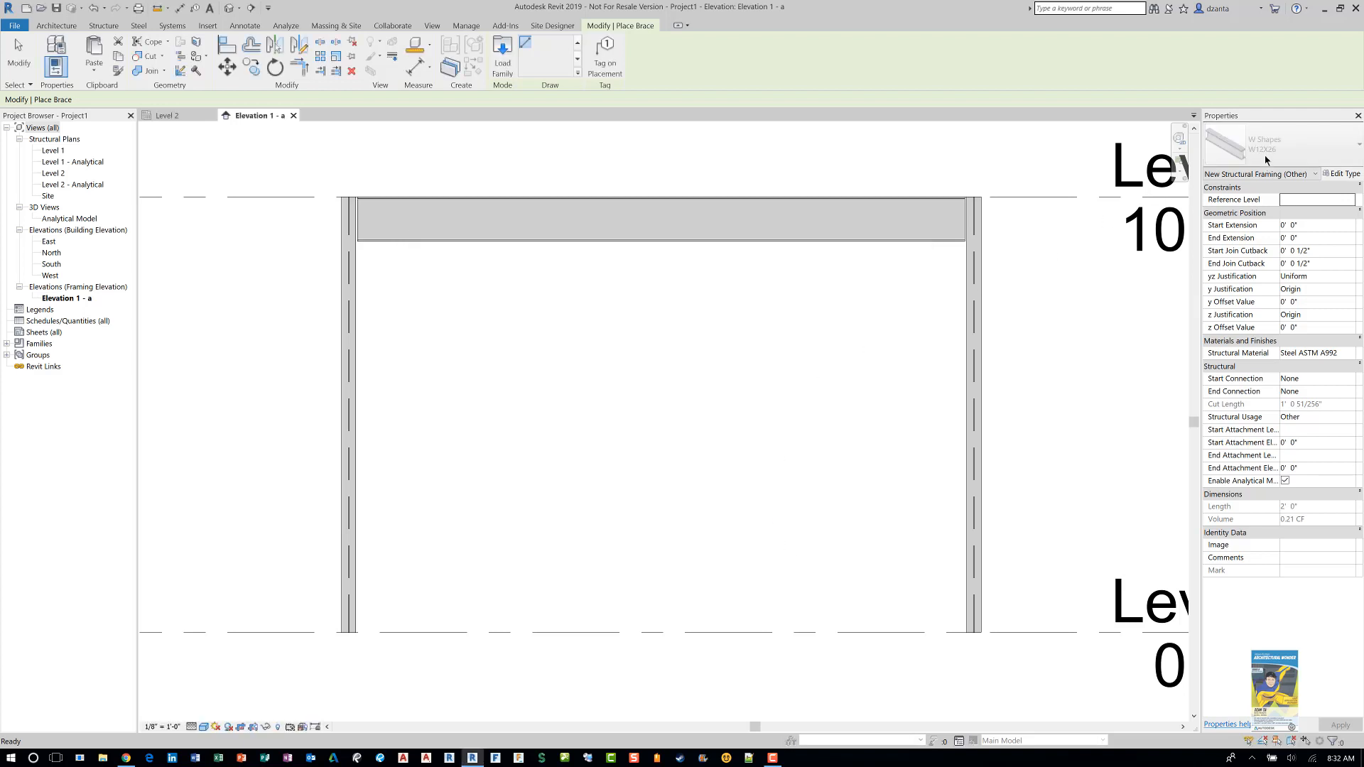
- Set the new brace type to HSS10X6X1/2 from the Type Selector
{"action": "left_click", "coordinate": [1357, 143]}
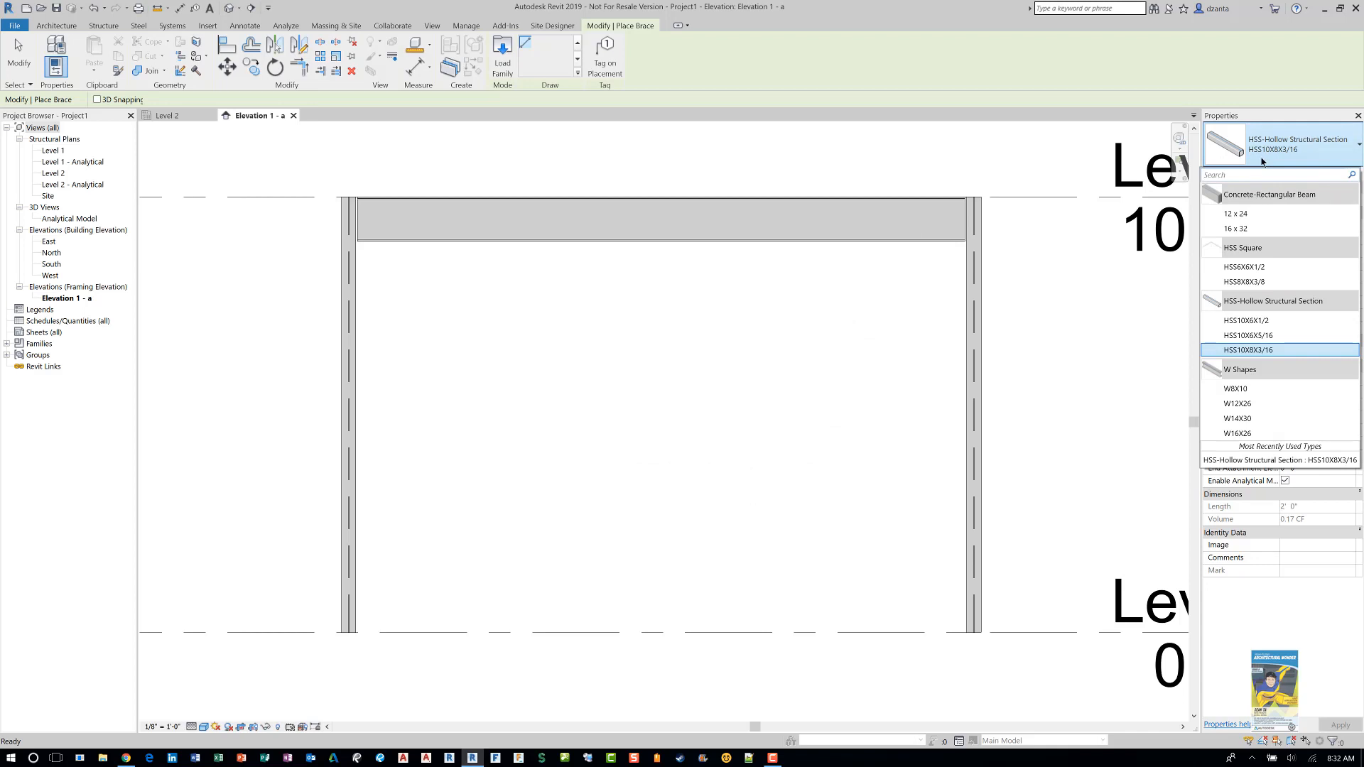
{"action": "left_click", "coordinate": [1246, 320]}
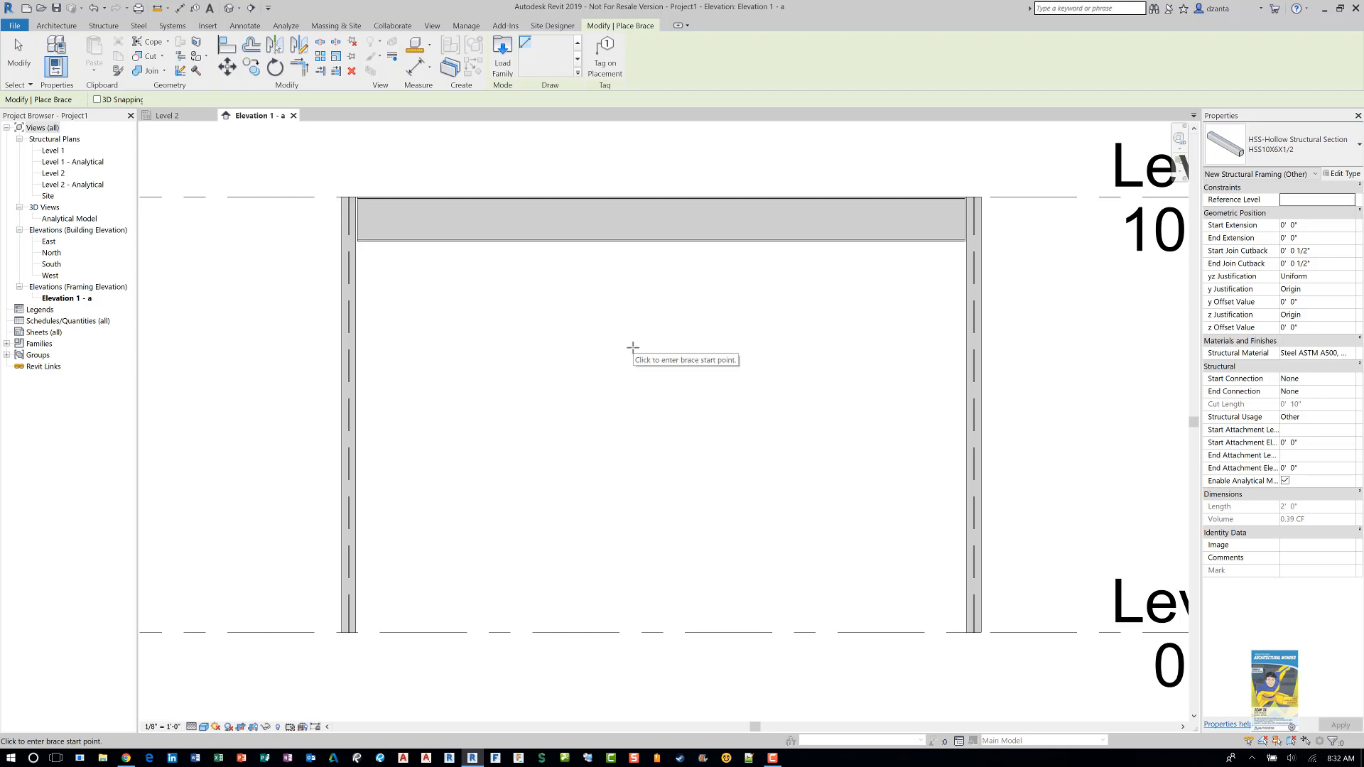
{"action": "mouse_move", "coordinate": [751, 429]}
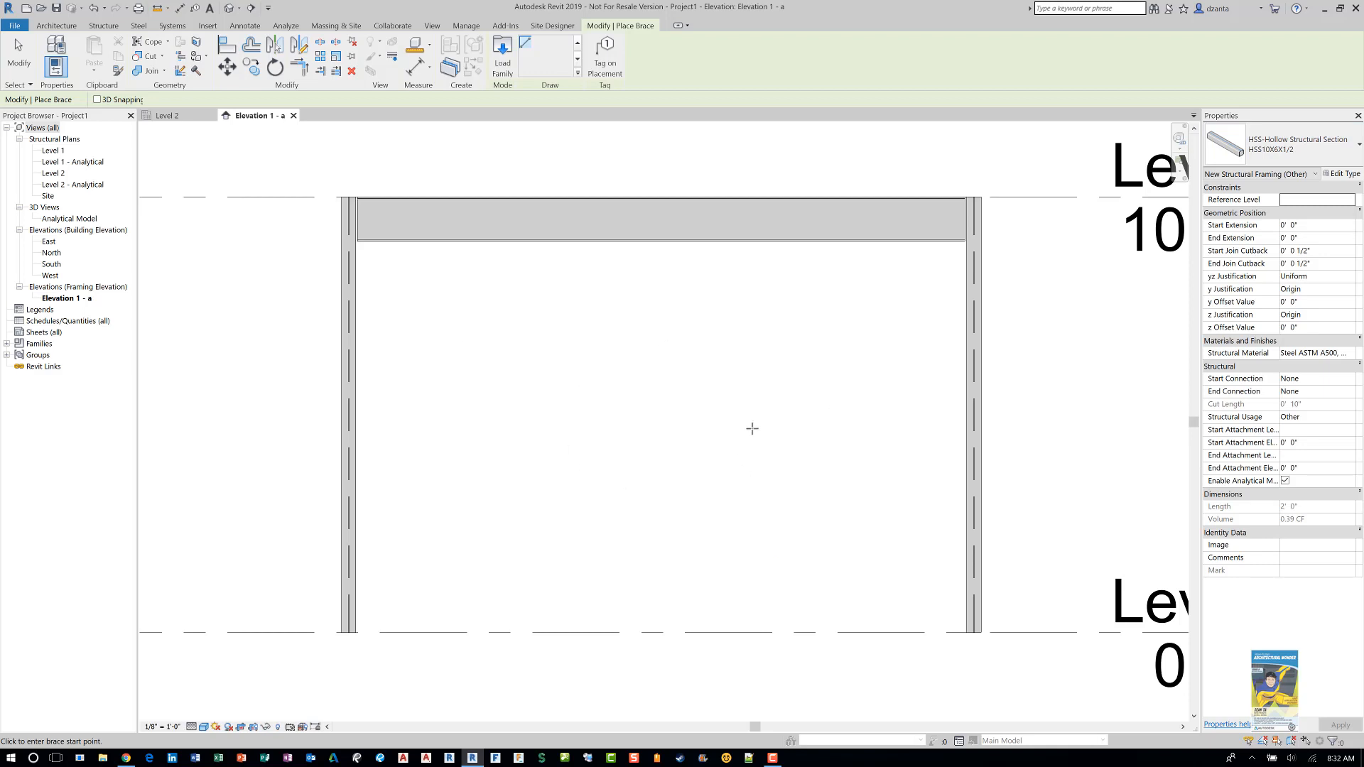
{"action": "mouse_move", "coordinate": [348, 632]}
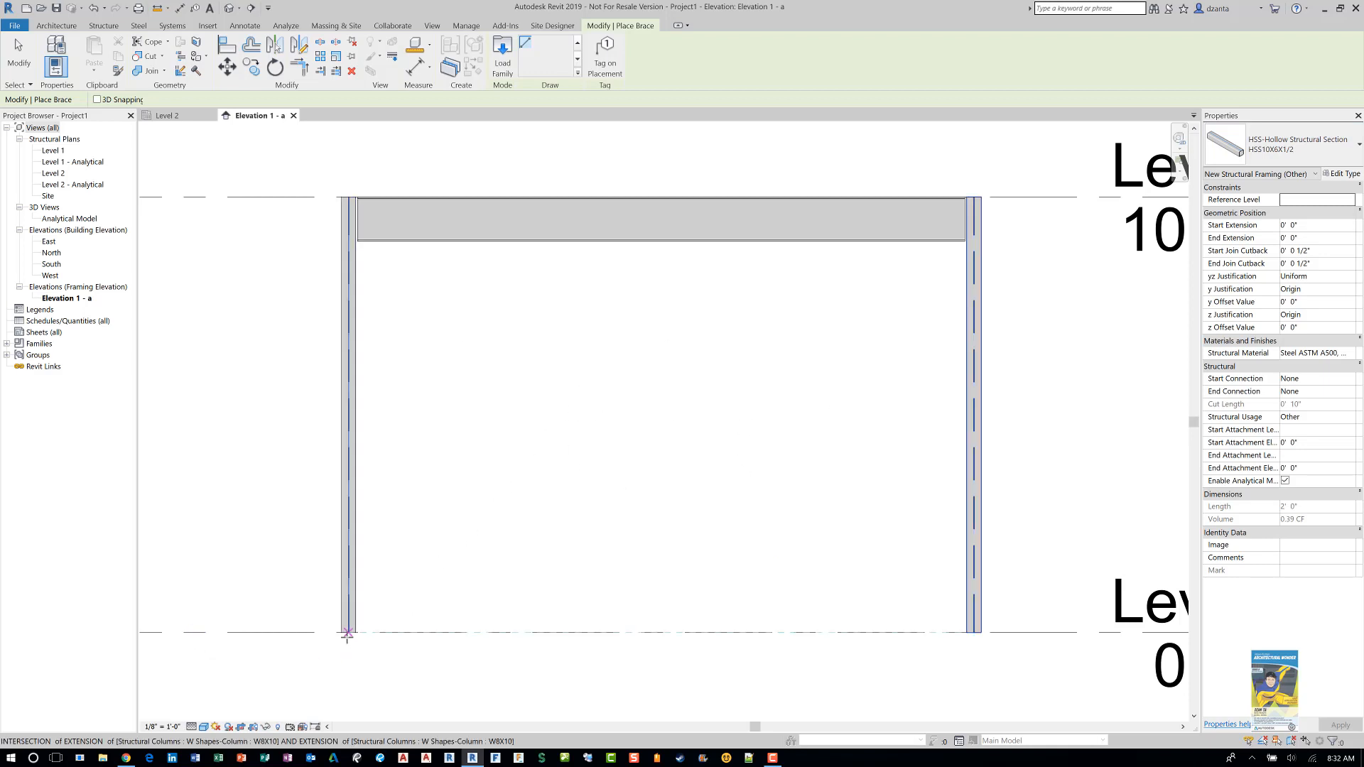
{"action": "mouse_move", "coordinate": [348, 630]}
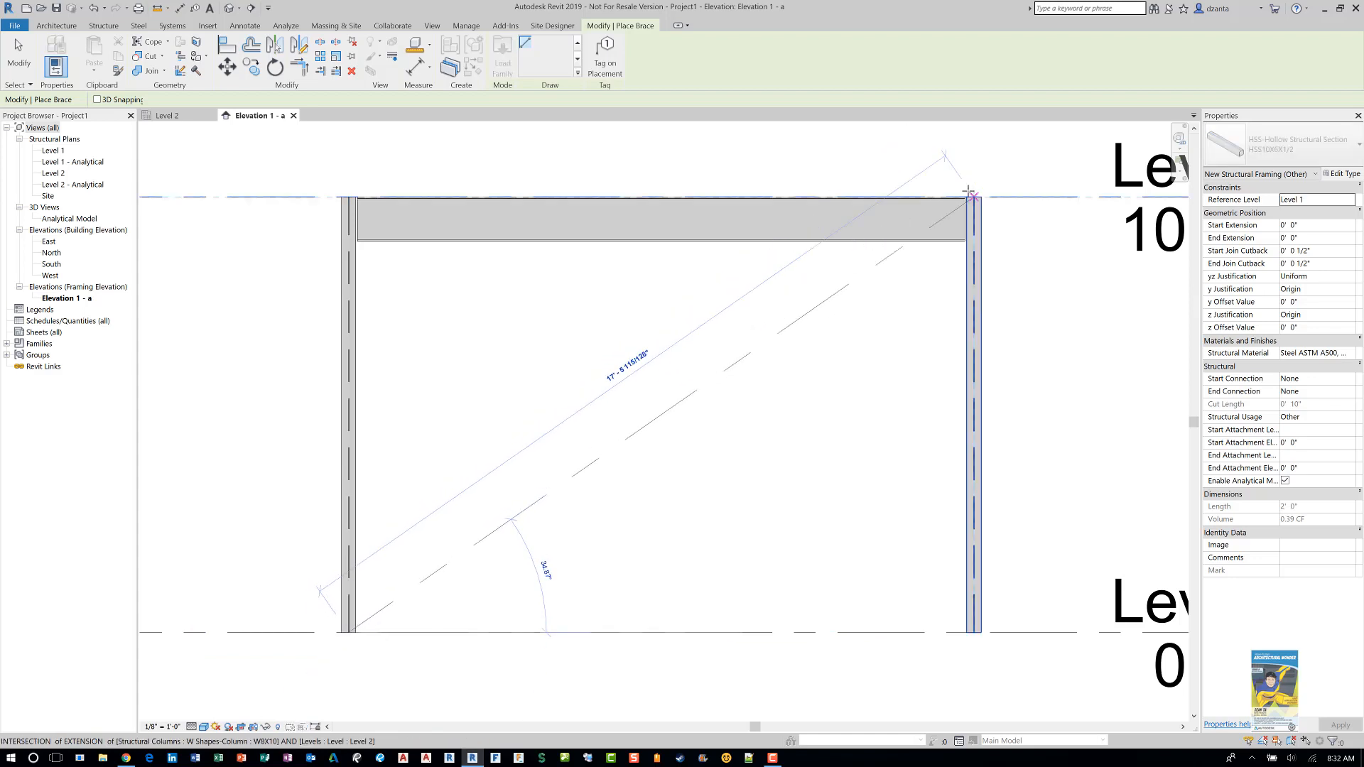
{"action": "mouse_move", "coordinate": [975, 199]}
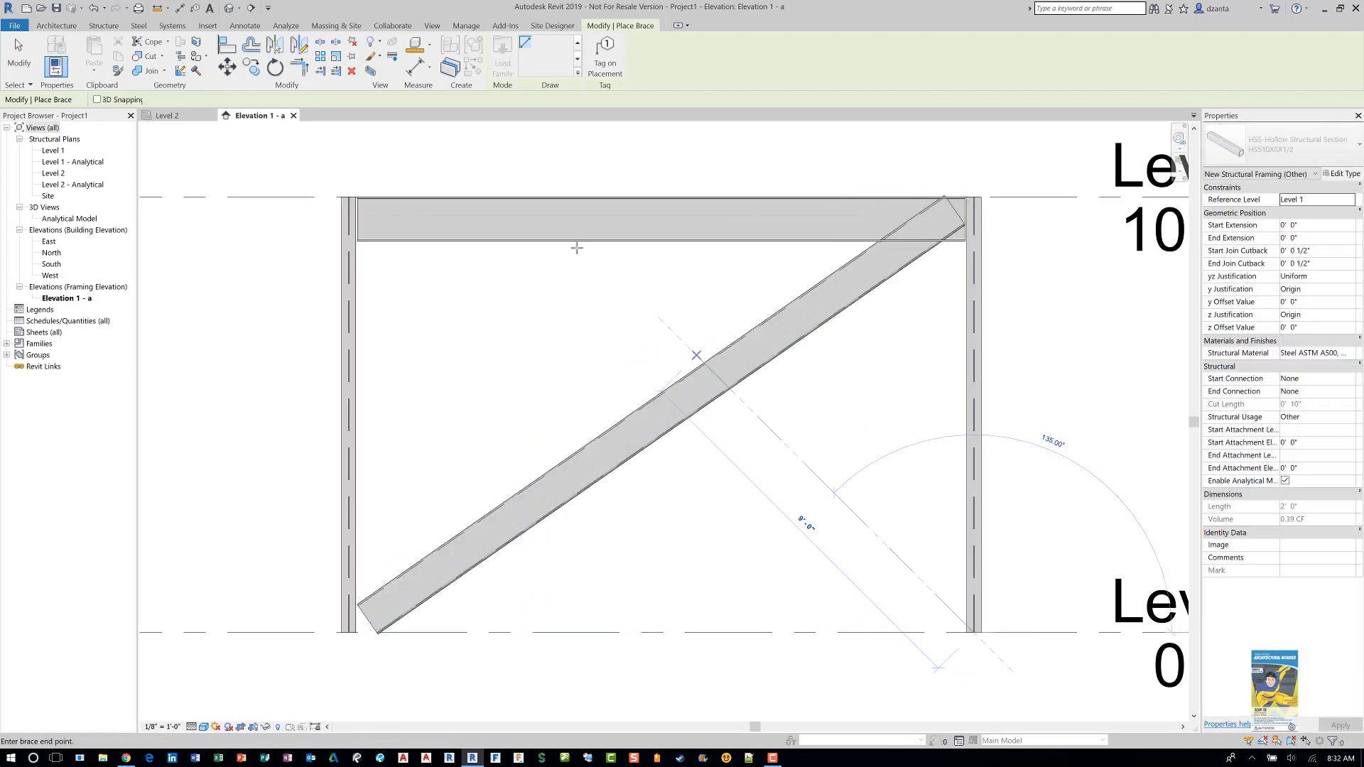
{"action": "mouse_move", "coordinate": [349, 193]}
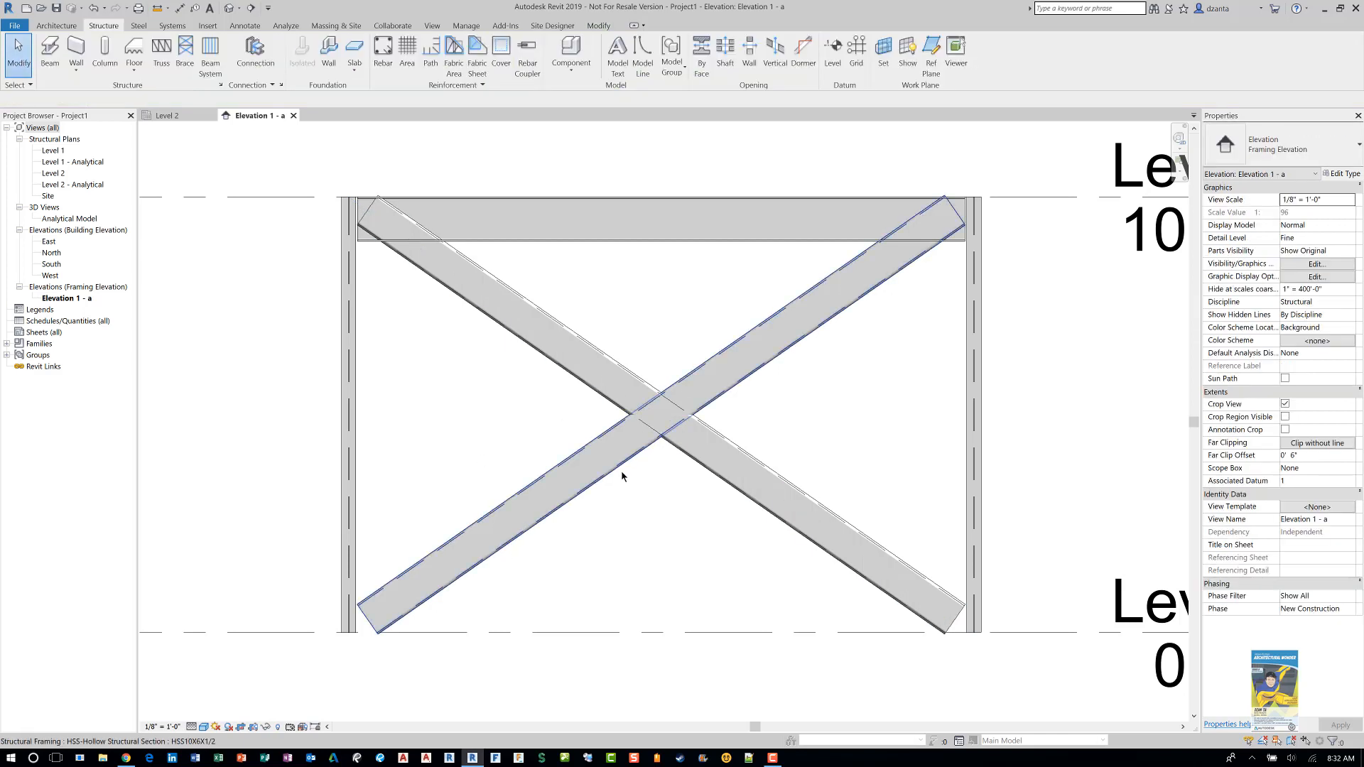
- Change both braces to W8X10, check the frame in the default 3D view, and return to Elevation 1 - a
{"action": "left_click", "coordinate": [726, 458]}
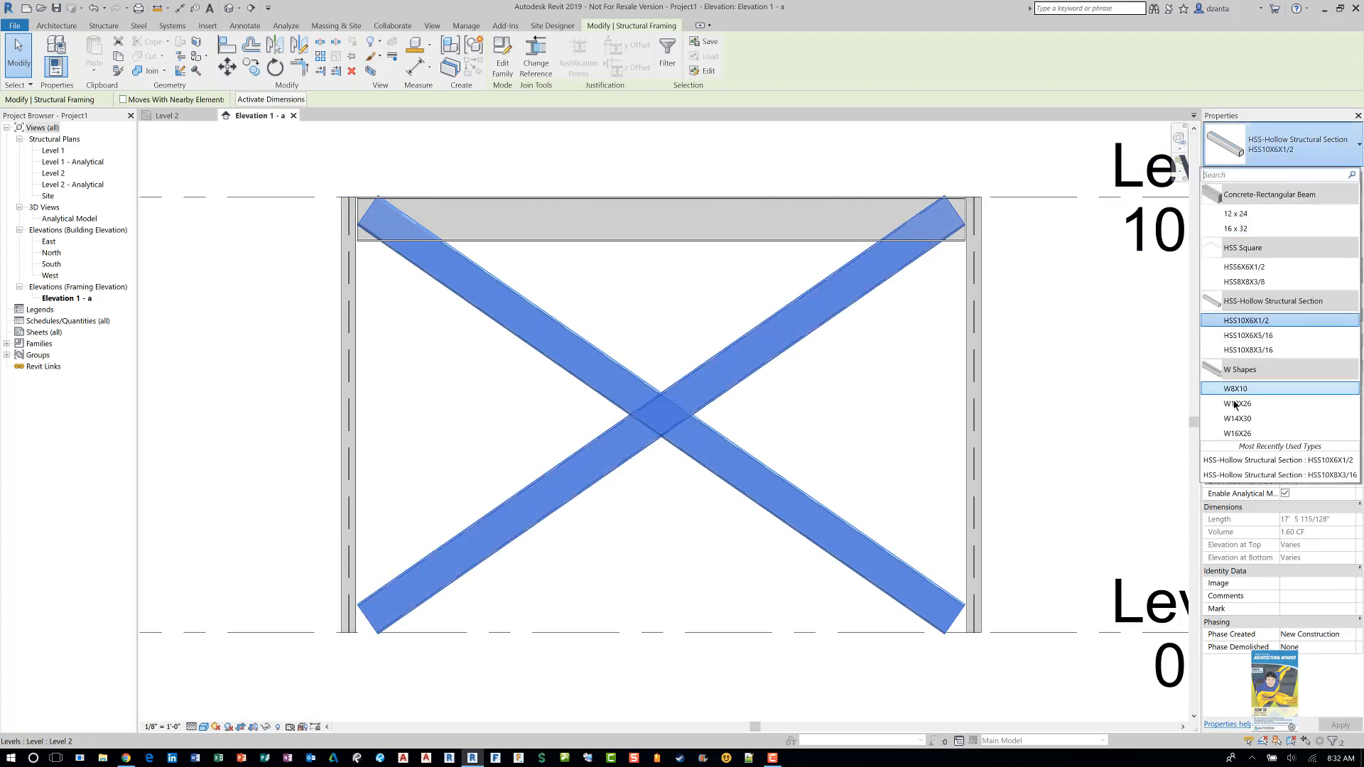
{"action": "left_click", "coordinate": [1247, 319]}
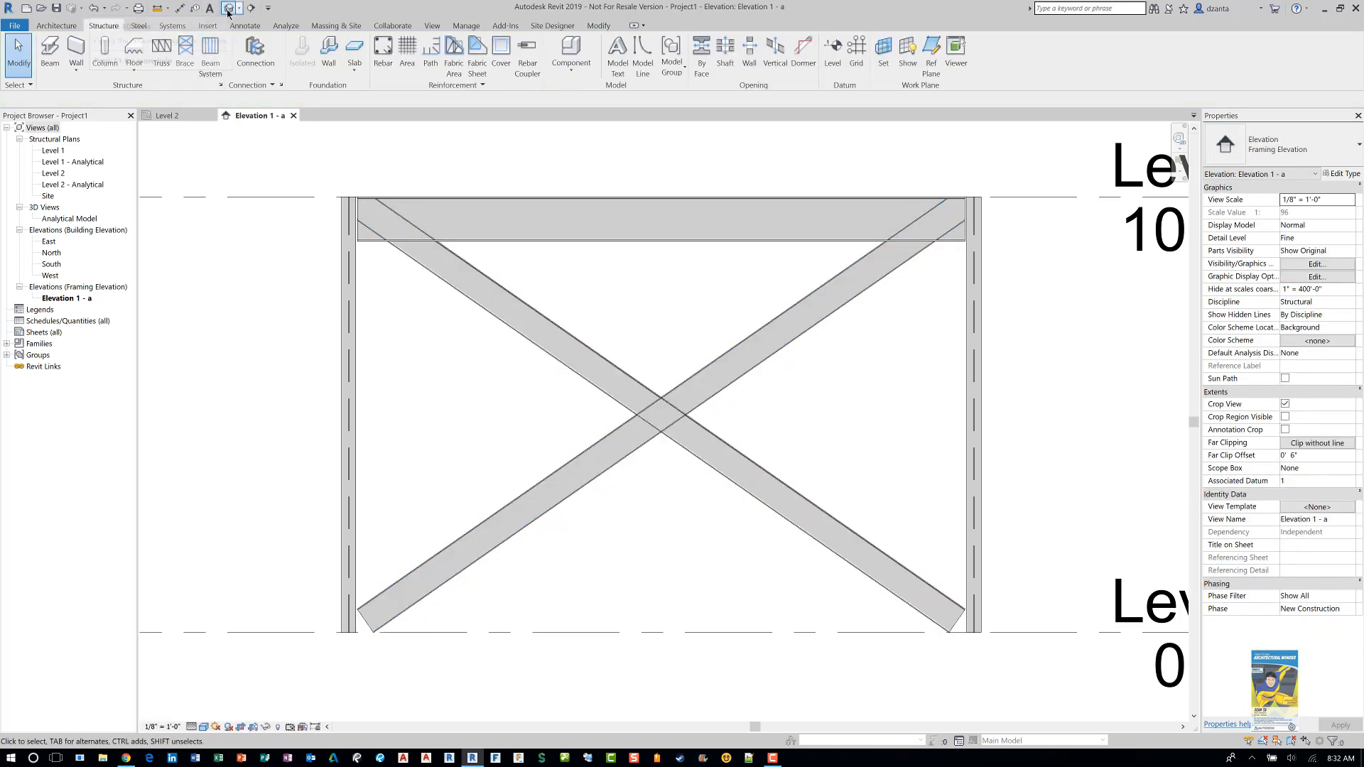
{"action": "left_click", "coordinate": [228, 7]}
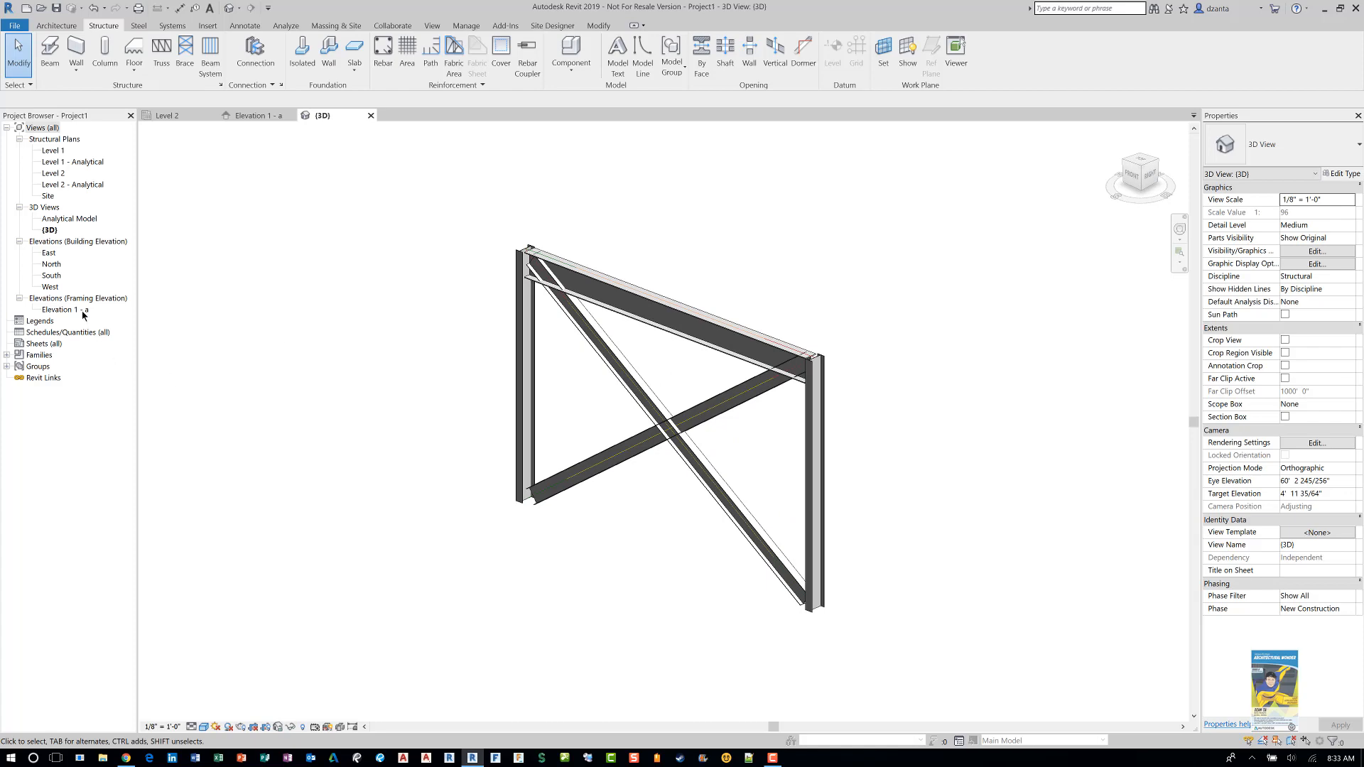
{"action": "double_click", "coordinate": [67, 309]}
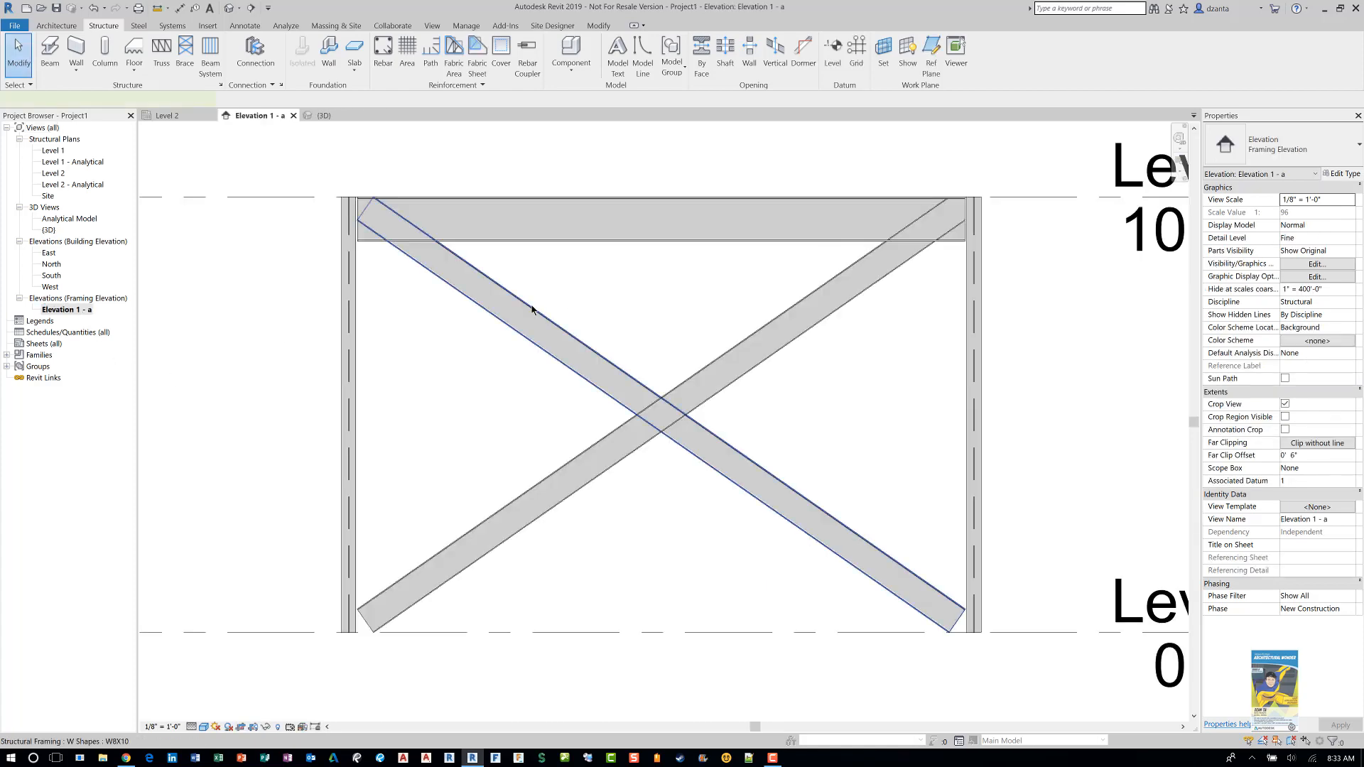
- Select the W8X10 brace and enlarge its upper end near the beam
{"action": "left_click", "coordinate": [530, 311]}
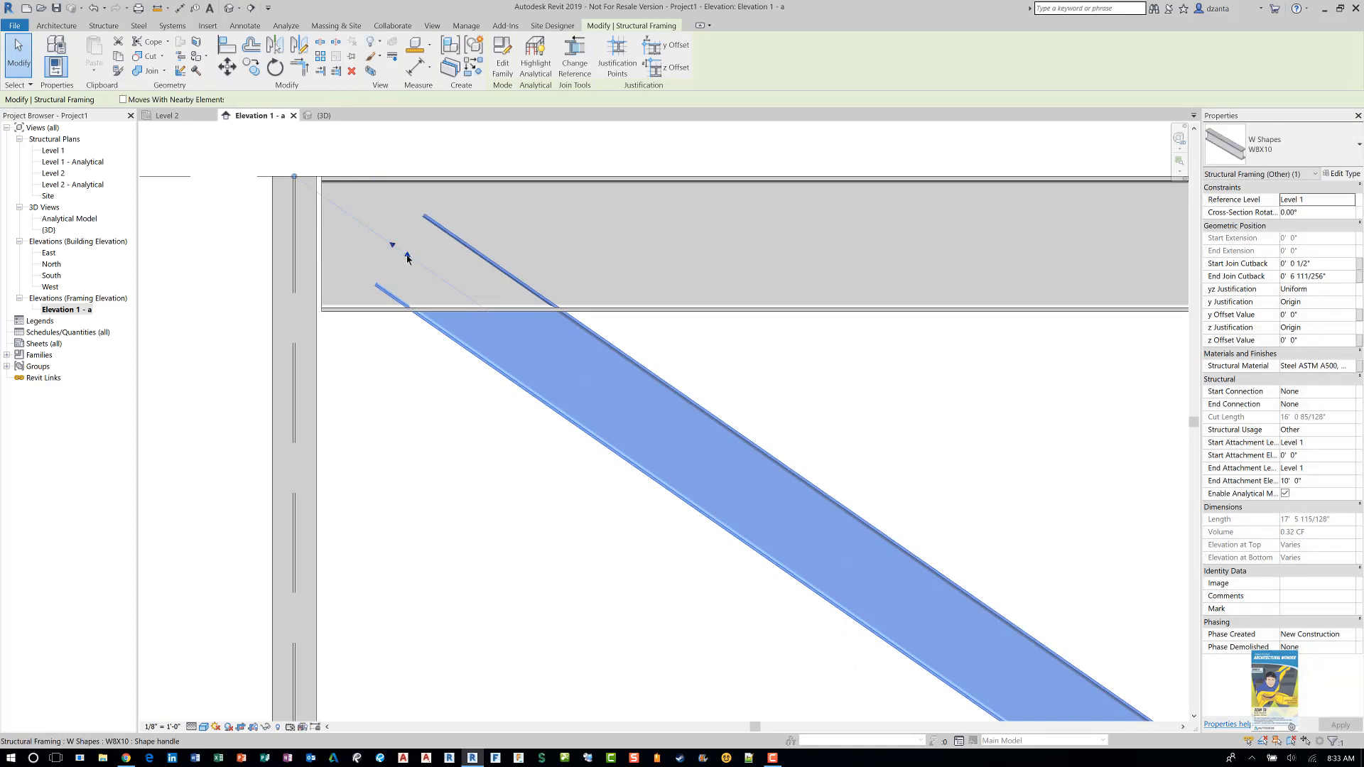
{"action": "mouse_move", "coordinate": [407, 258]}
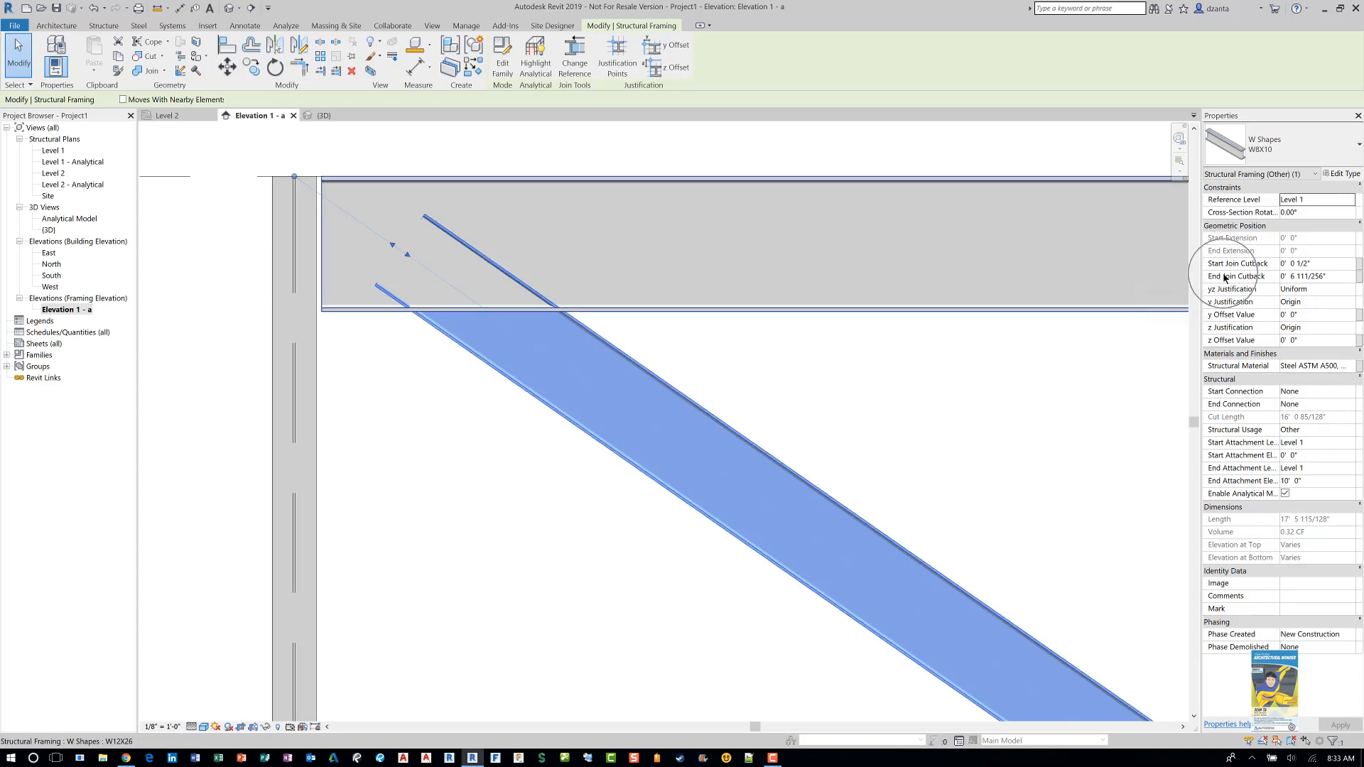
{"action": "mouse_move", "coordinate": [1343, 284]}
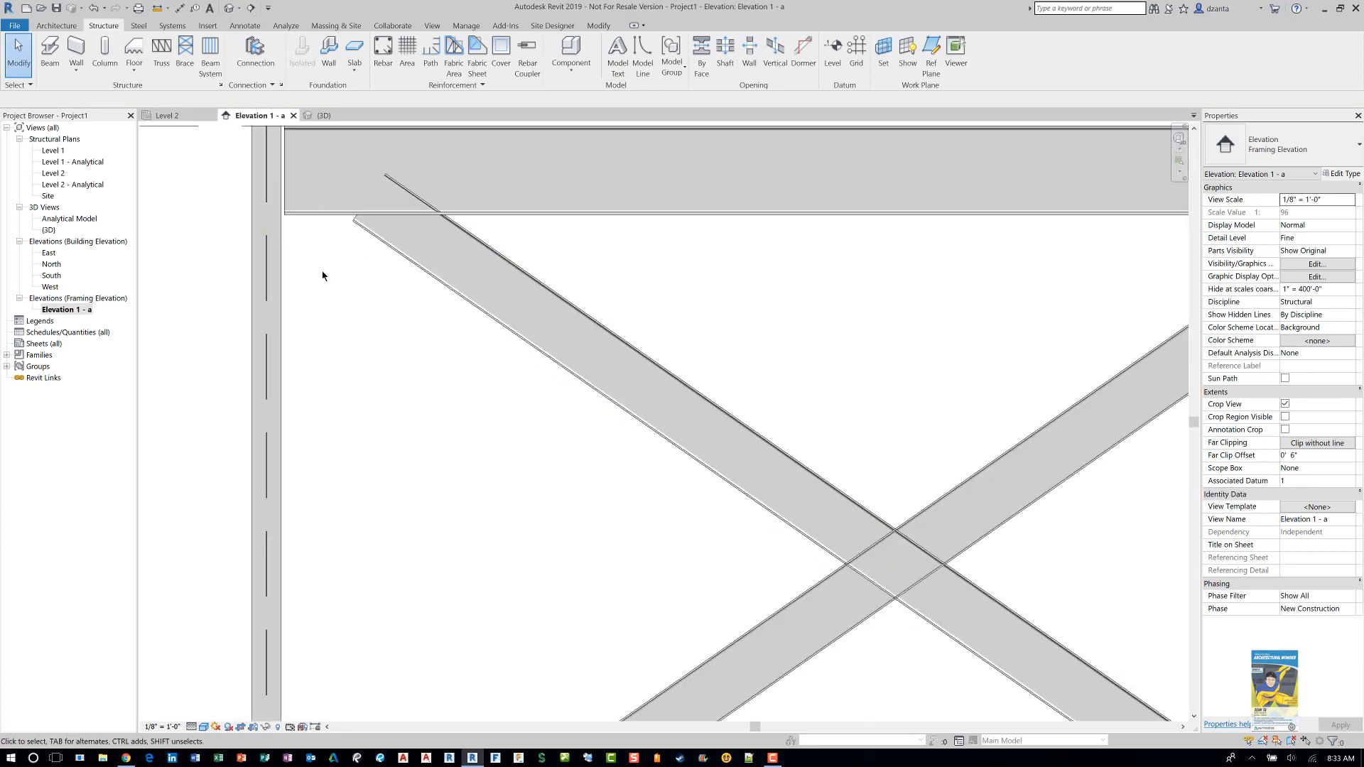
- Enter Start and End Join Cutback values for the brace and apply them in the view
{"action": "left_click", "coordinate": [503, 300]}
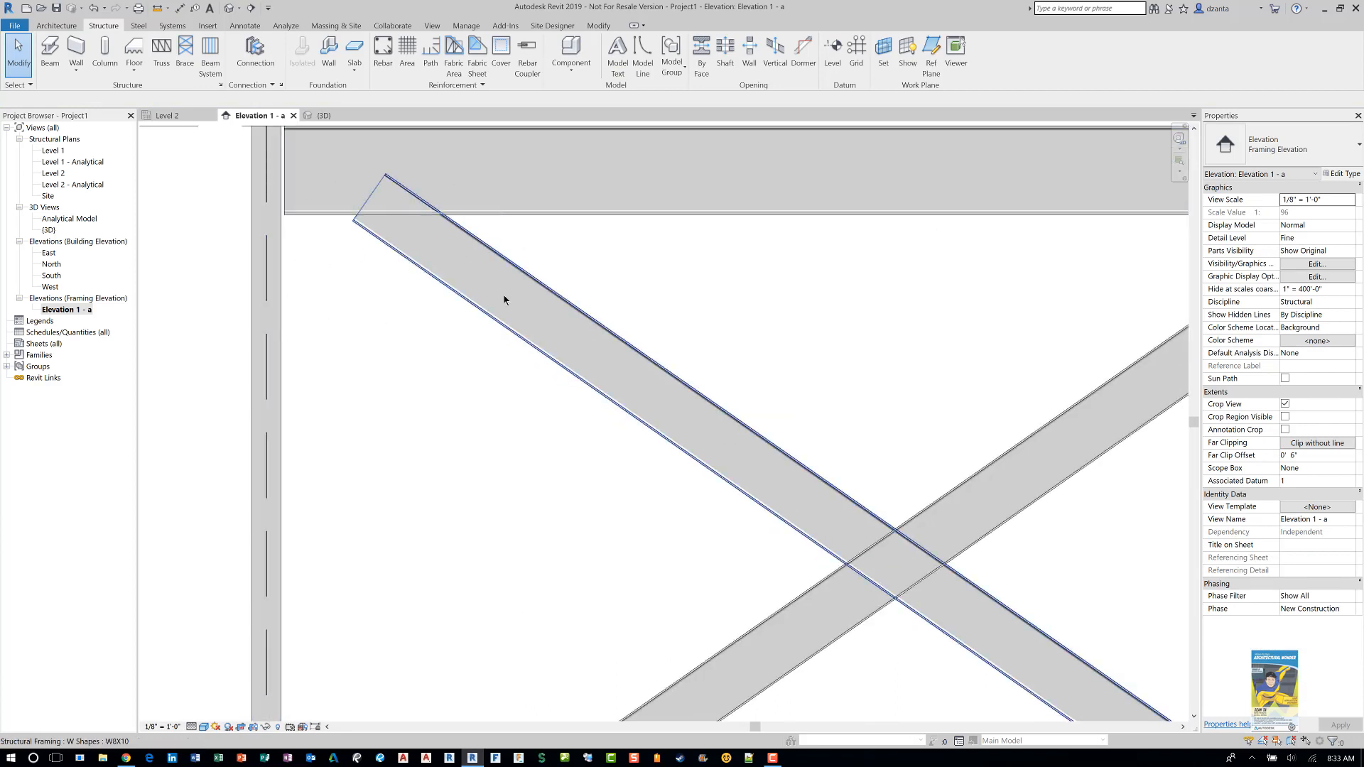
{"action": "mouse_move", "coordinate": [503, 300]}
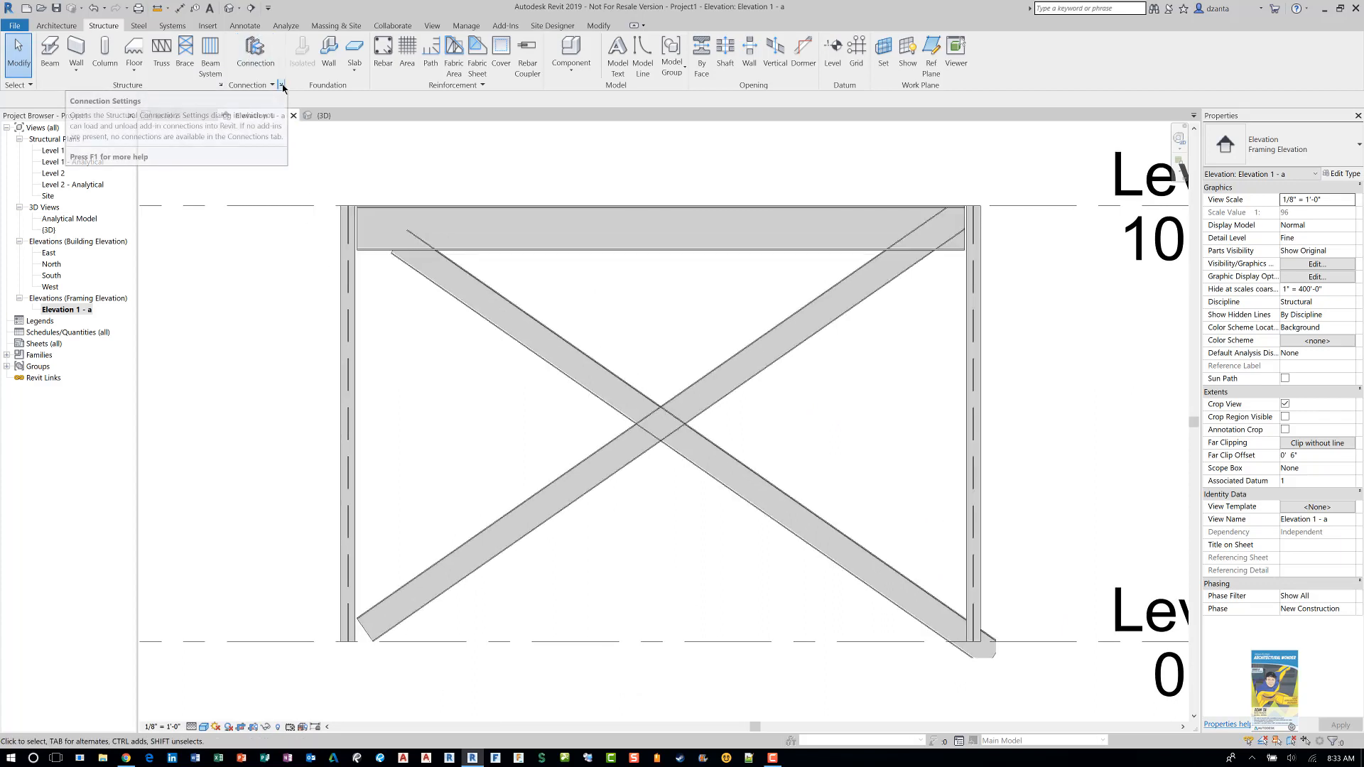
{"action": "mouse_move", "coordinate": [283, 85]}
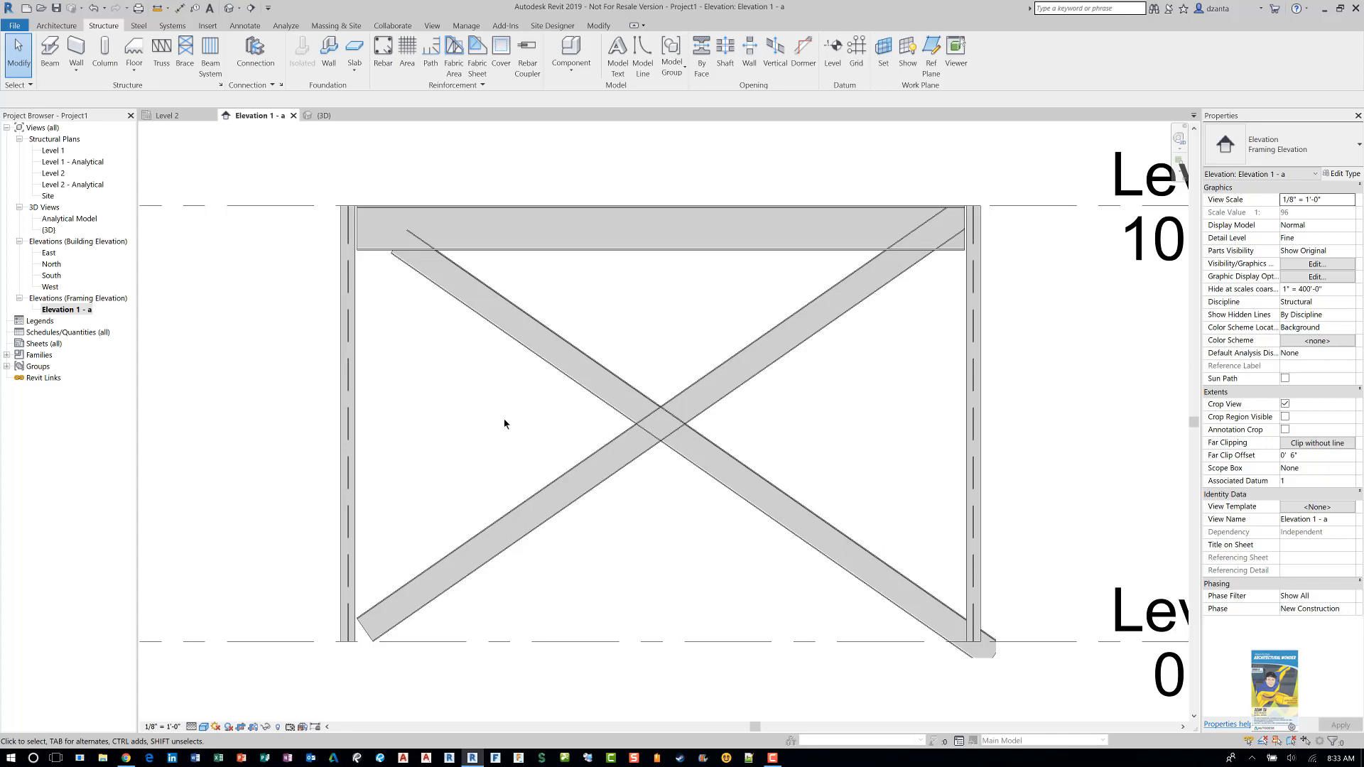
{"action": "left_click", "coordinate": [396, 257]}
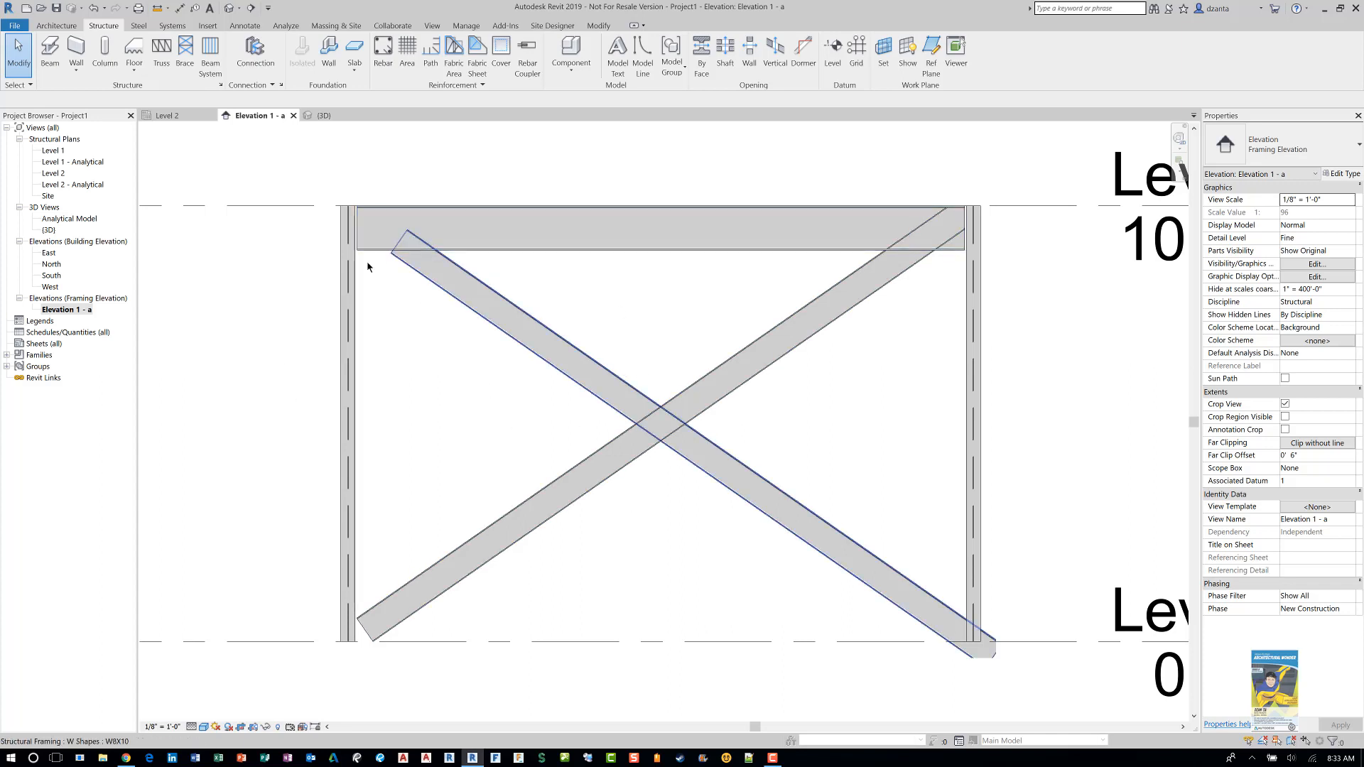
{"action": "mouse_move", "coordinate": [447, 264]}
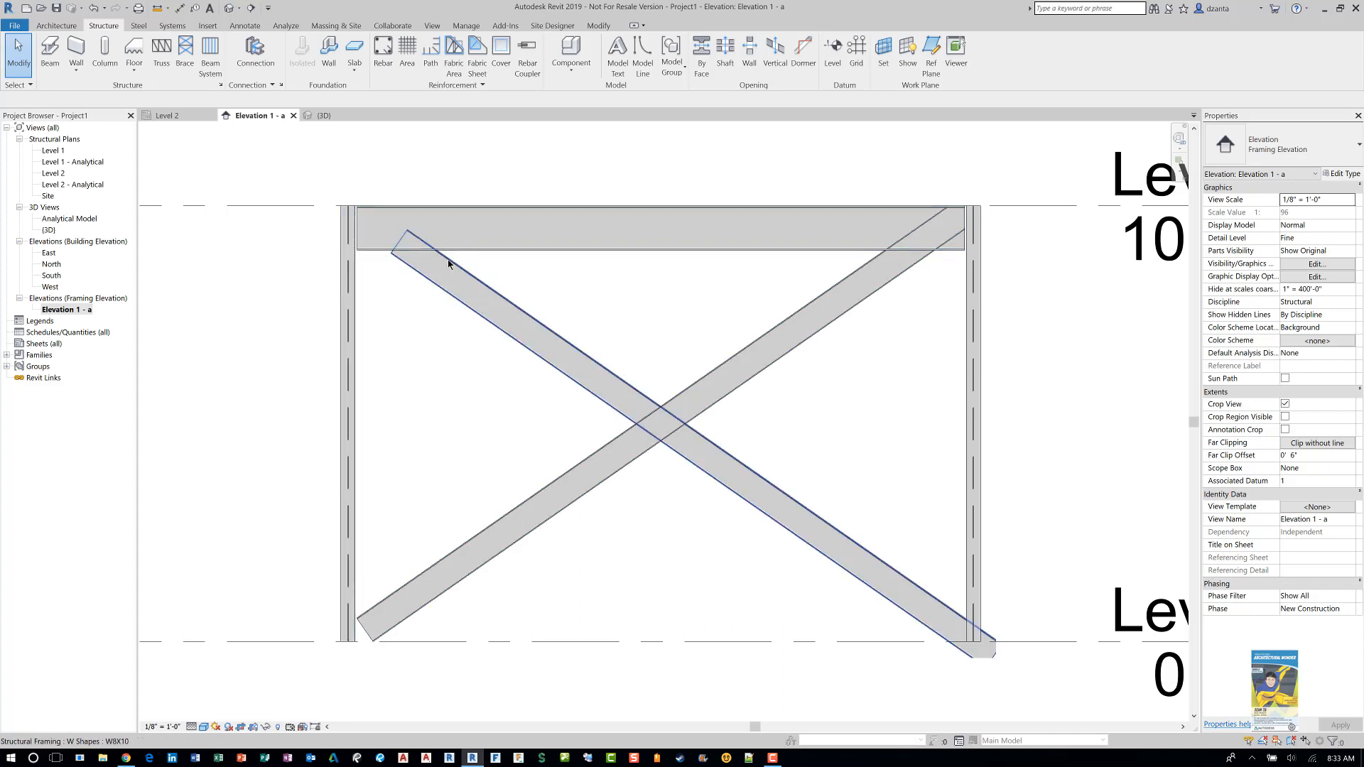
{"action": "mouse_move", "coordinate": [663, 436]}
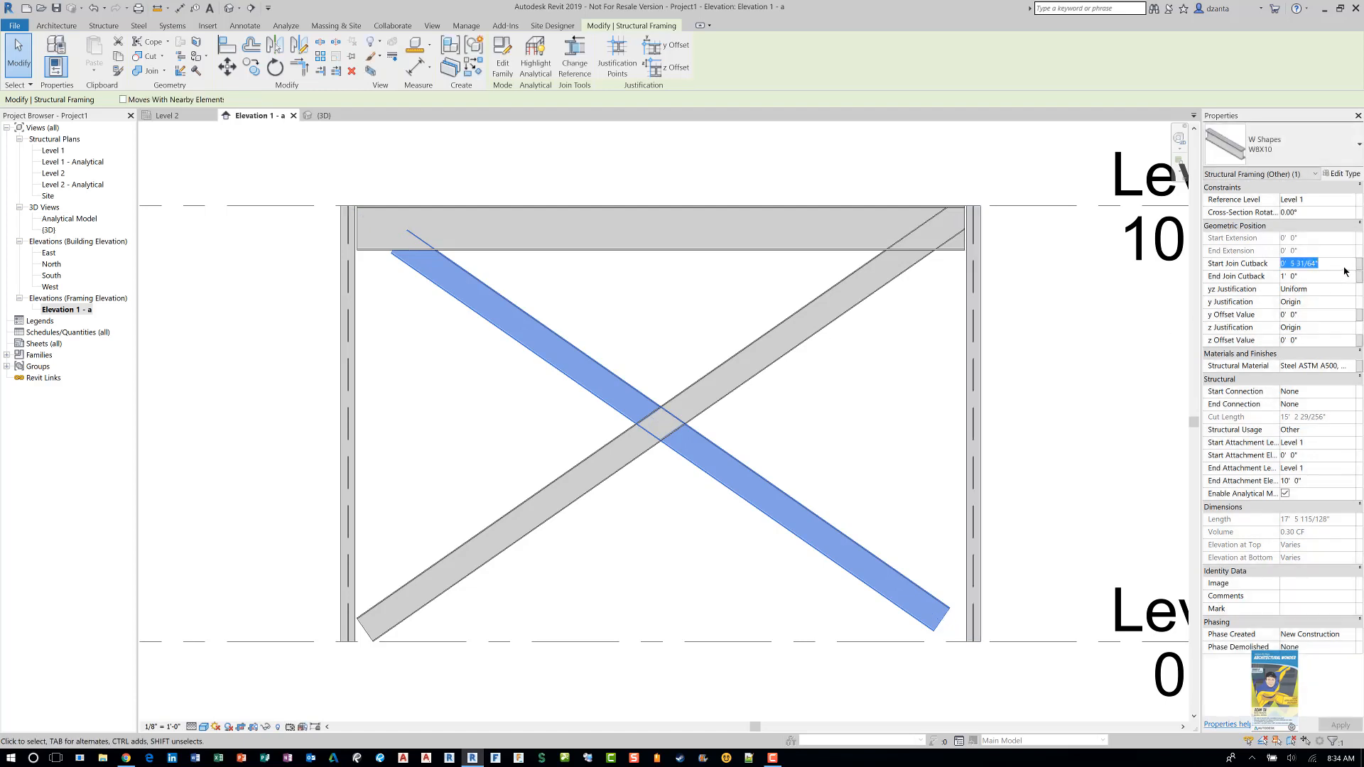
{"action": "left_click", "coordinate": [524, 284]}
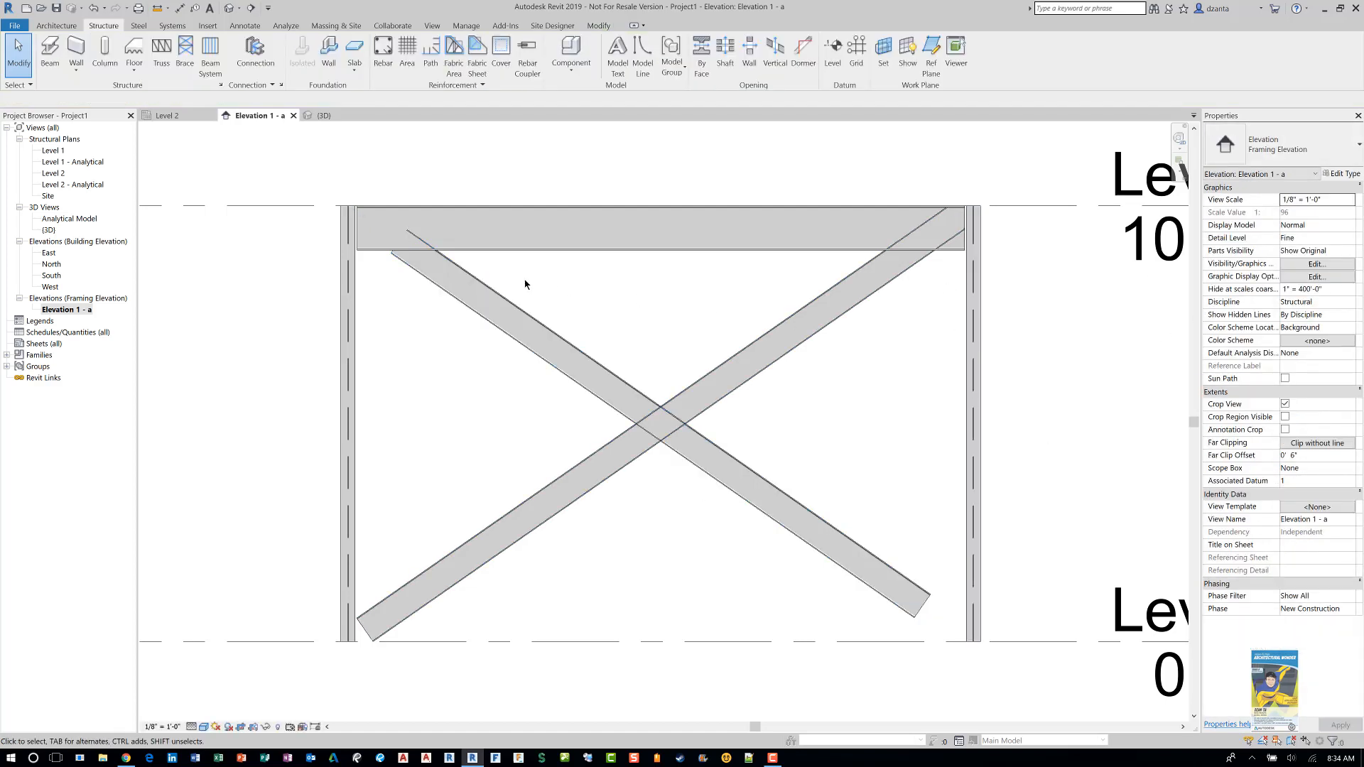
{"action": "left_click", "coordinate": [474, 530]}
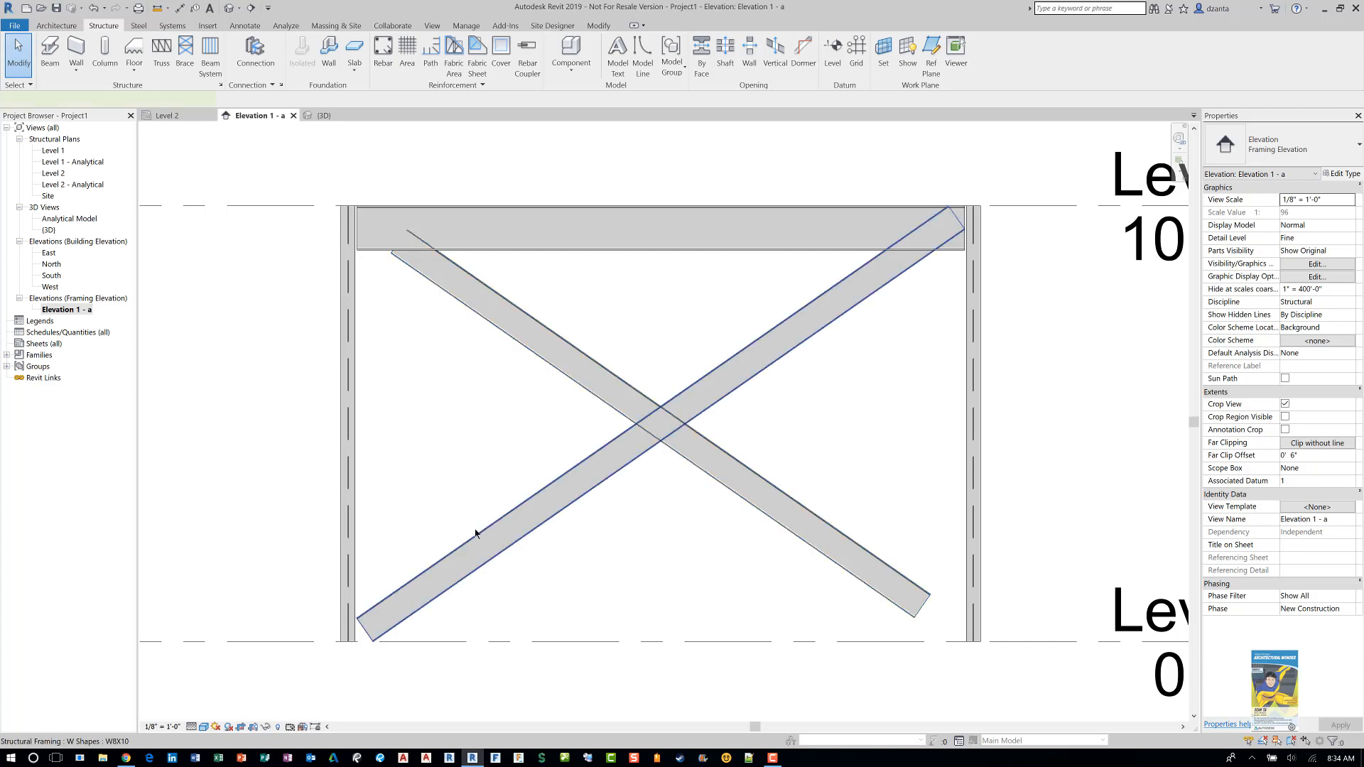